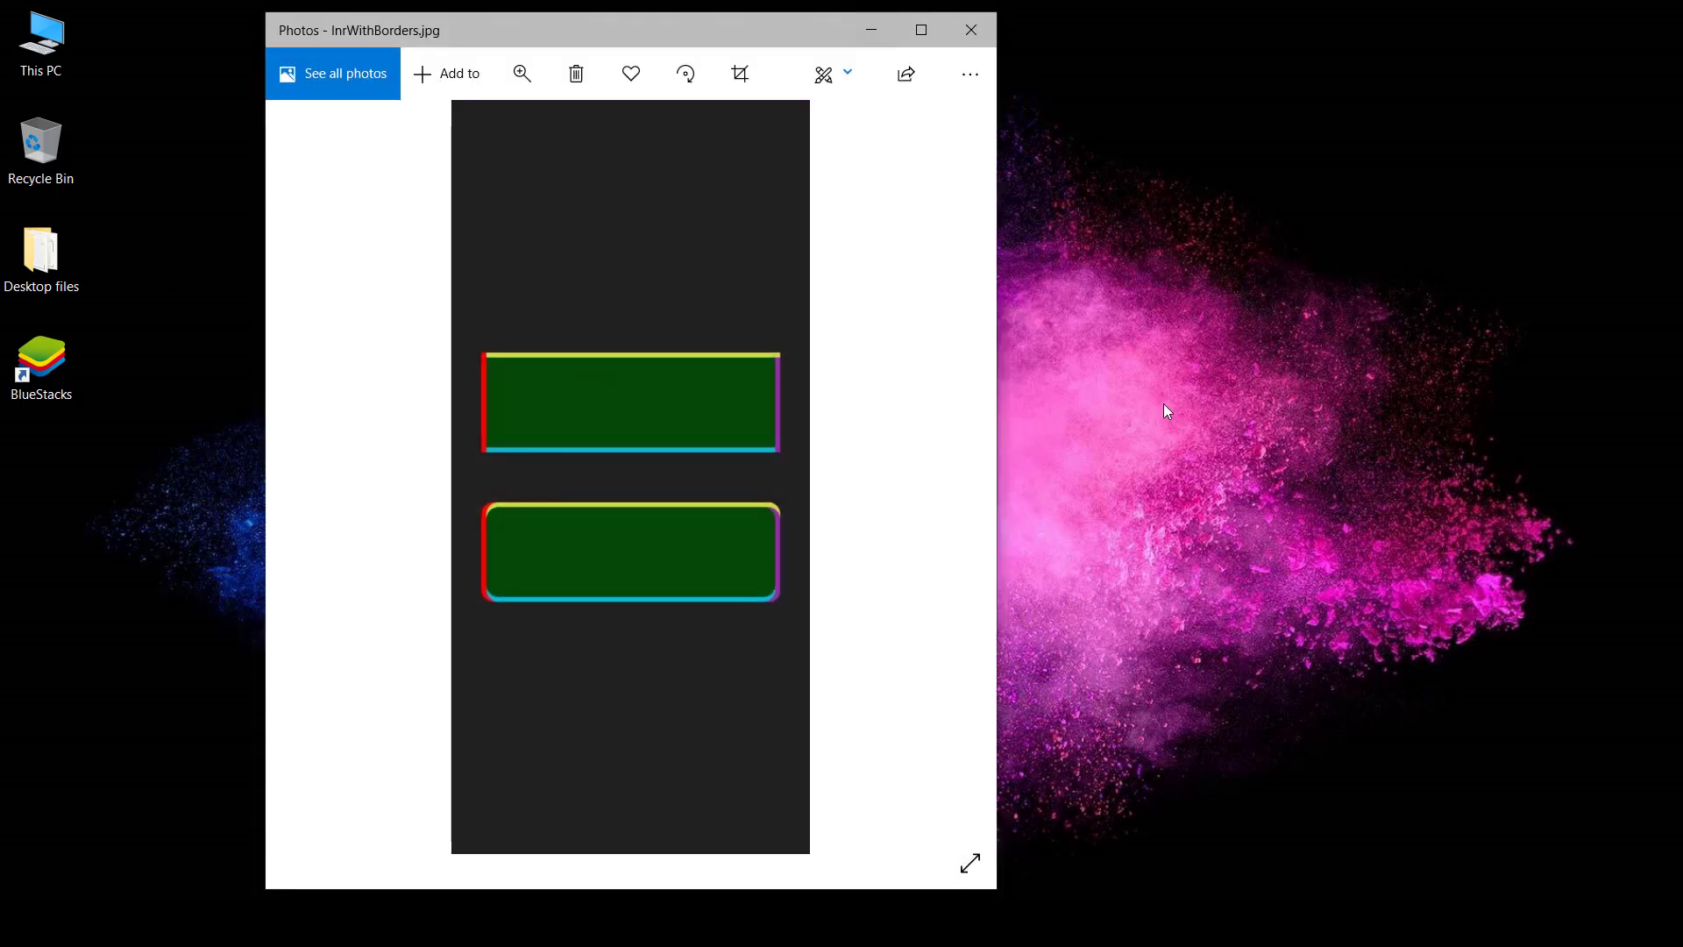
pyautogui.moveTo(1041, 489)
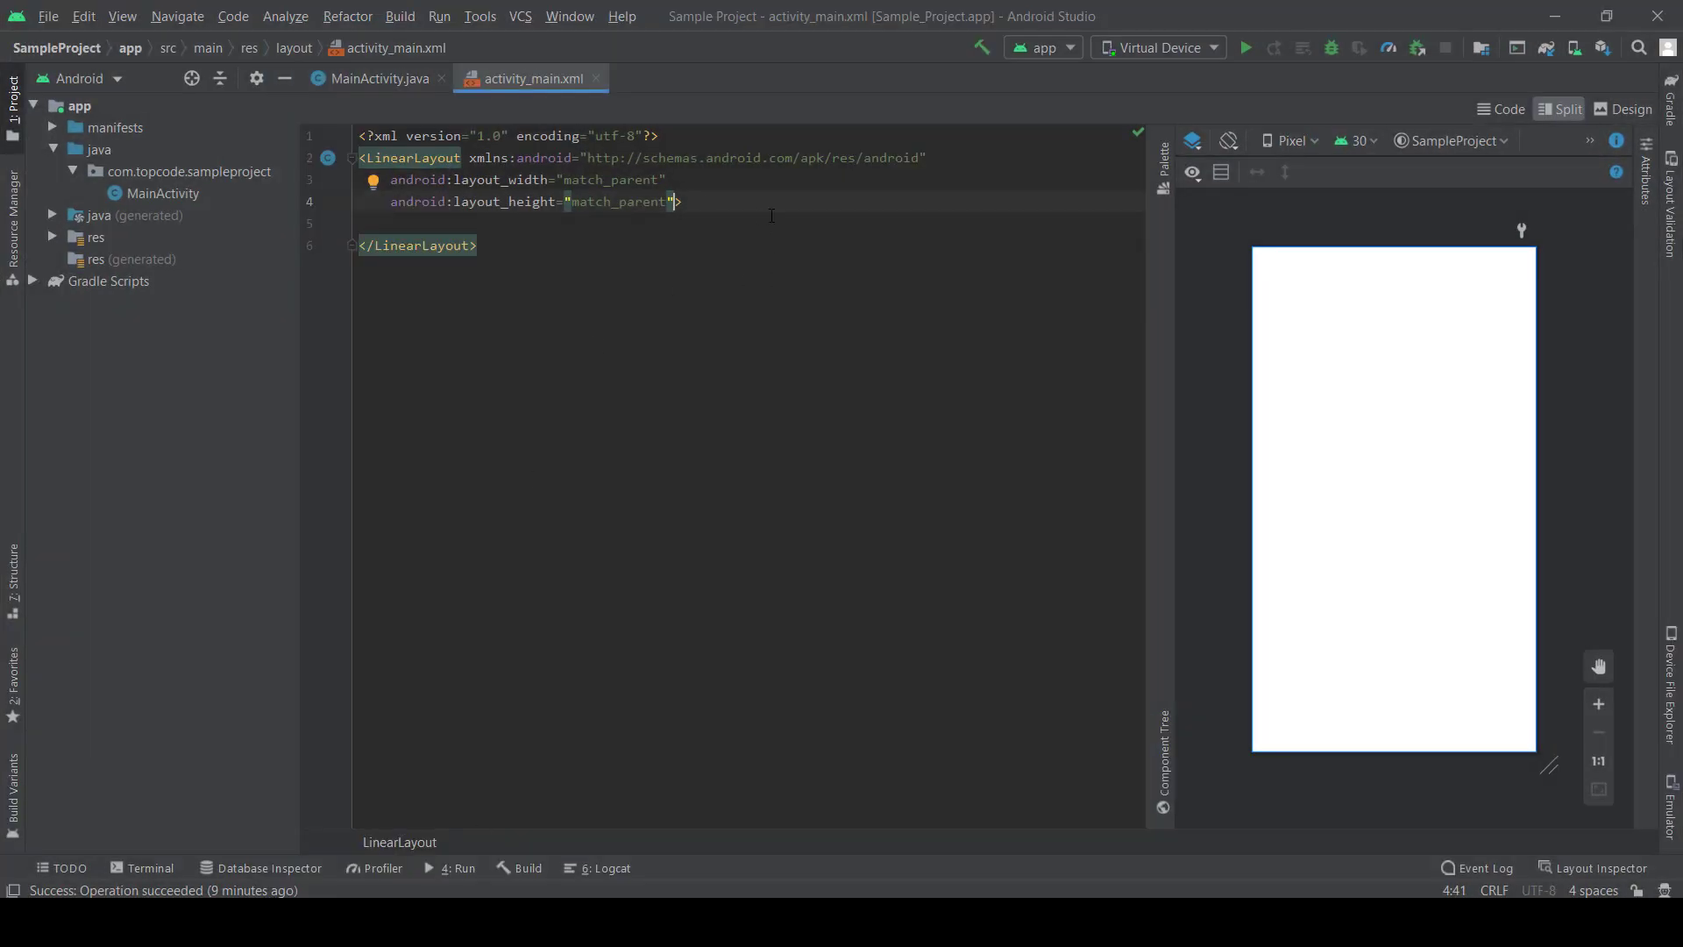
# Glance at the MainActivity.java code and close its tab
pyautogui.click(379, 79)
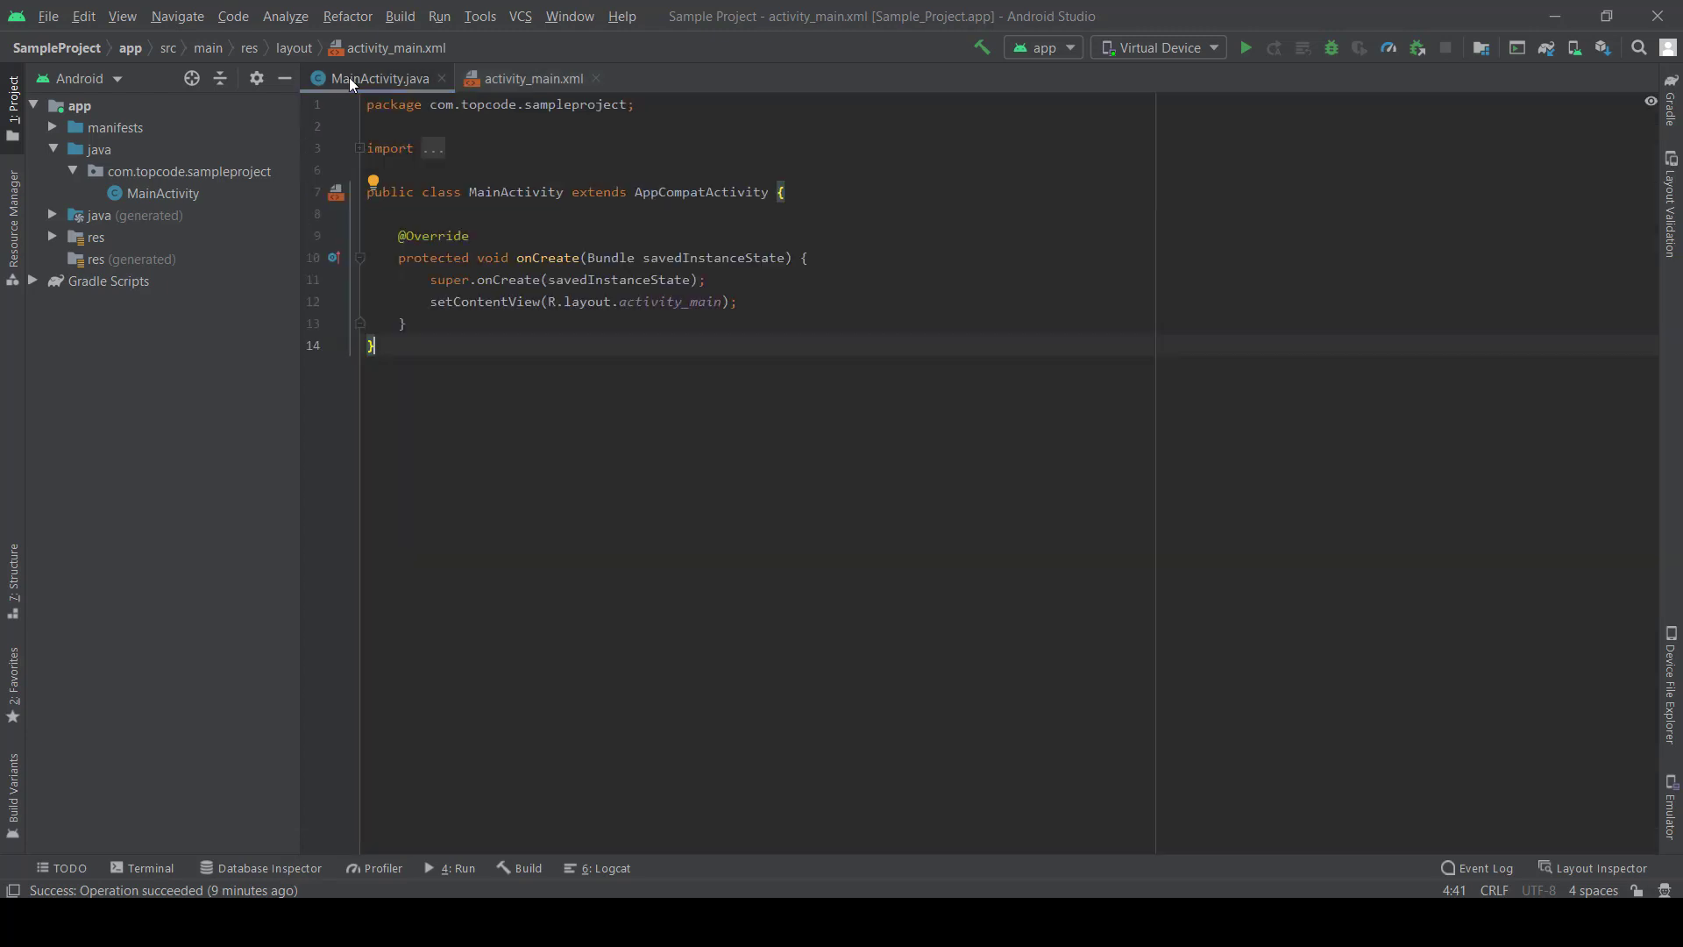
pyautogui.click(531, 79)
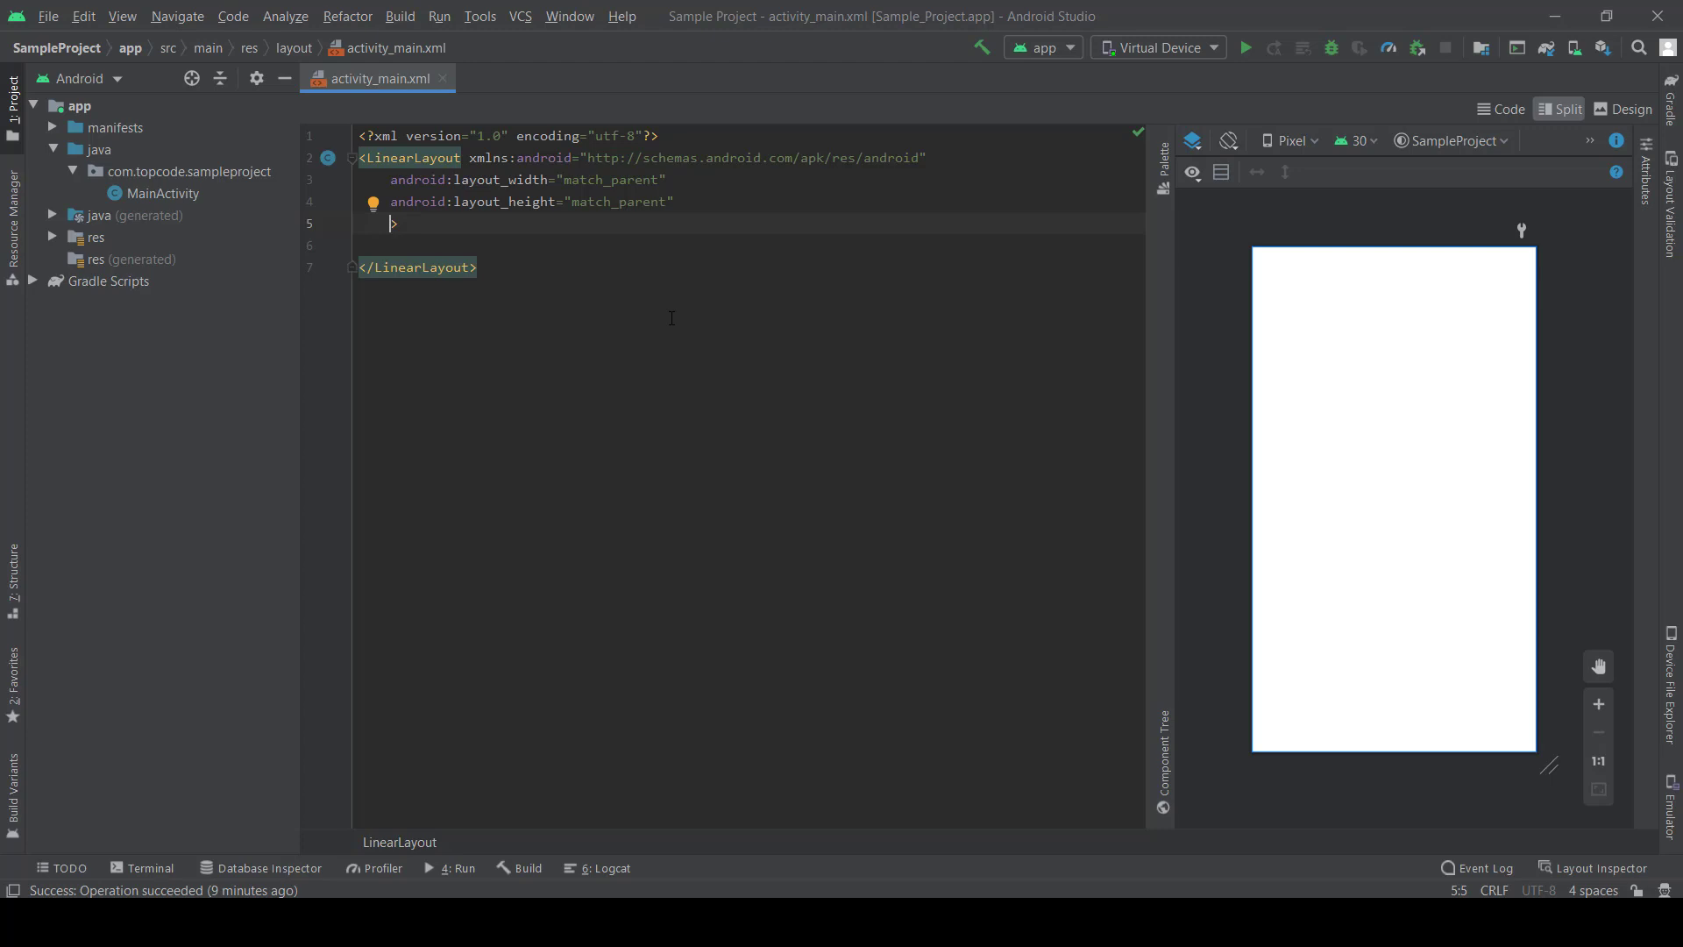
# Give the root LinearLayout a #212121 background and start a nested LinearLayout below it
pyautogui.write('android:background="')
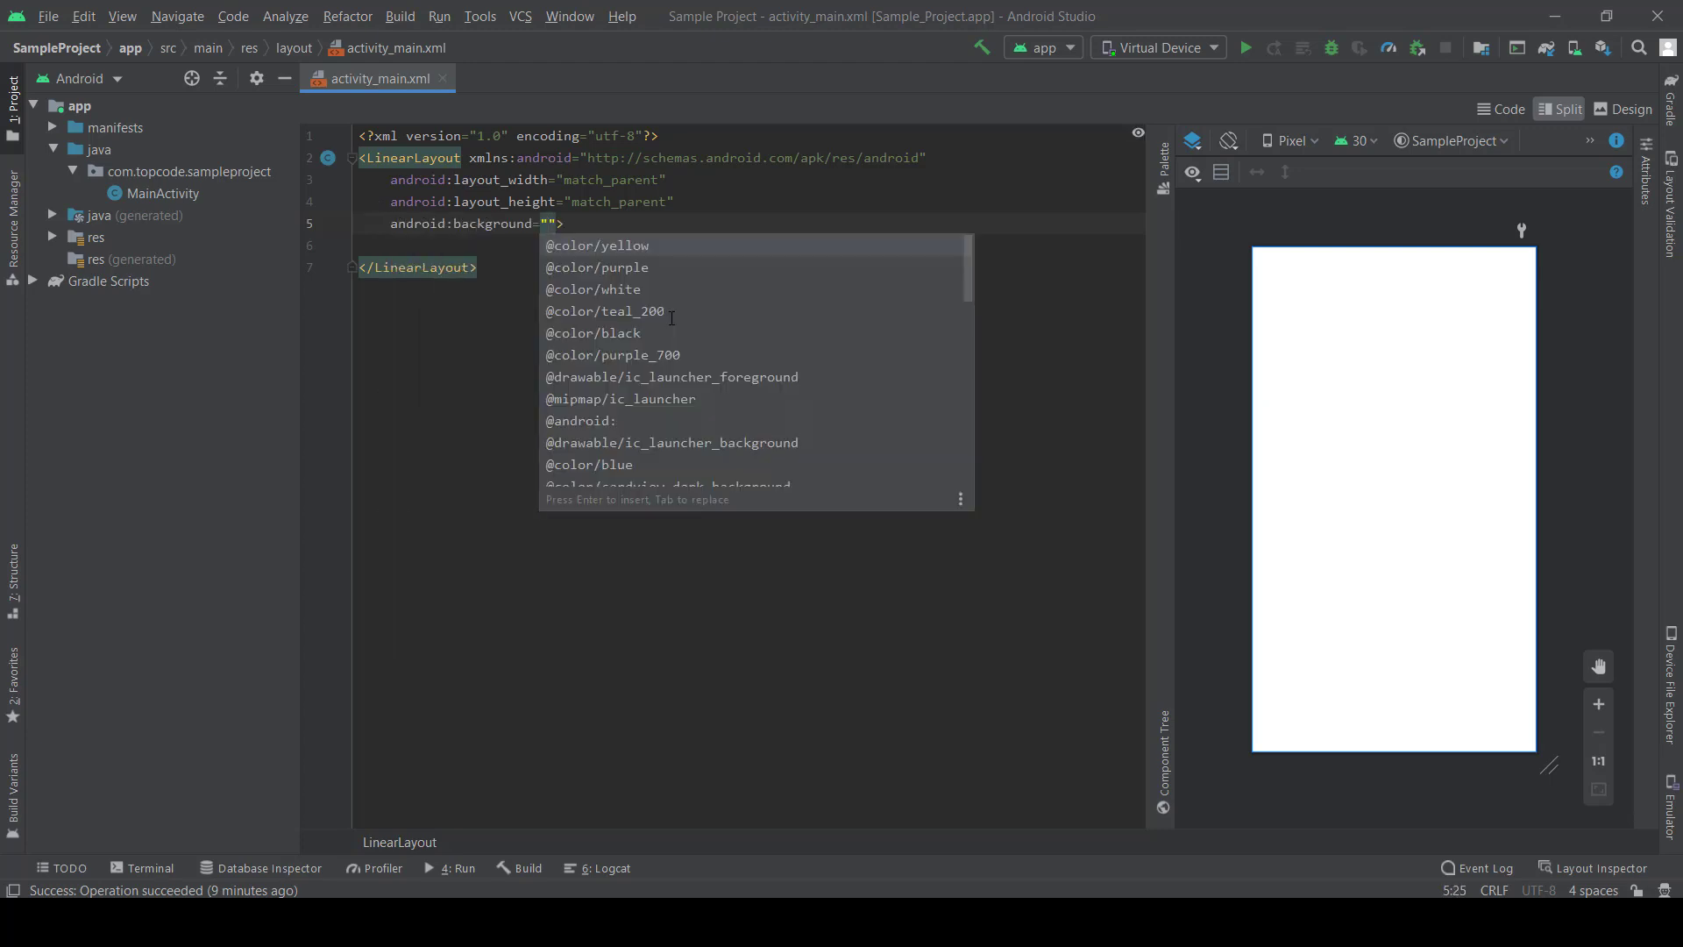
pyautogui.write('#1212121')
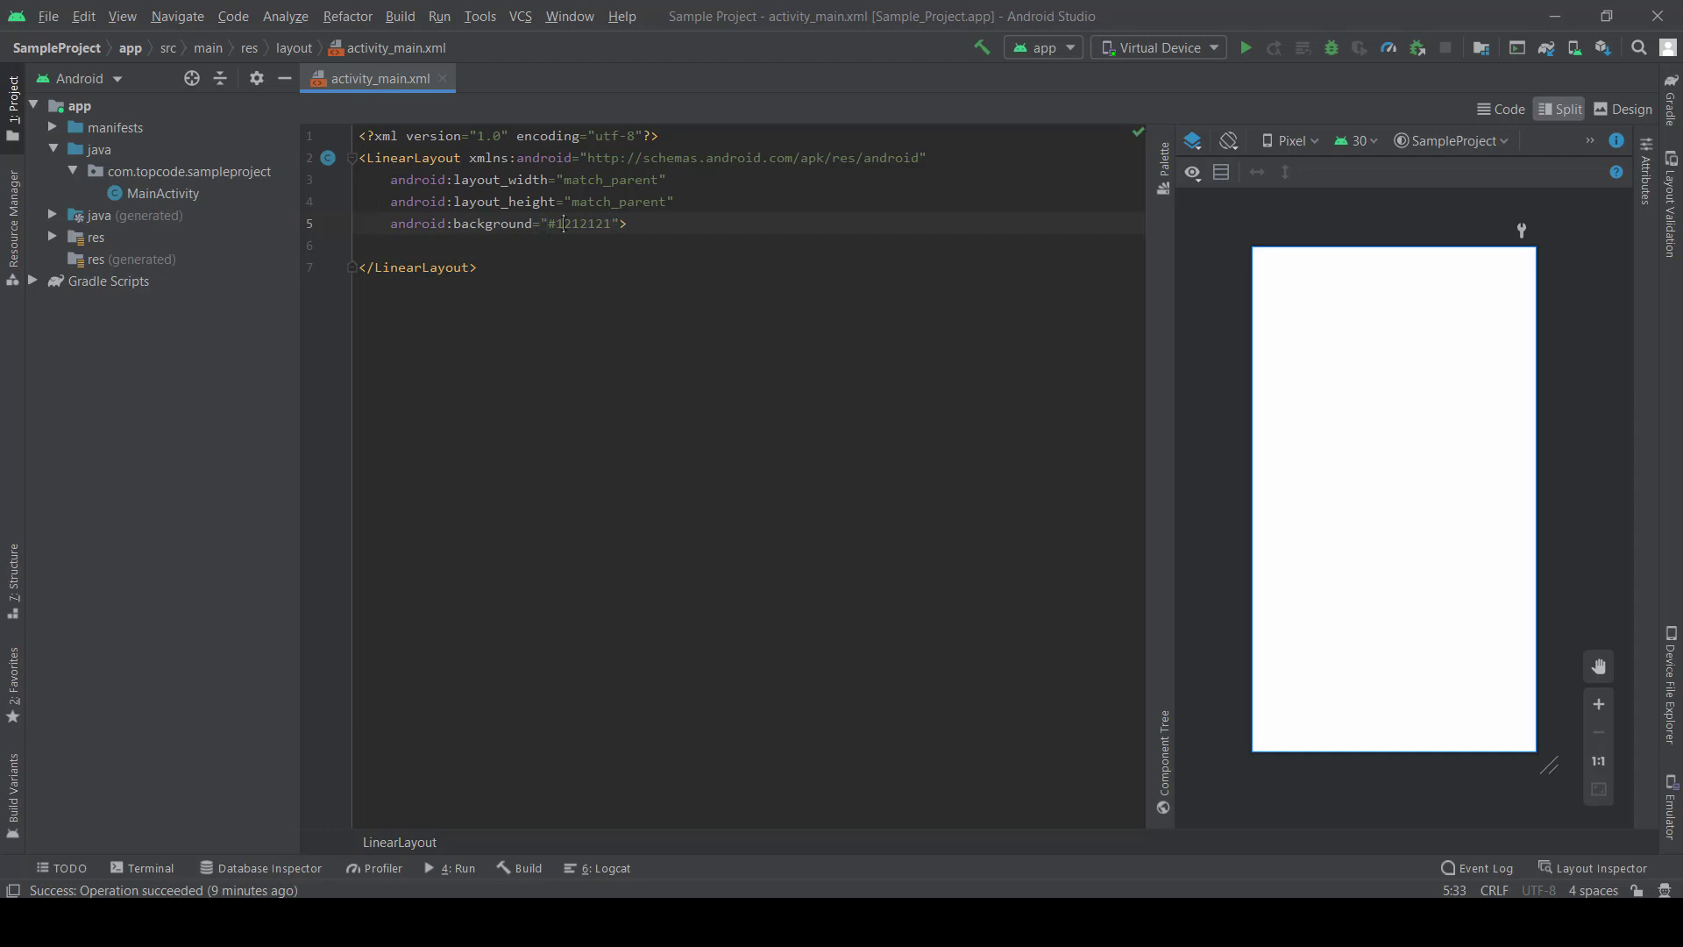
pyautogui.press('enter')
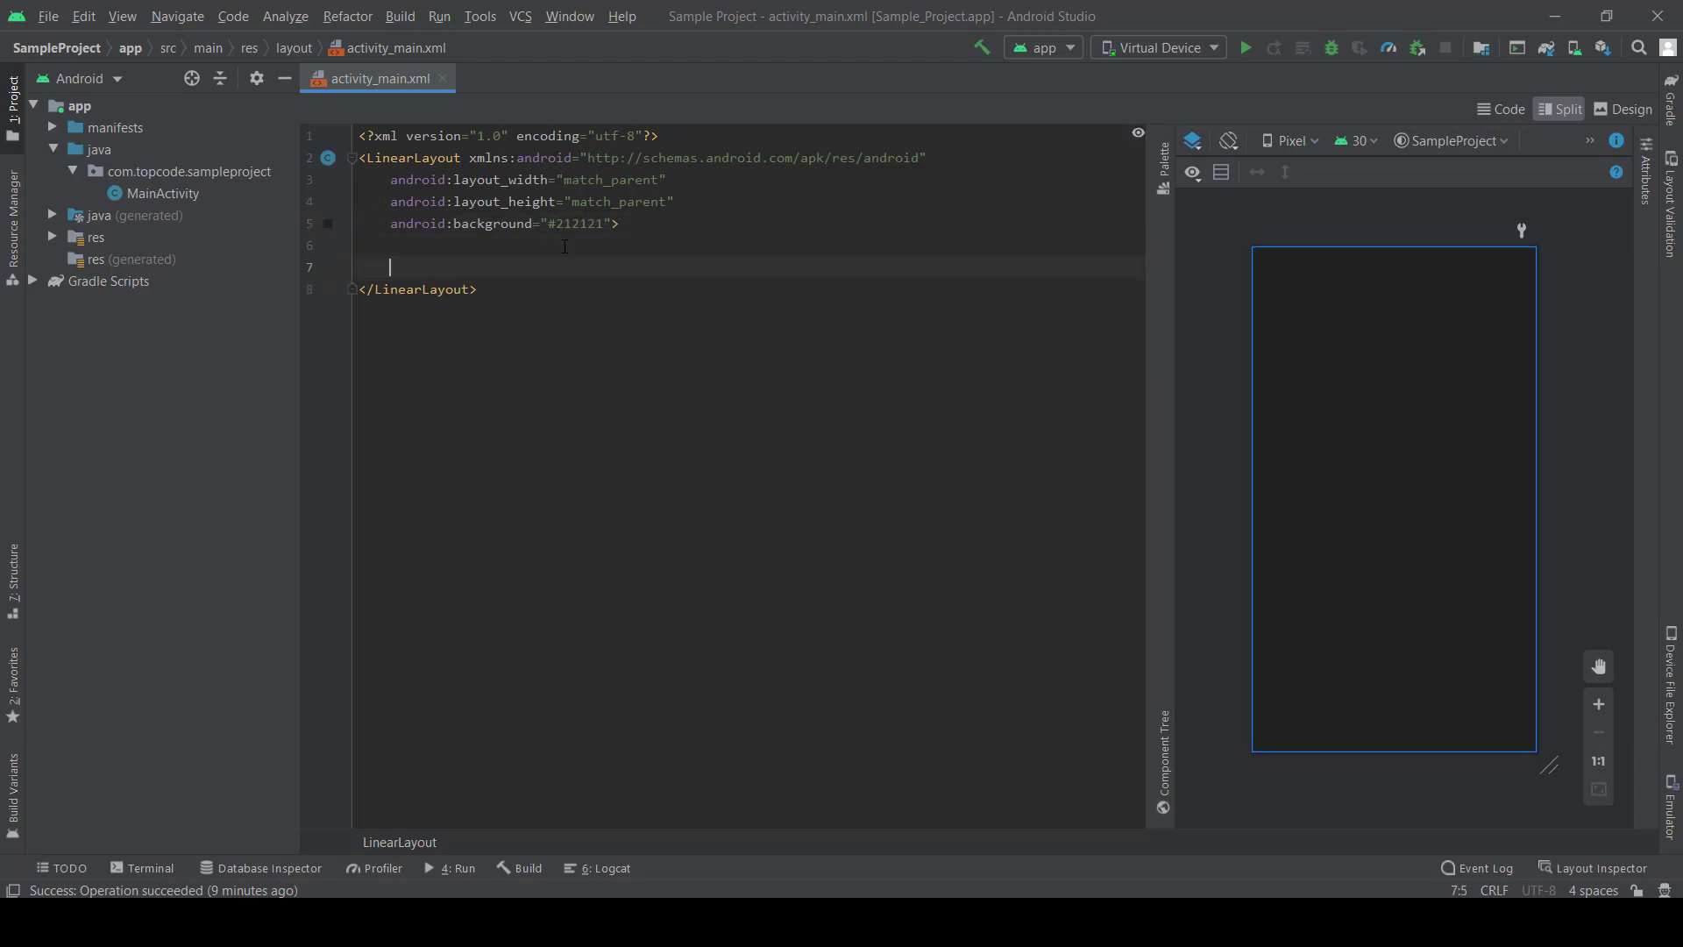
pyautogui.write('<LinearLayout')
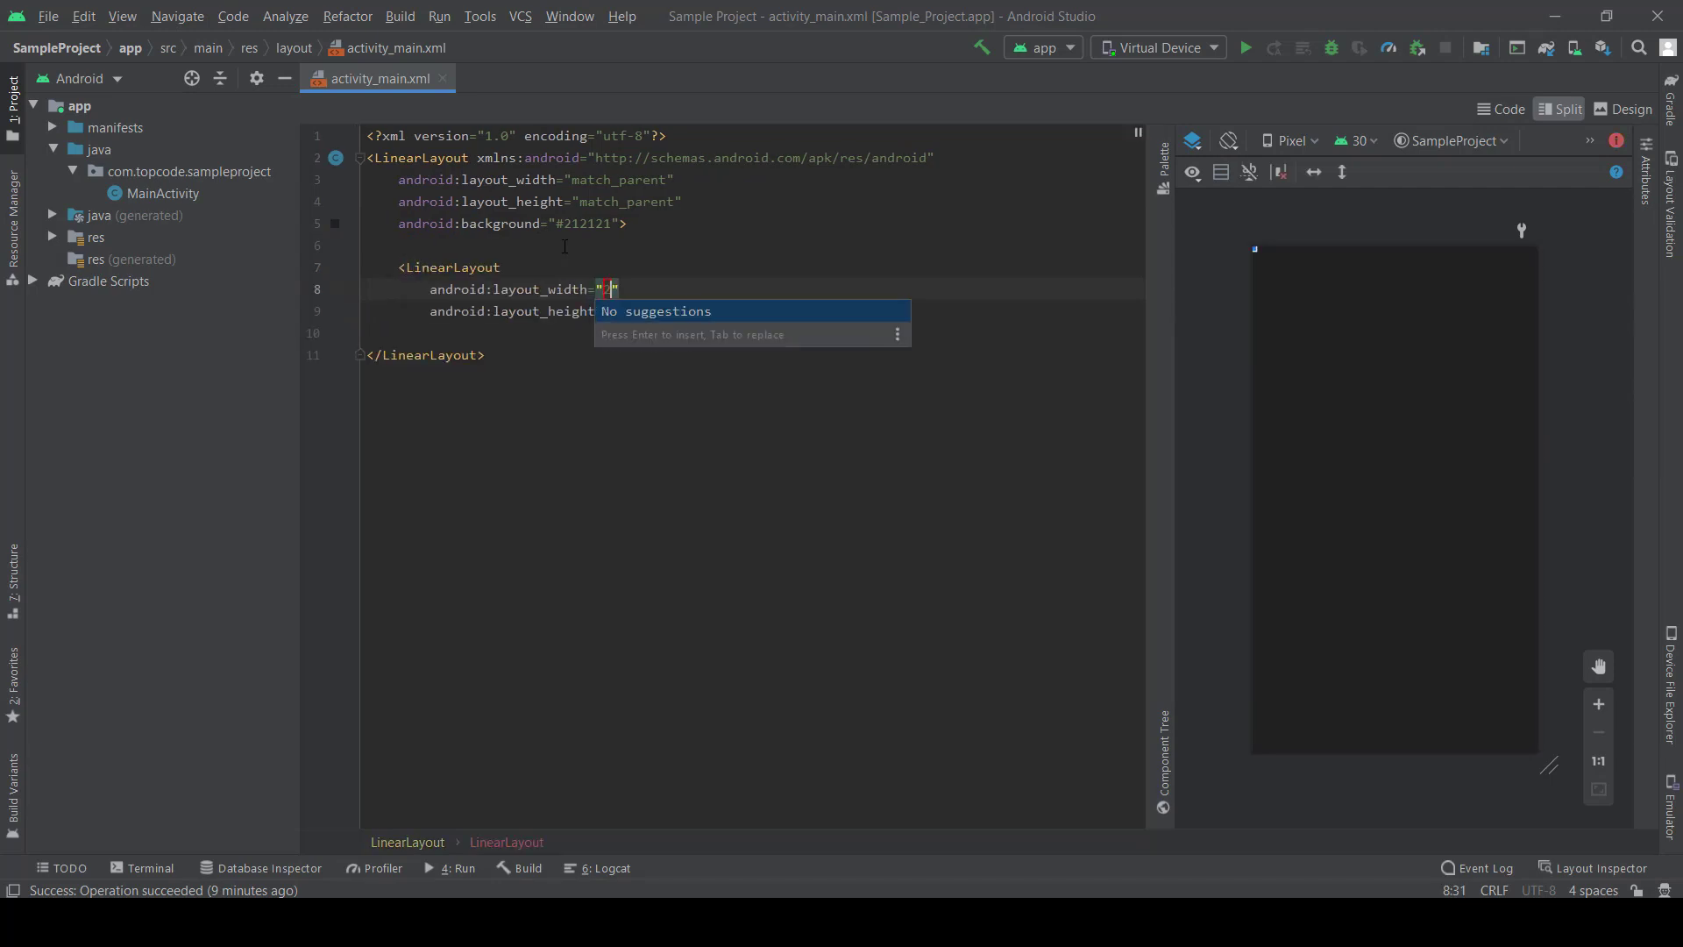
# Size the nested LinearLayout 200dp by 100dp, close it, and centre it with root gravity center
pyautogui.write('200dp')
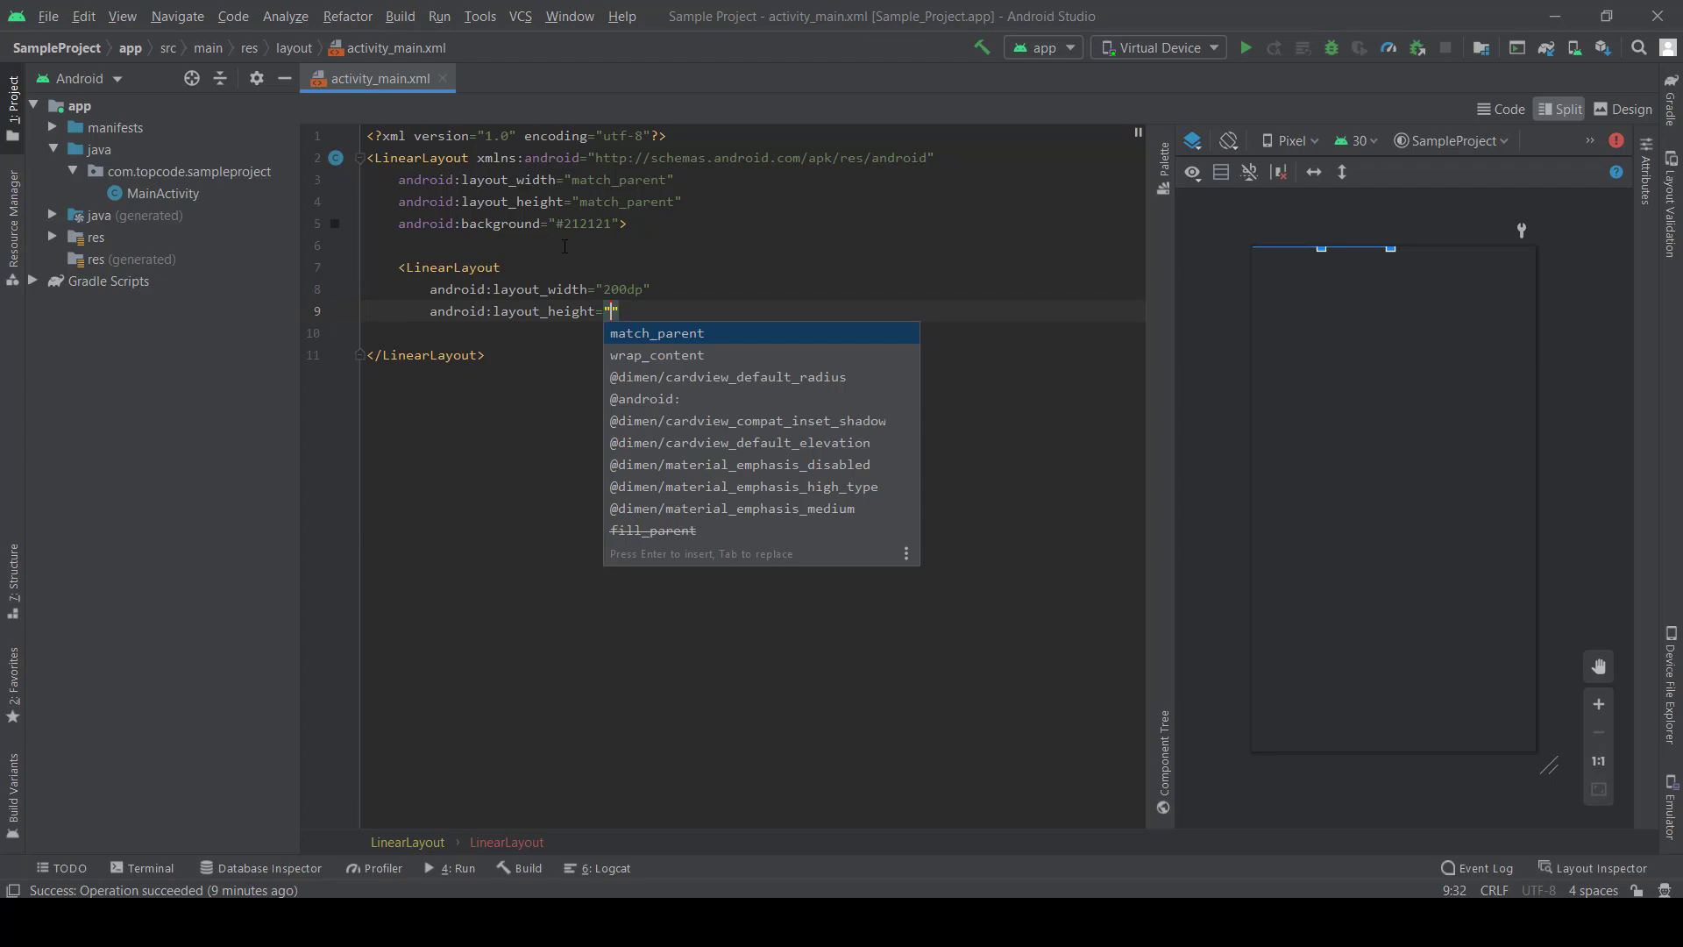
pyautogui.write('100dp')
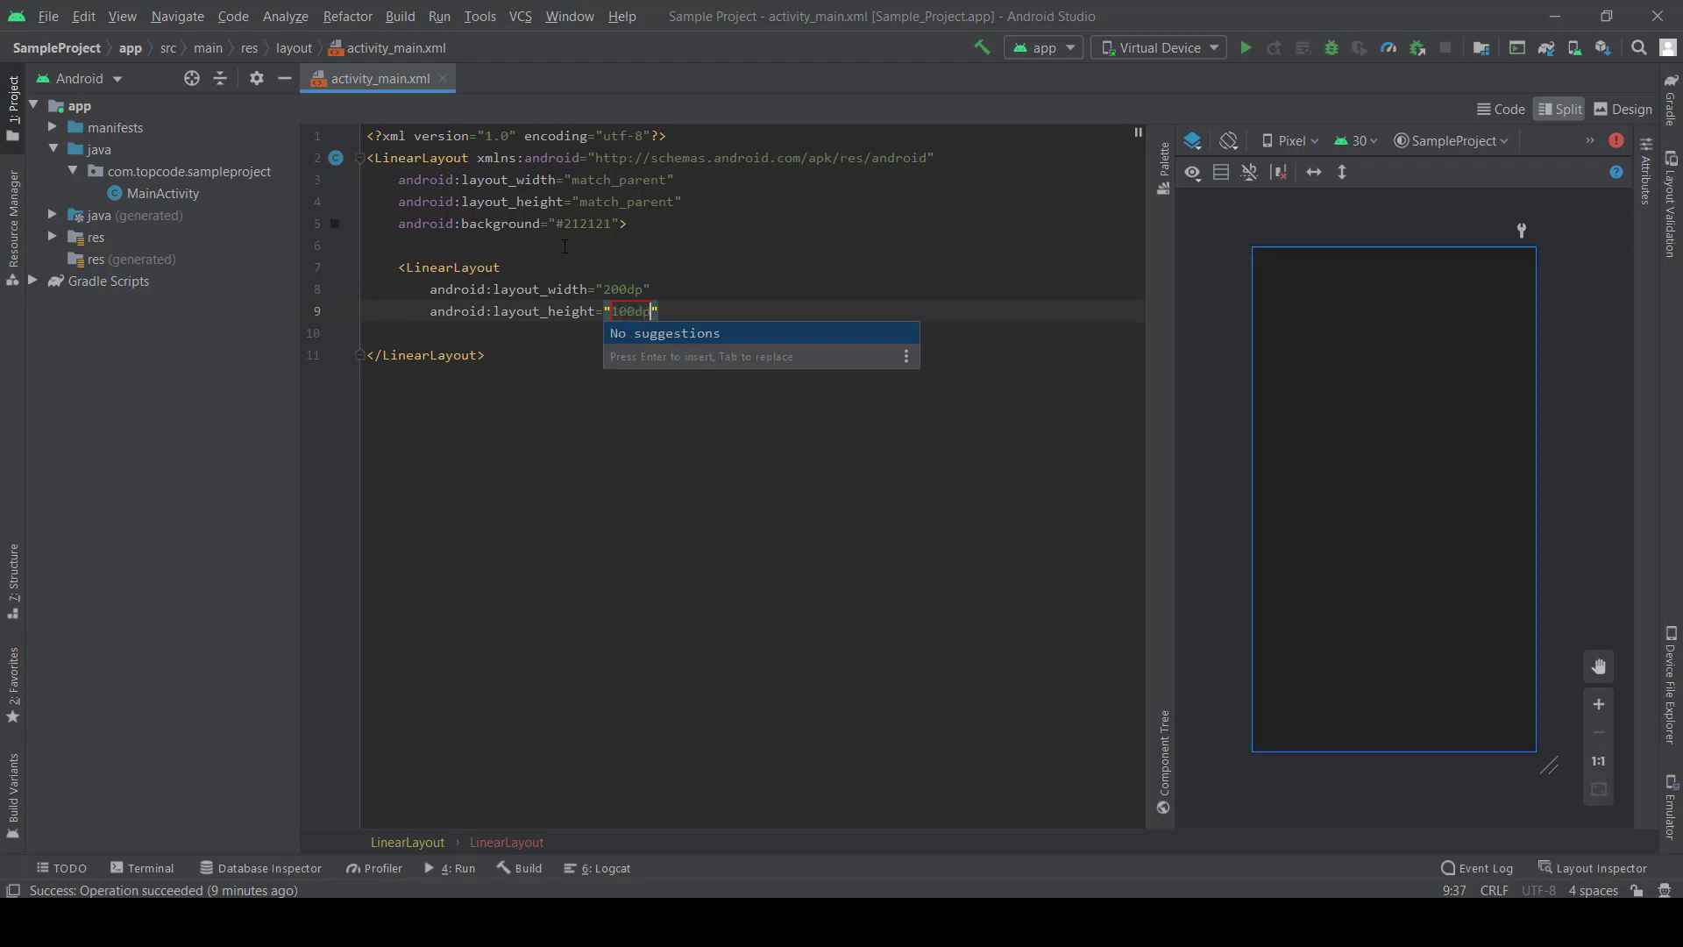
pyautogui.press('Escape')
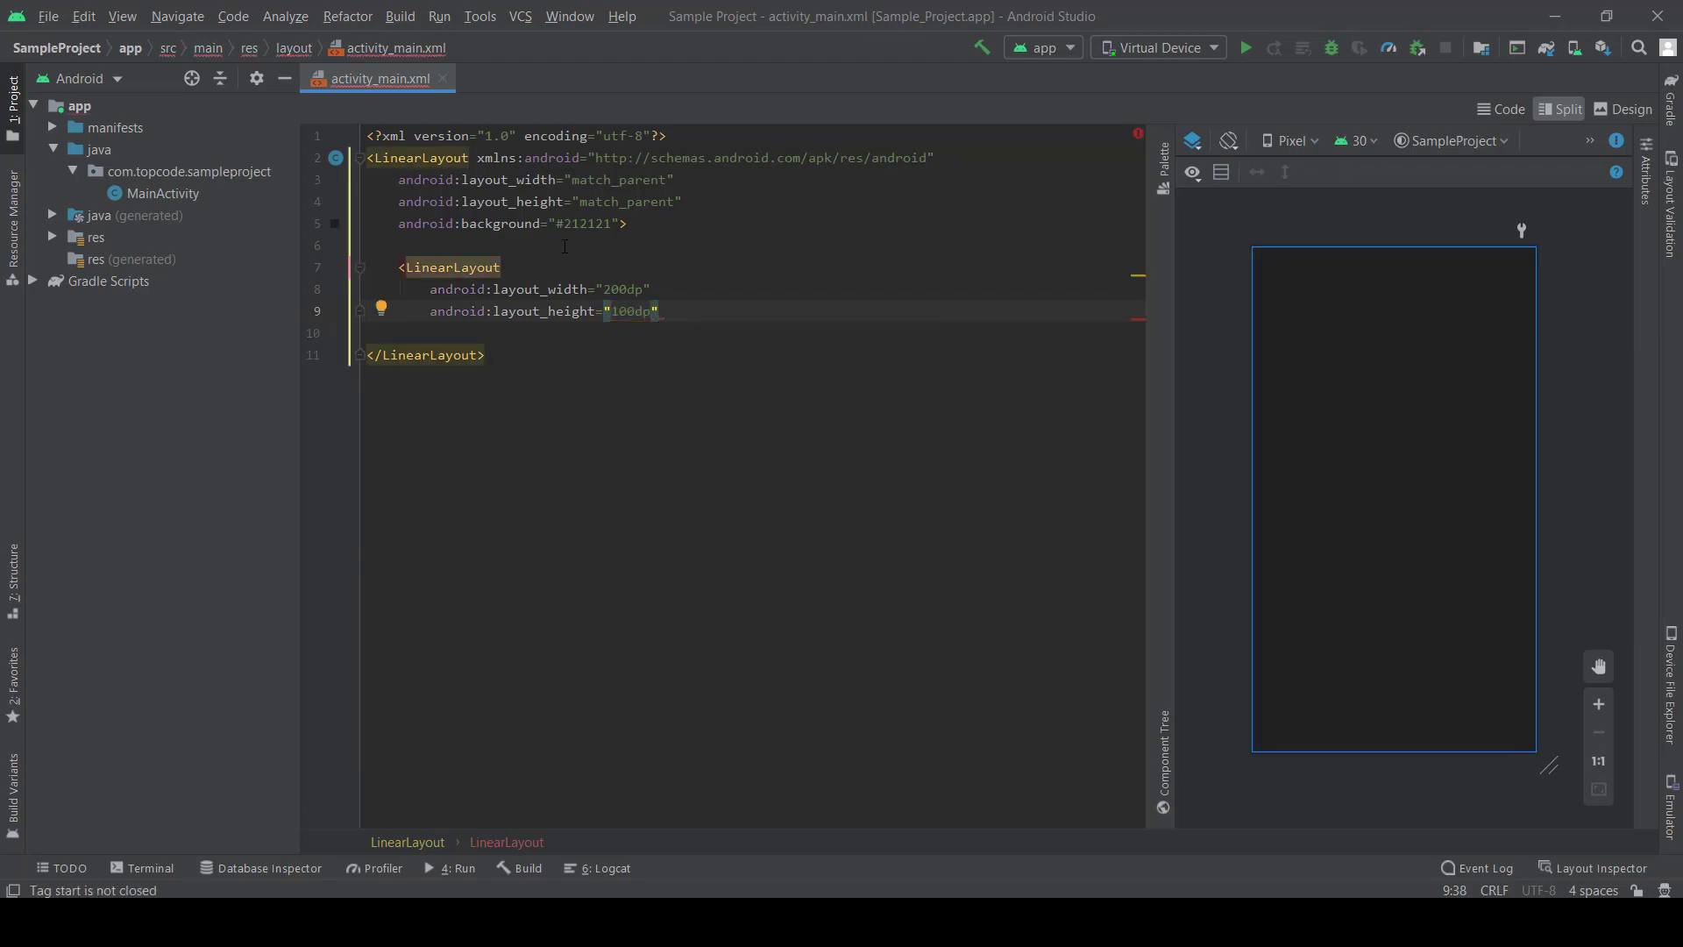
pyautogui.write('/>')
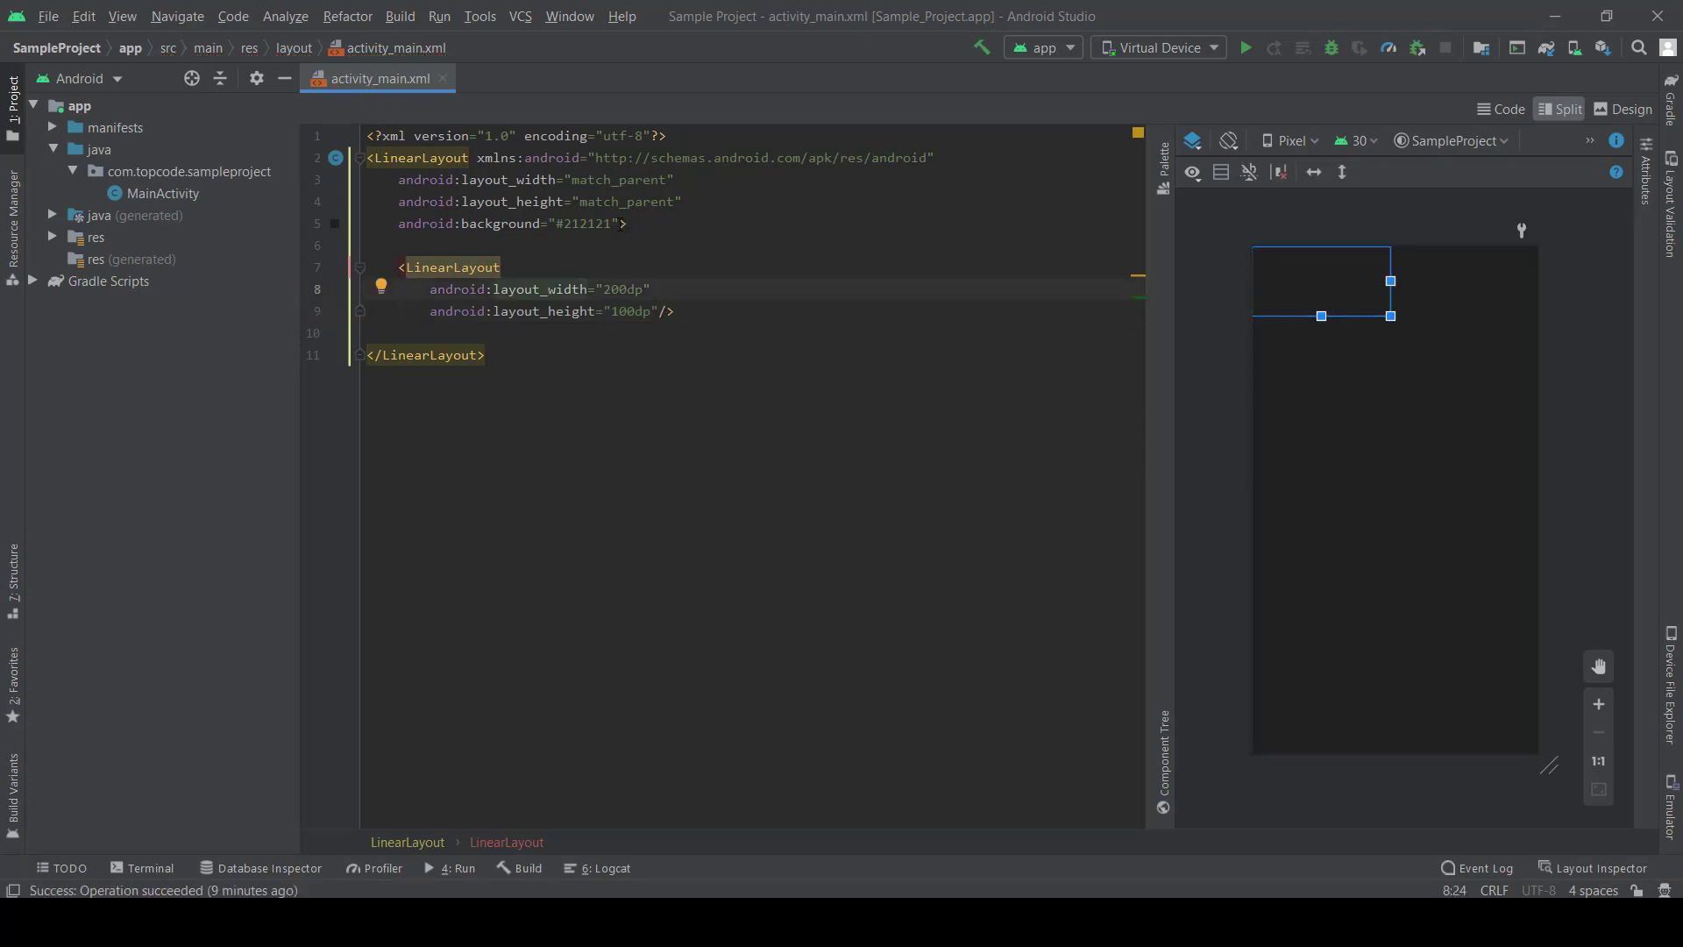
pyautogui.write('gravity="center">')
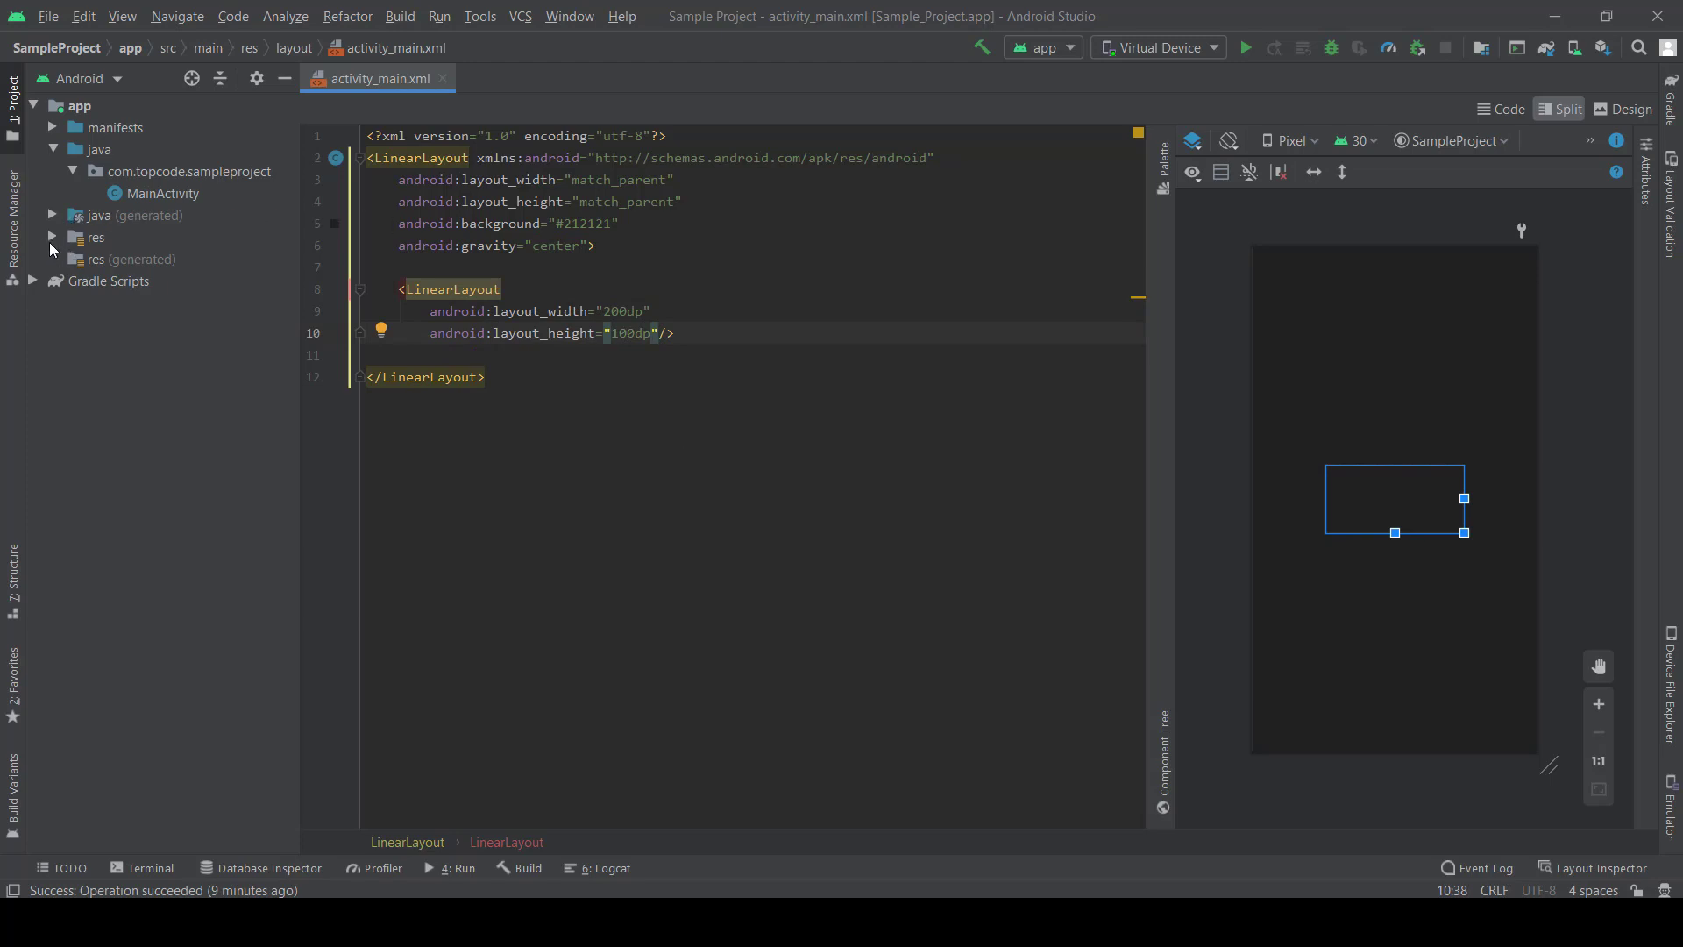
# Start a new Drawable Resource File from the res/drawable folder's context menu
pyautogui.click(51, 237)
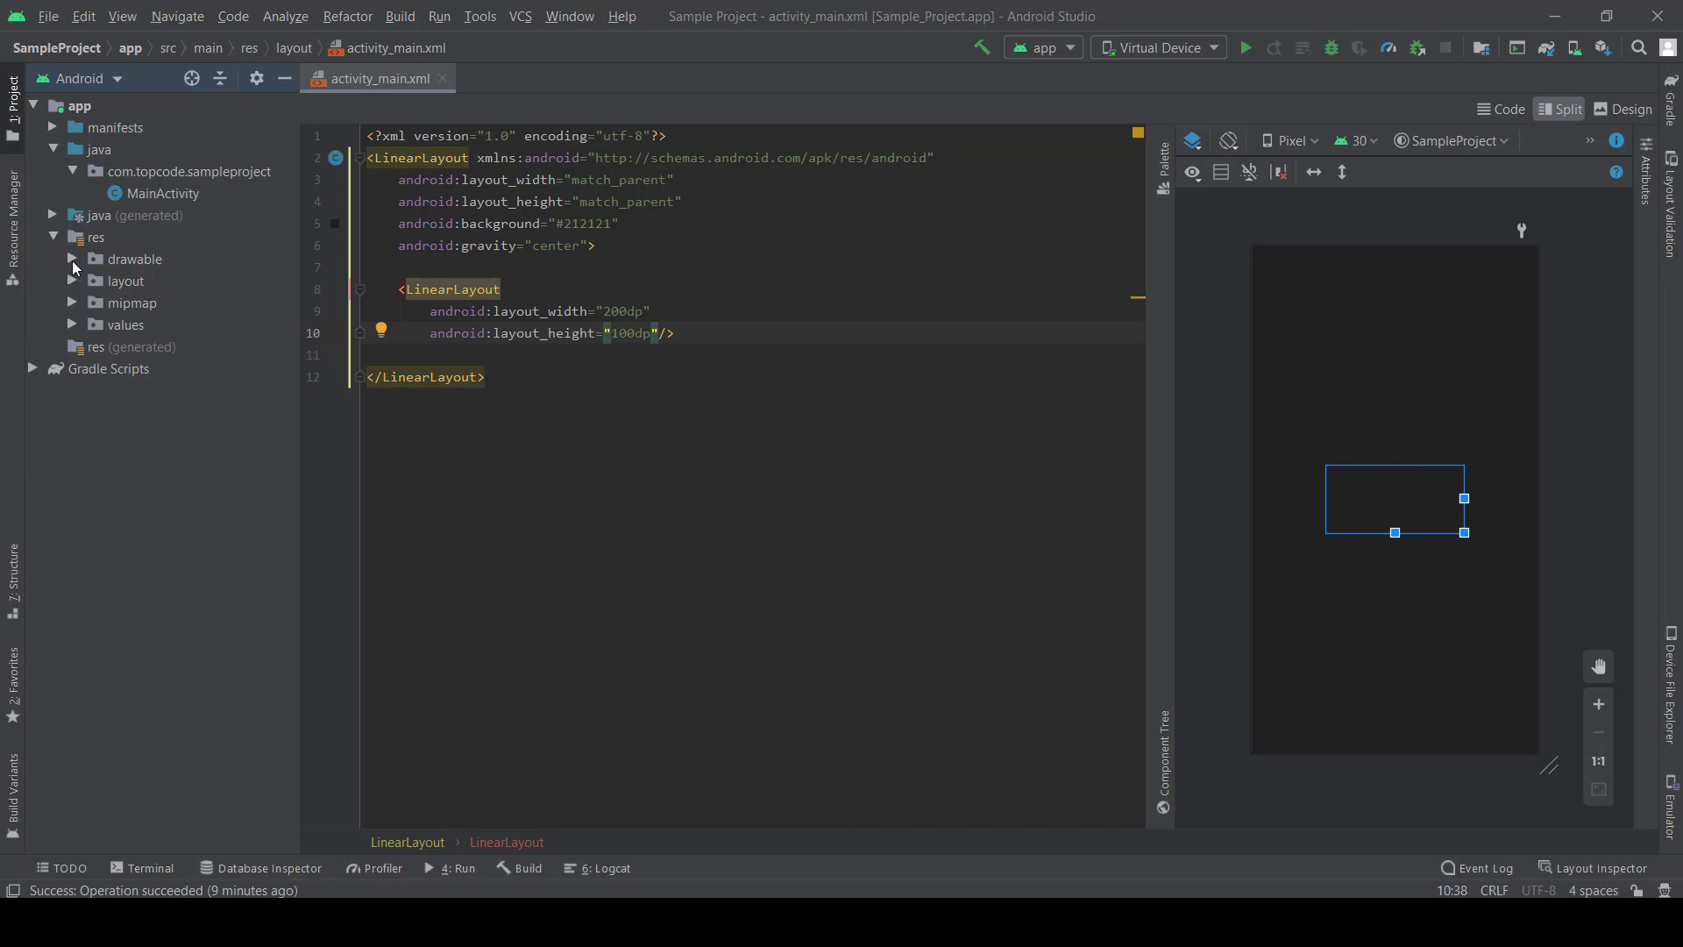
pyautogui.click(135, 259)
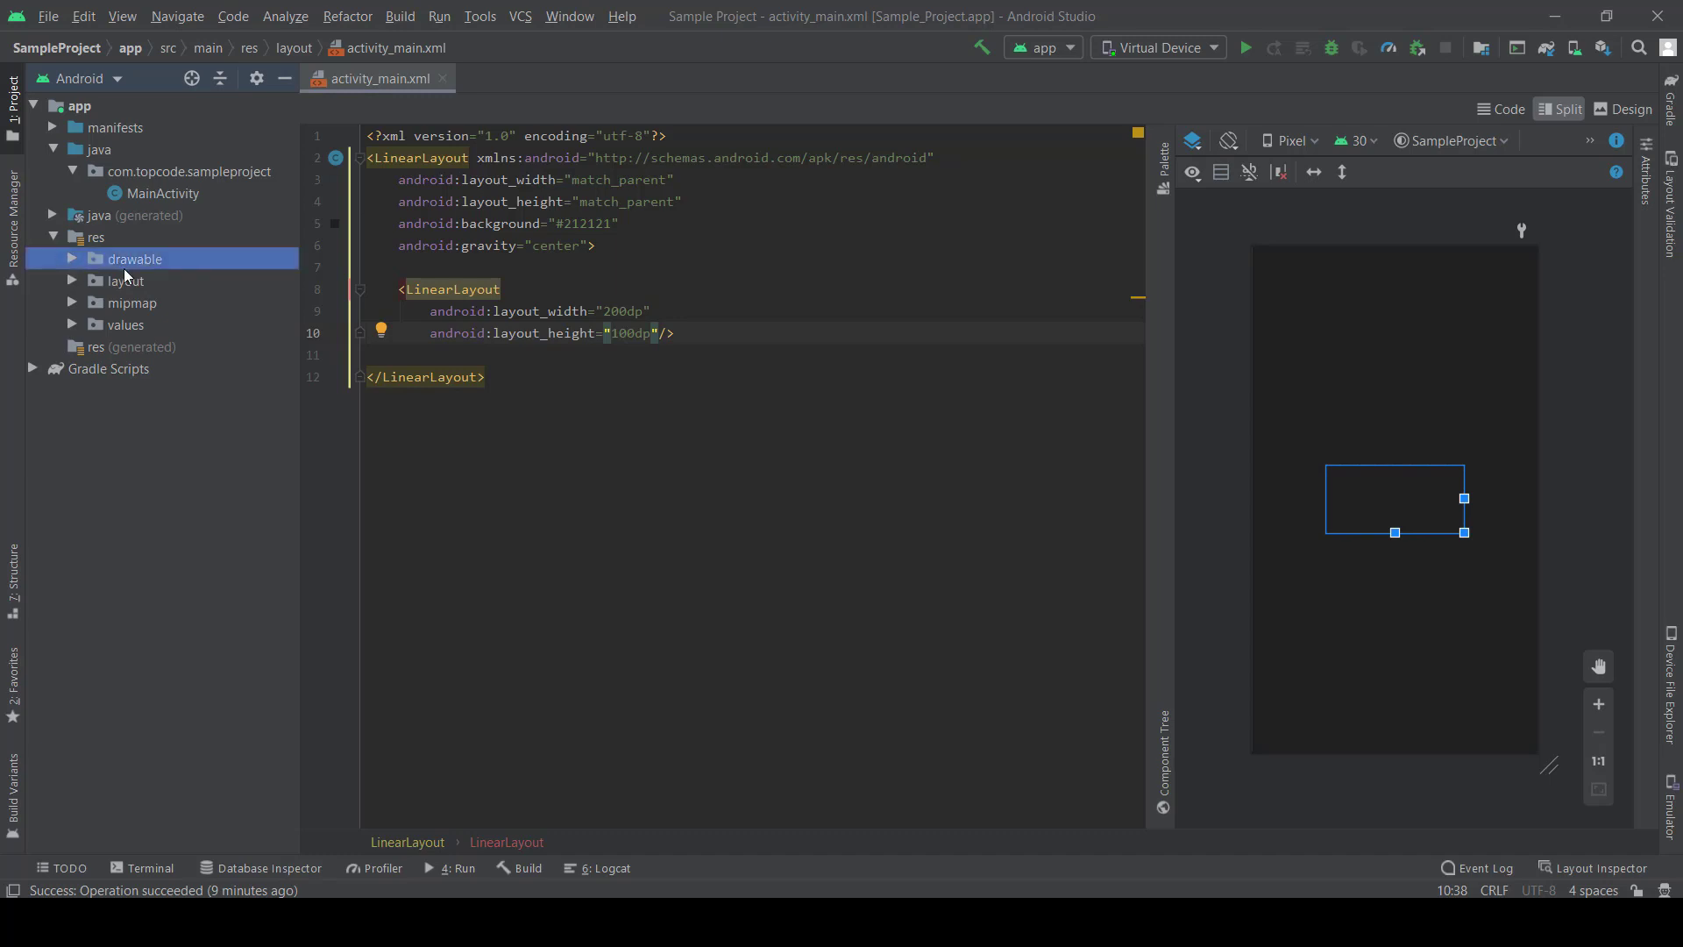
pyautogui.click(135, 260)
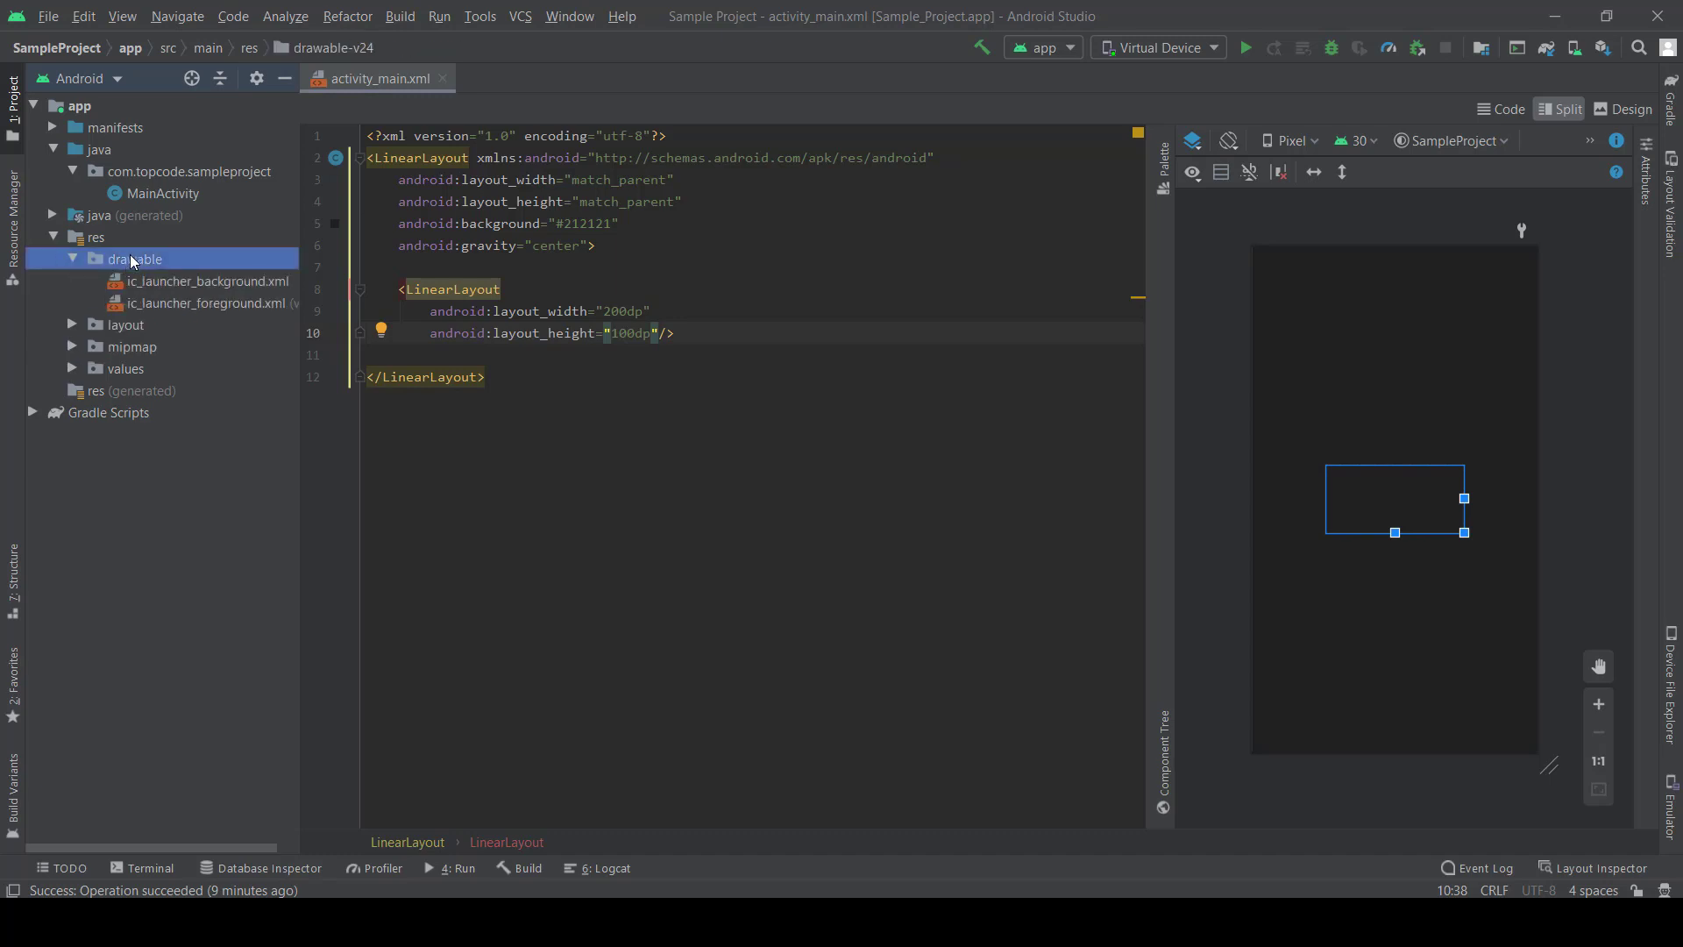
pyautogui.rightClick(135, 259)
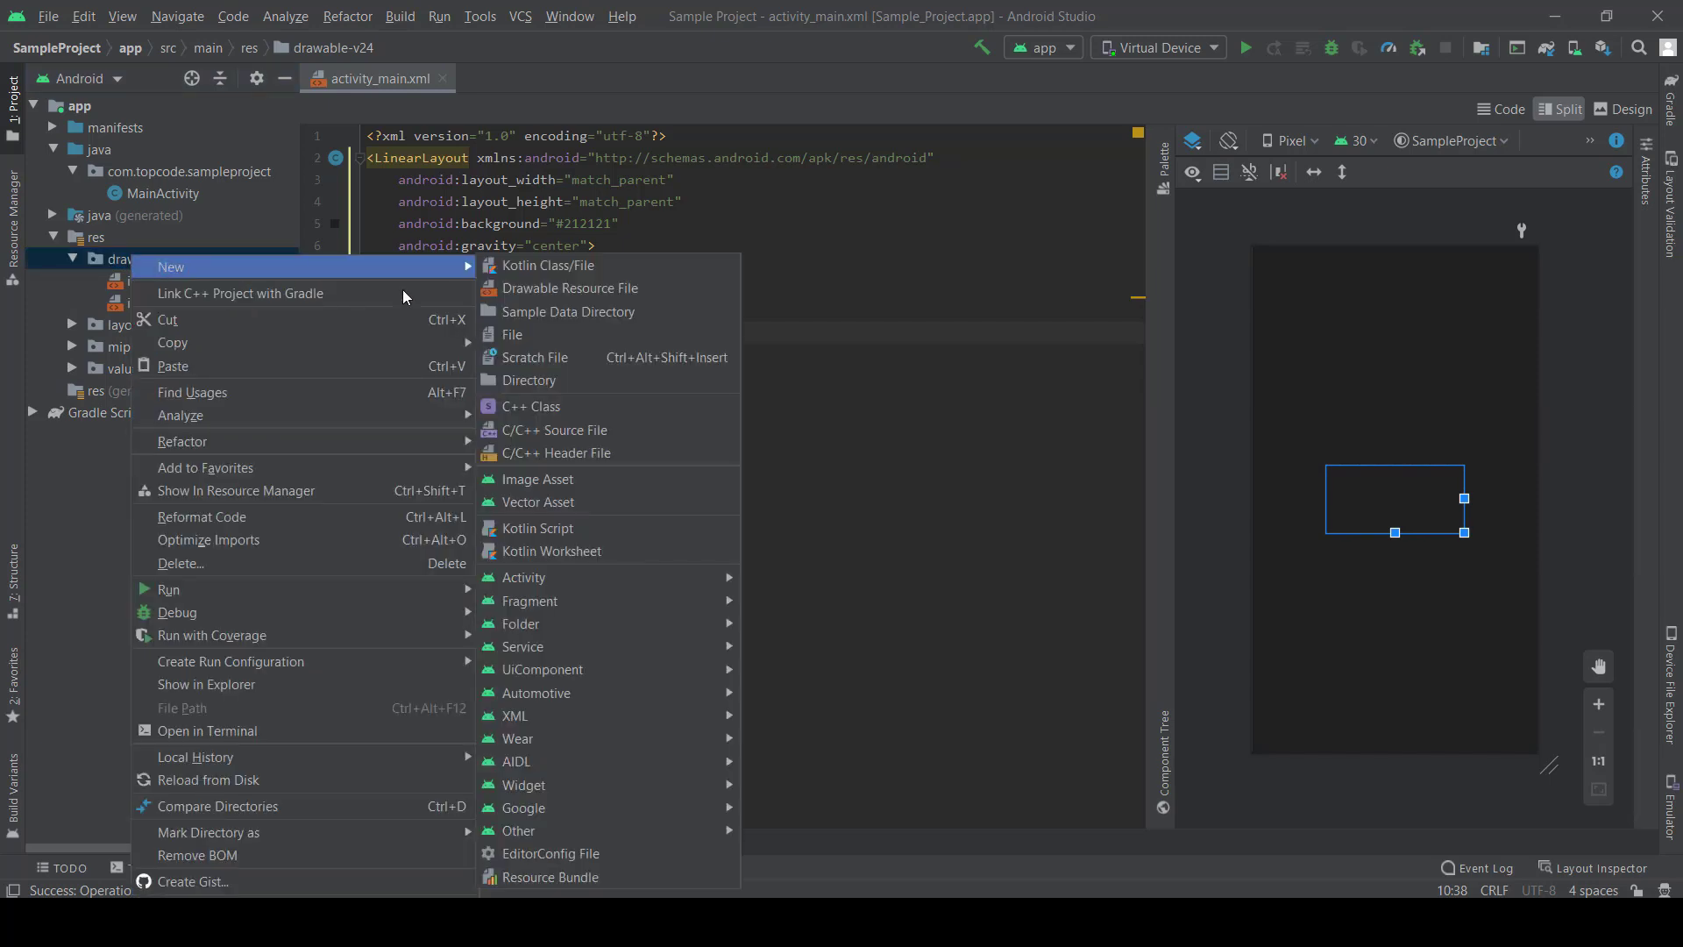
pyautogui.click(568, 288)
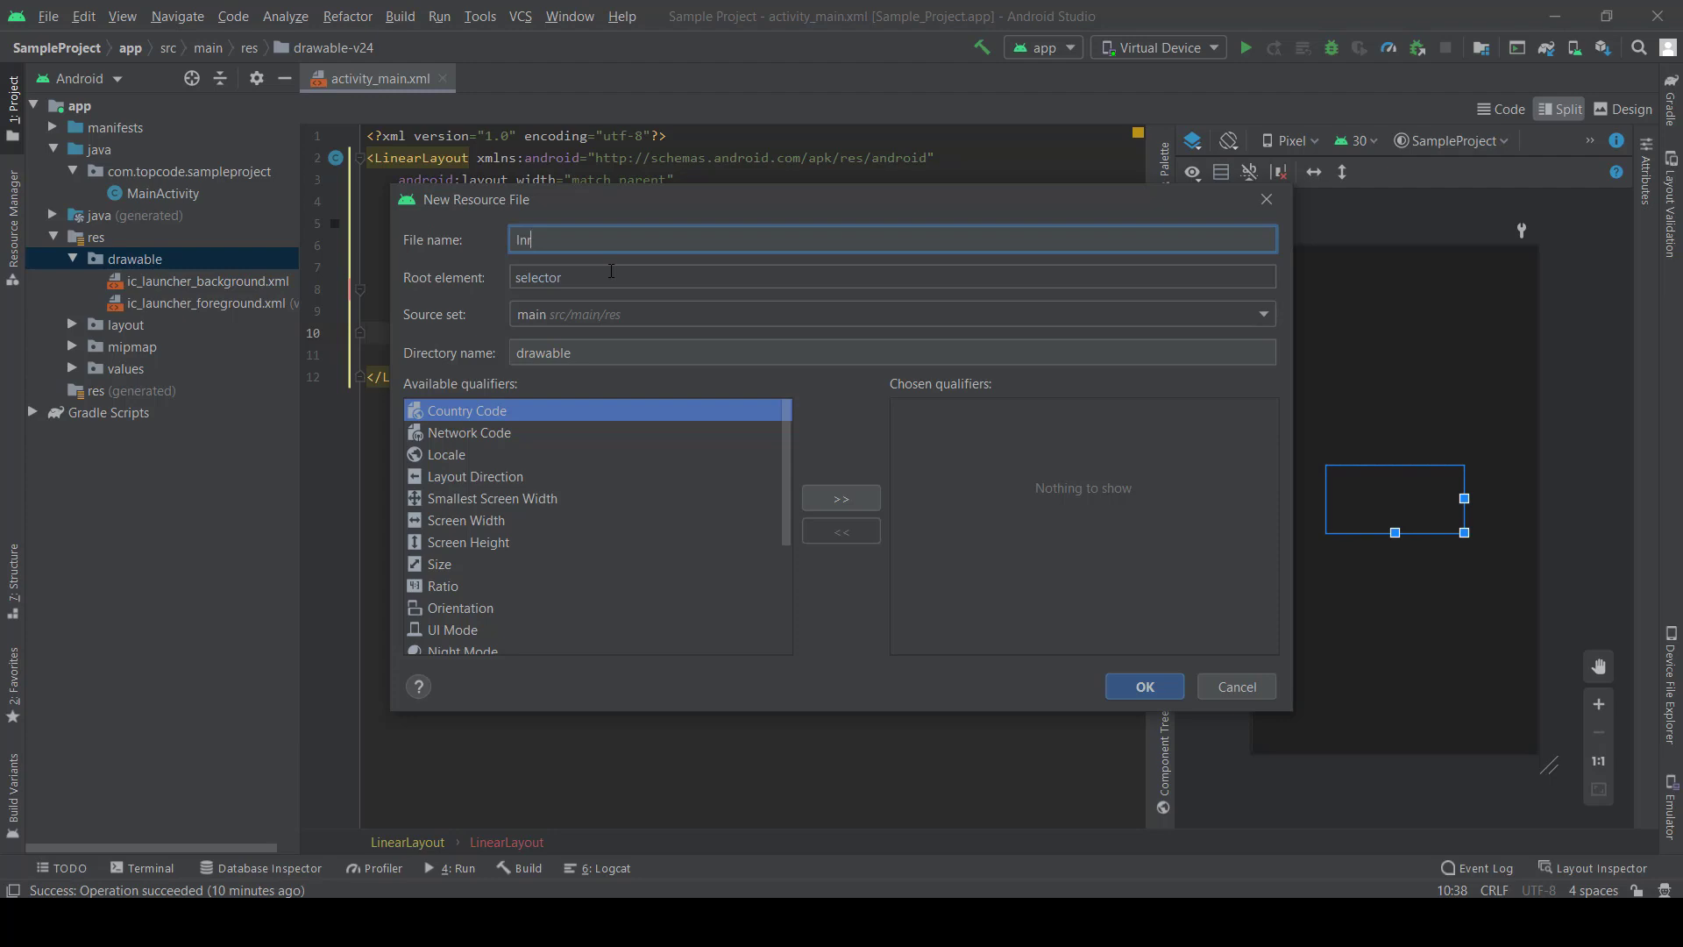
# Name the drawable lnr_with_border with a layer-list root element and create it
pyautogui.write('_with')
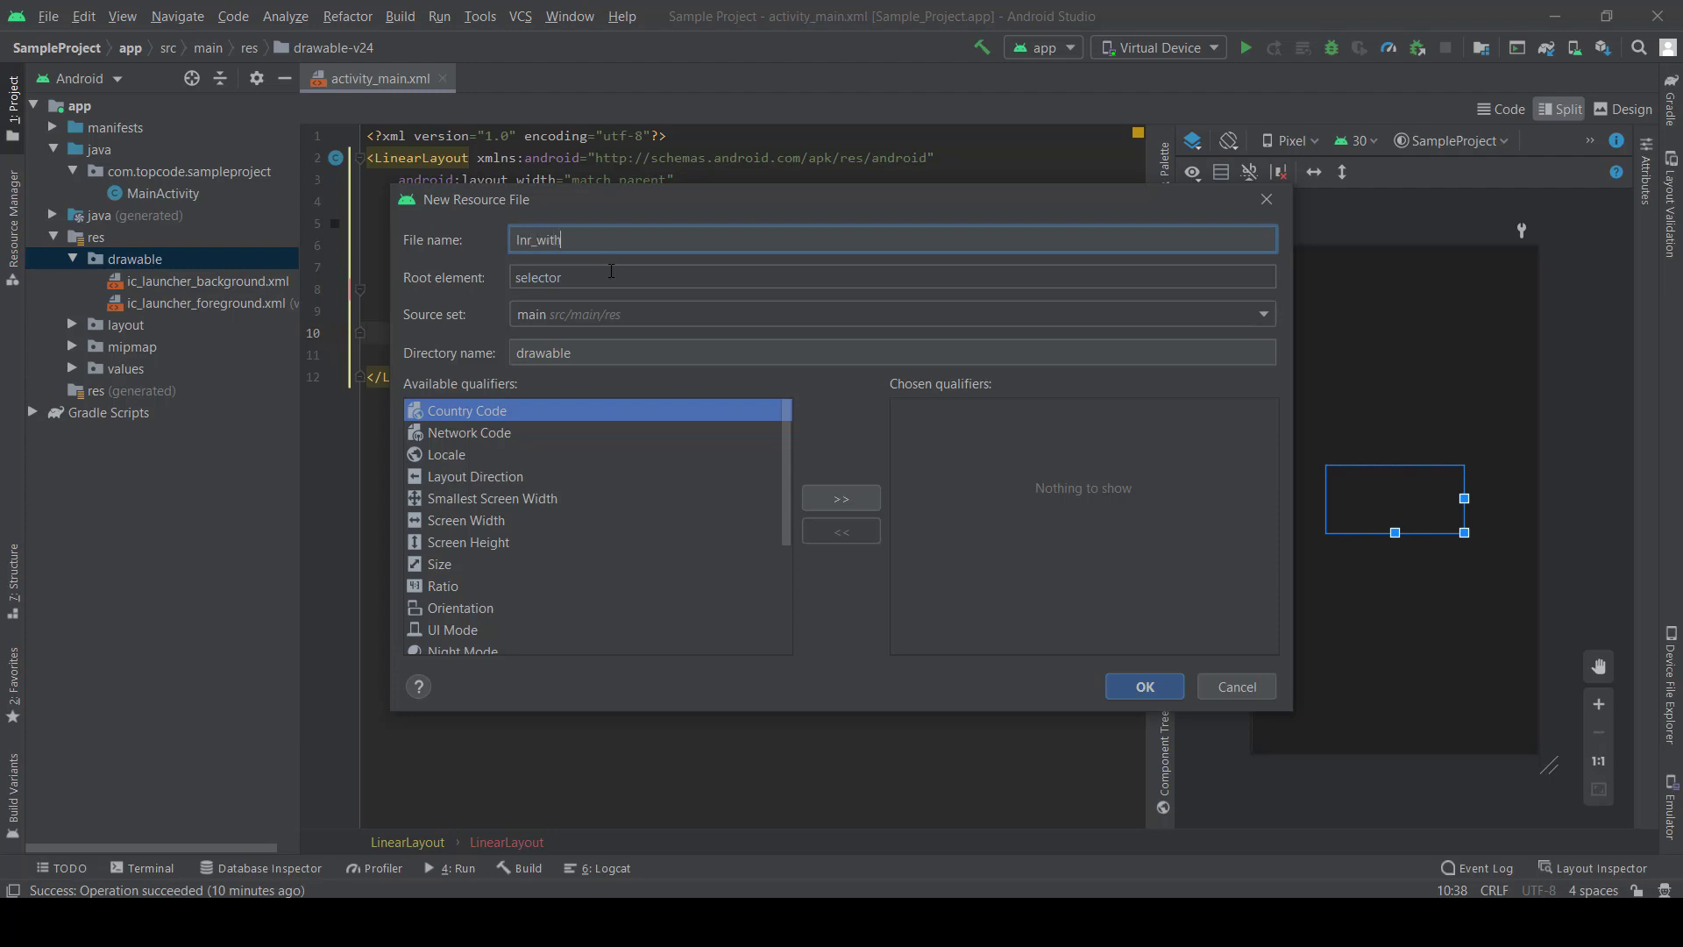
pyautogui.write('border')
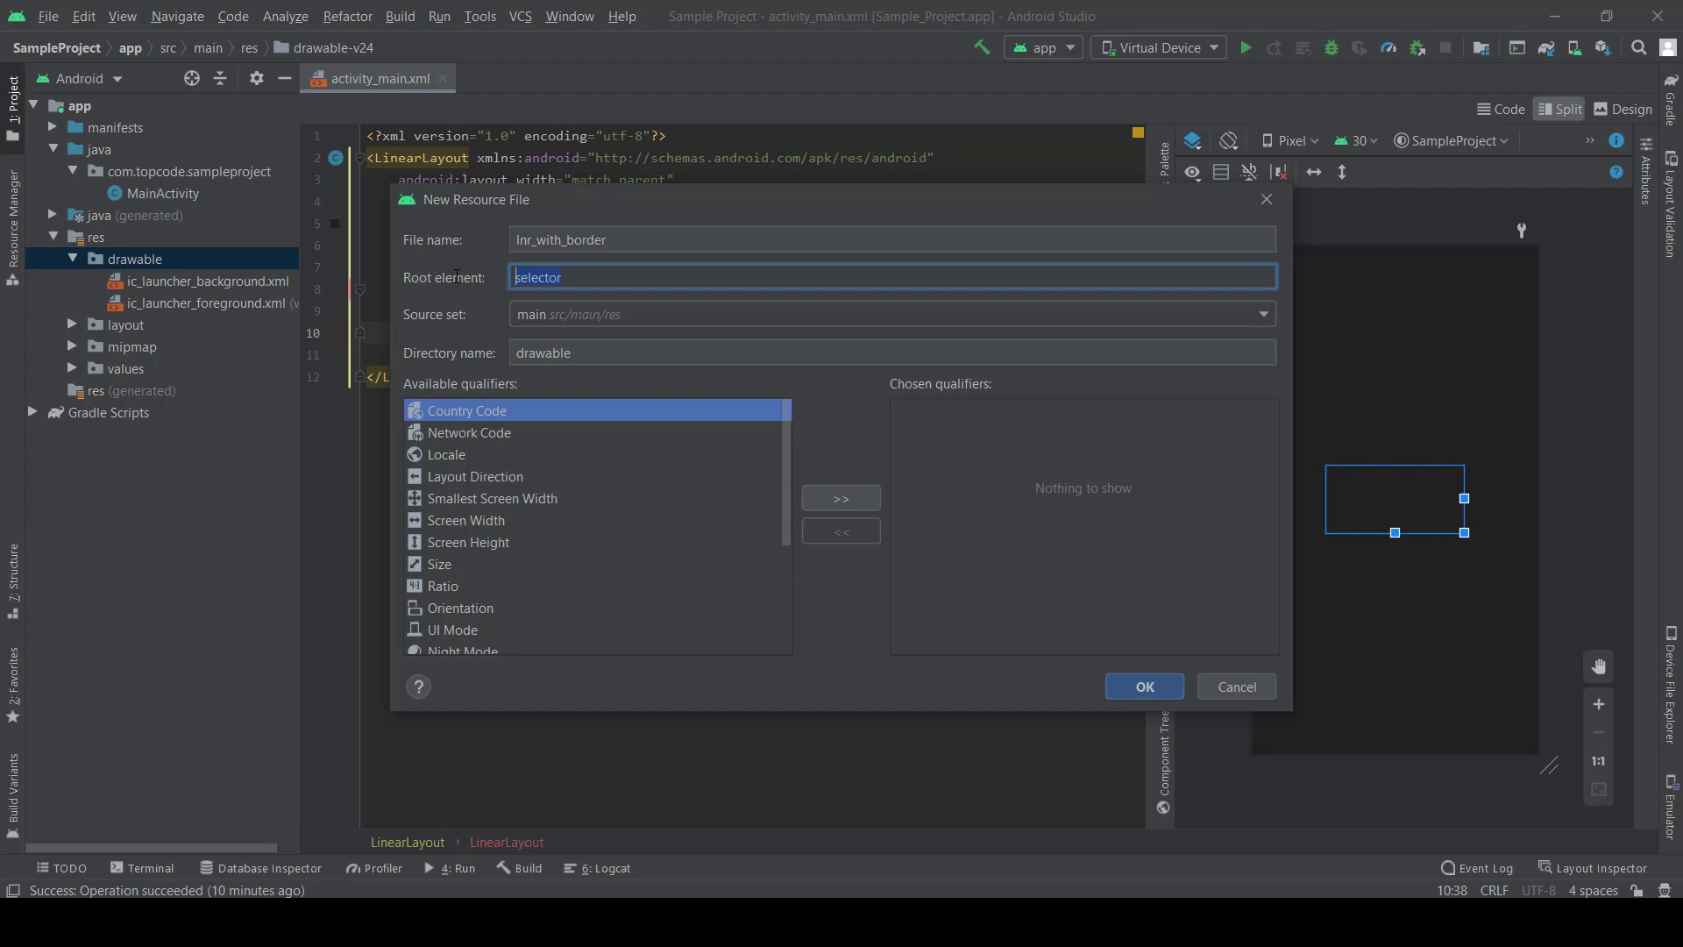
pyautogui.write('layer-list')
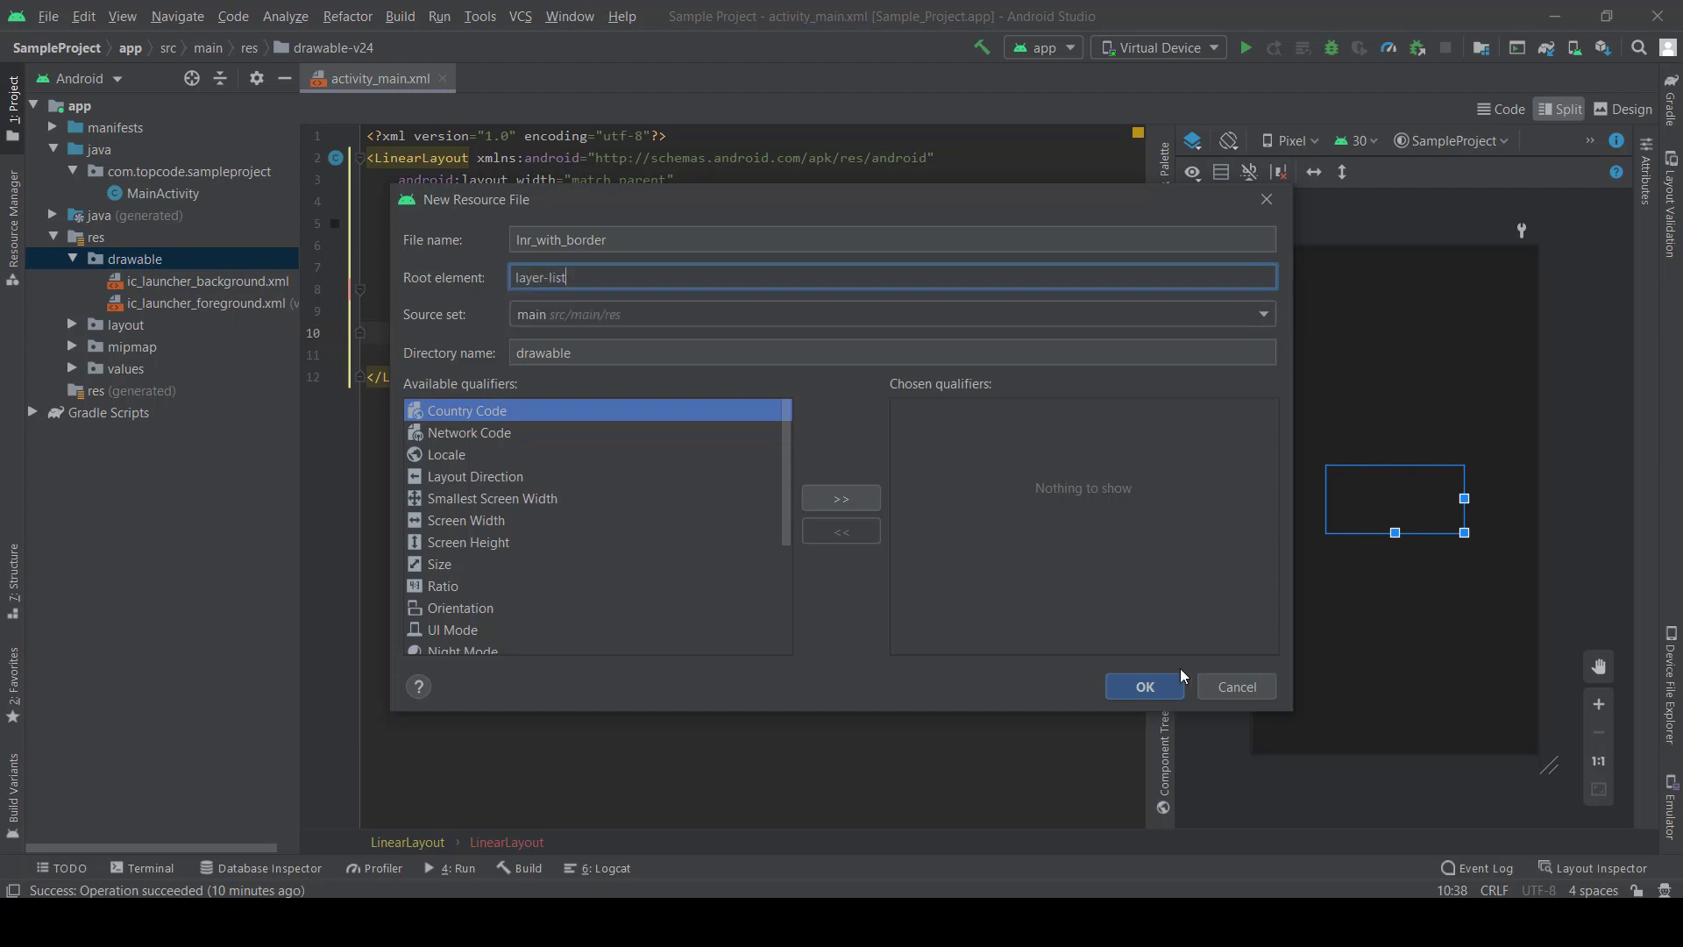
pyautogui.click(1143, 685)
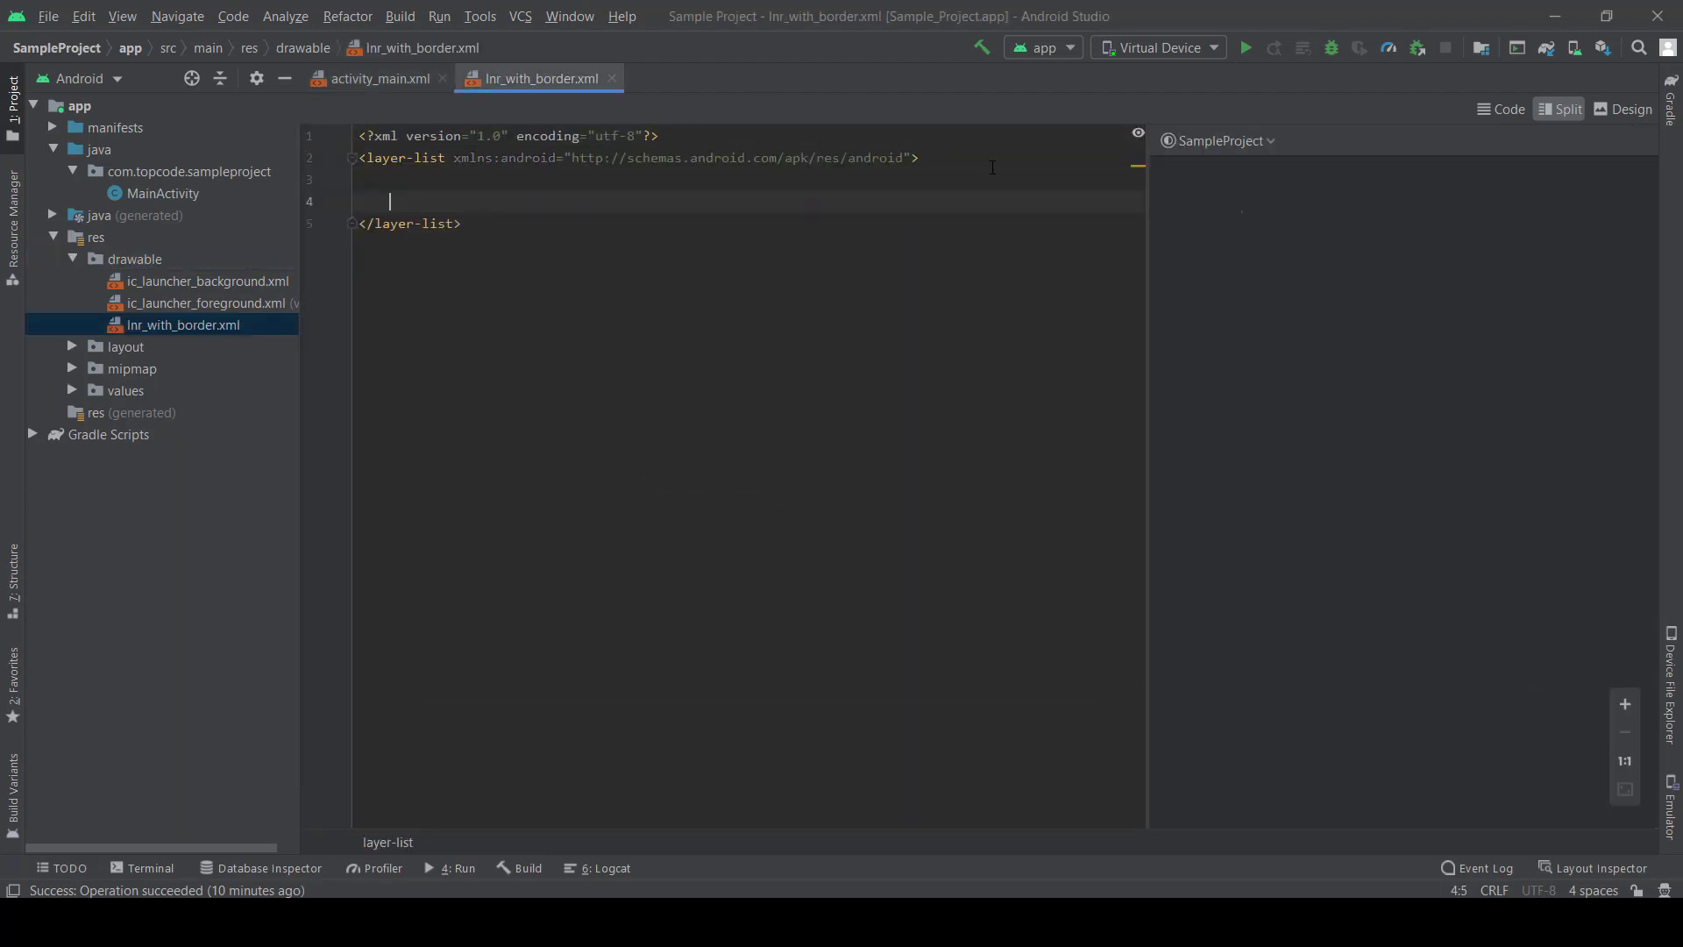
# Add an item containing a shape element set to rectangle inside the layer list
pyautogui.press('enter')
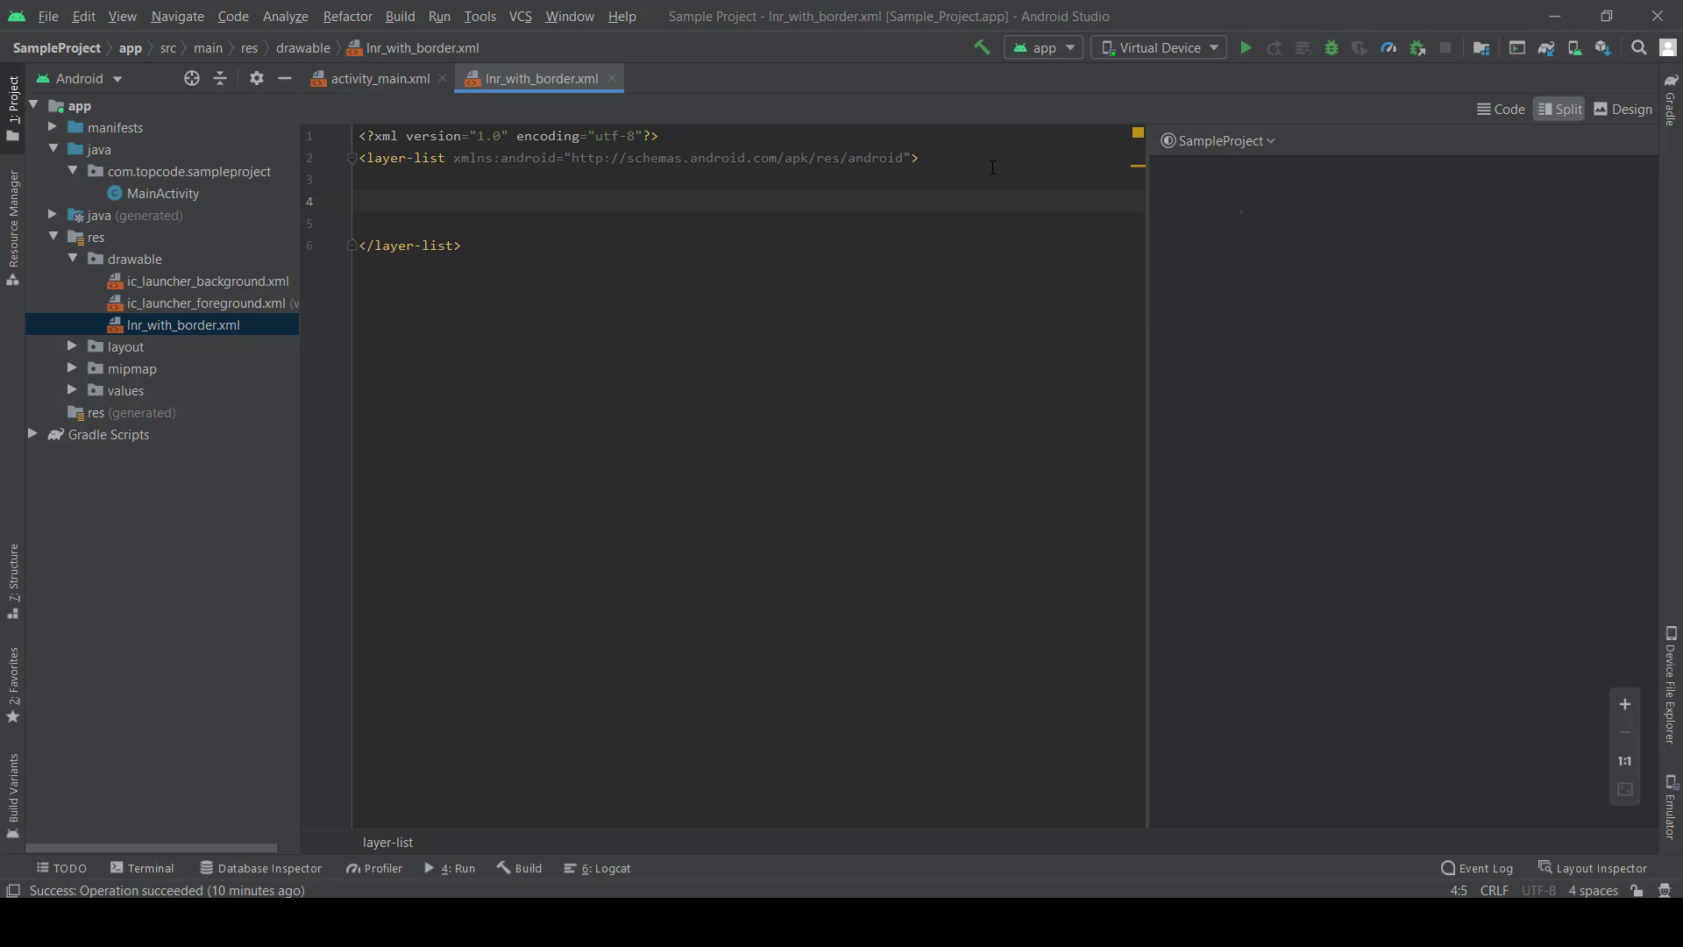
pyautogui.write('<')
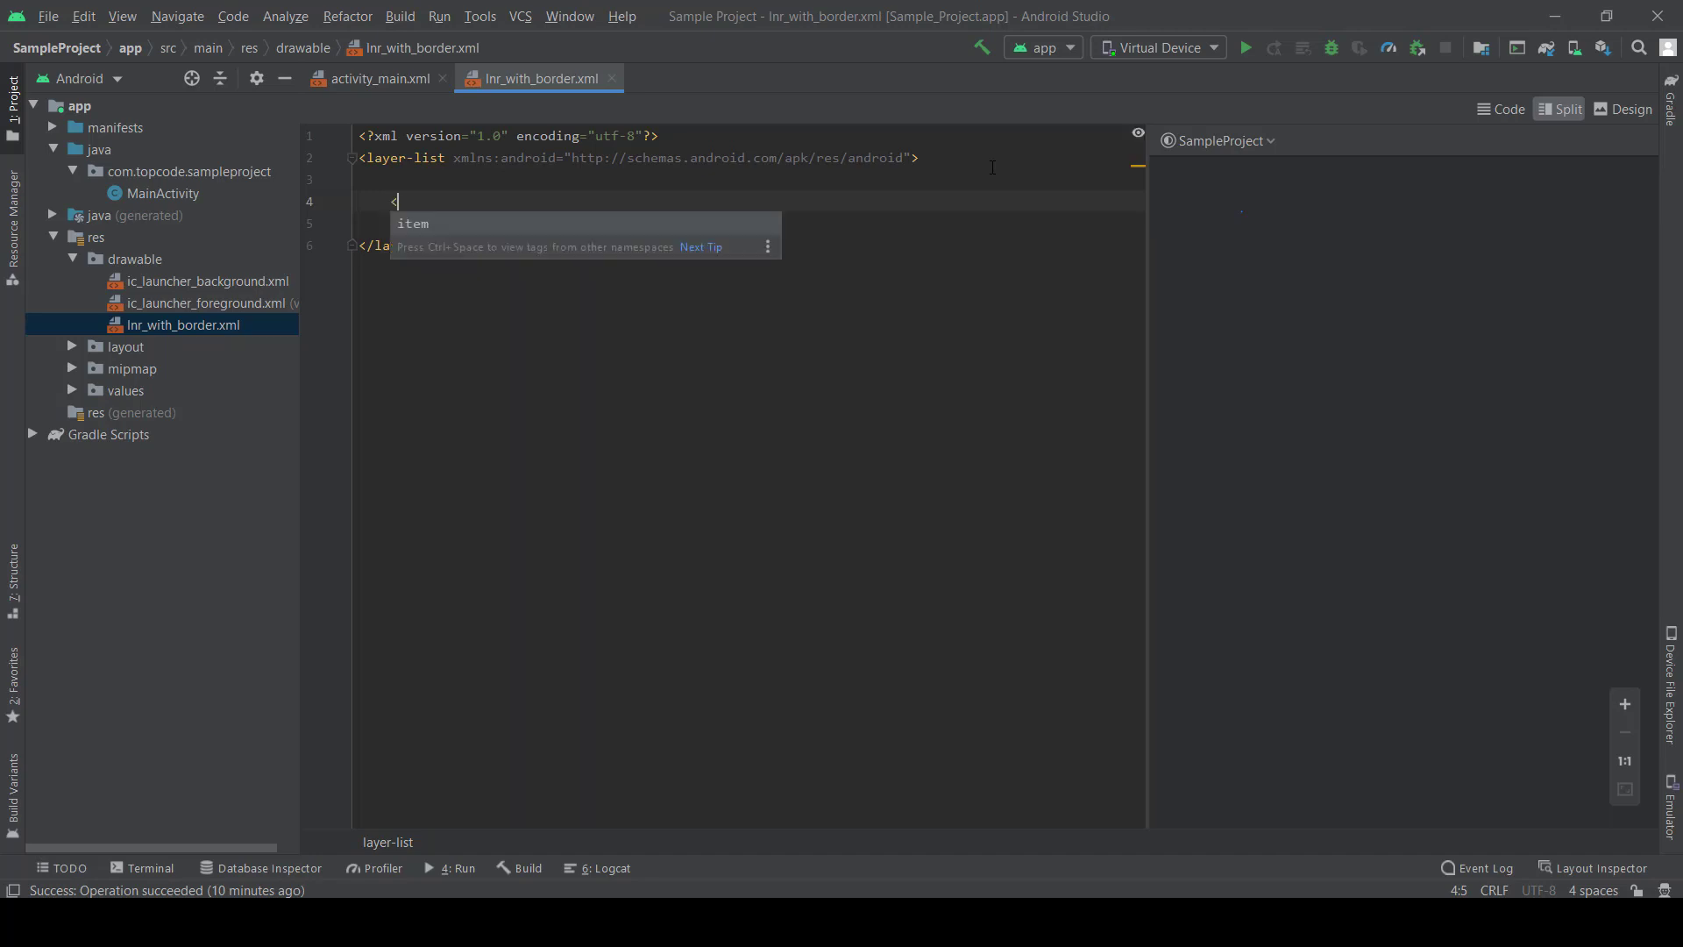
pyautogui.write('item>')
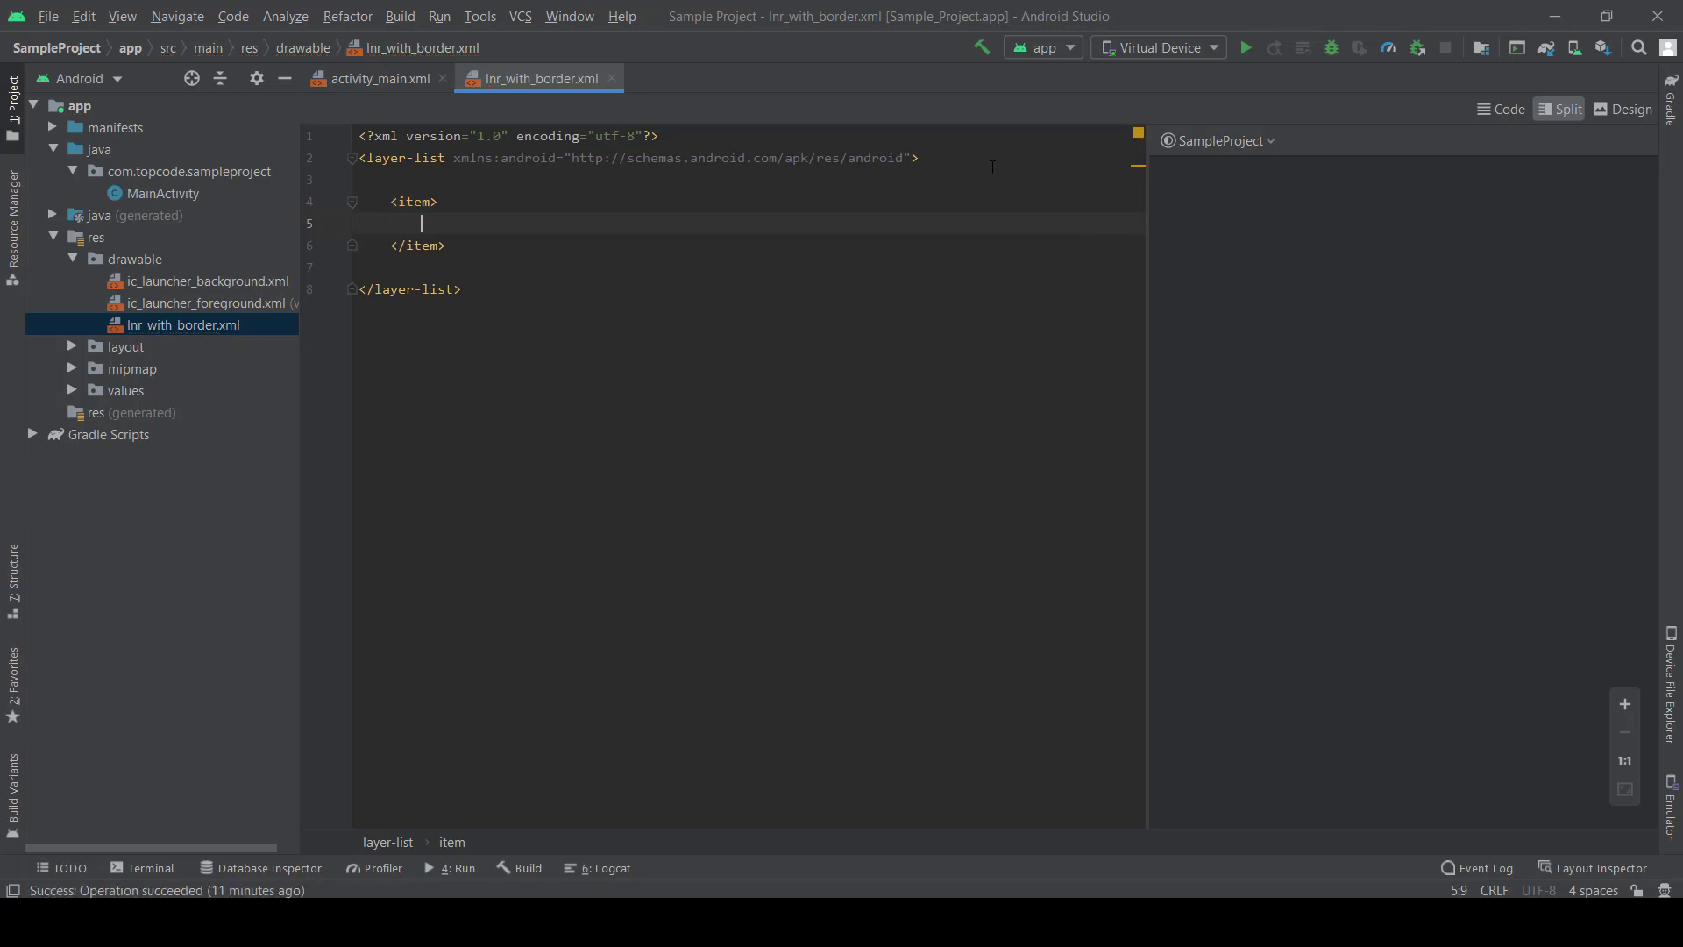
pyautogui.write('<sha')
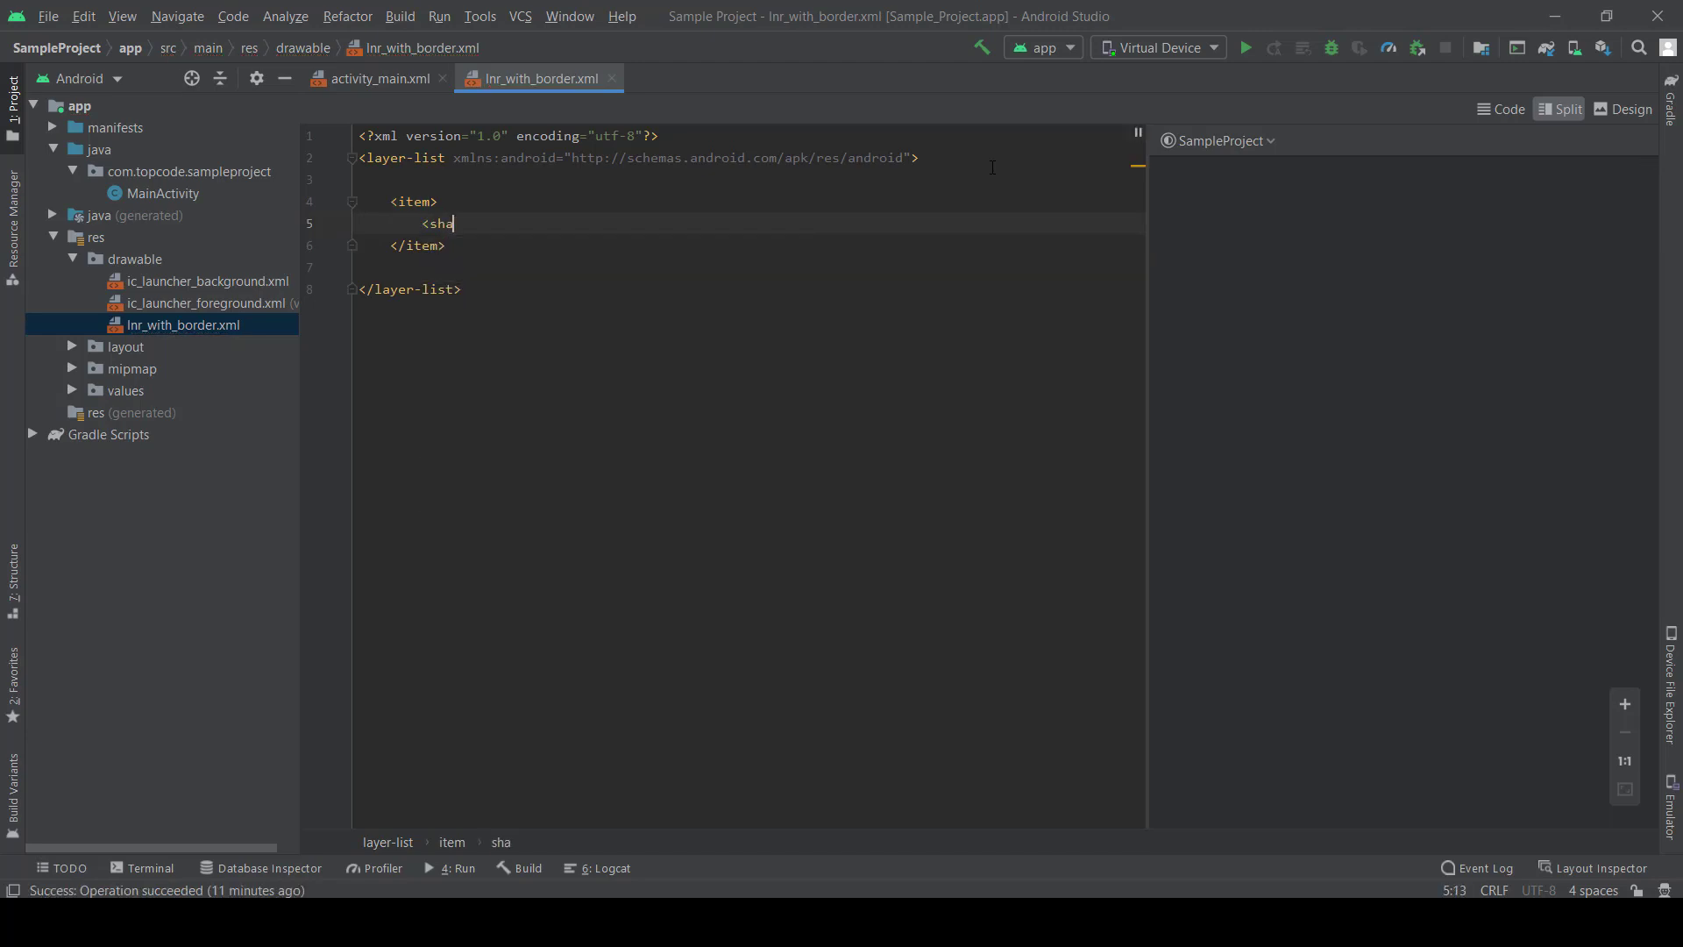
pyautogui.write('pe')
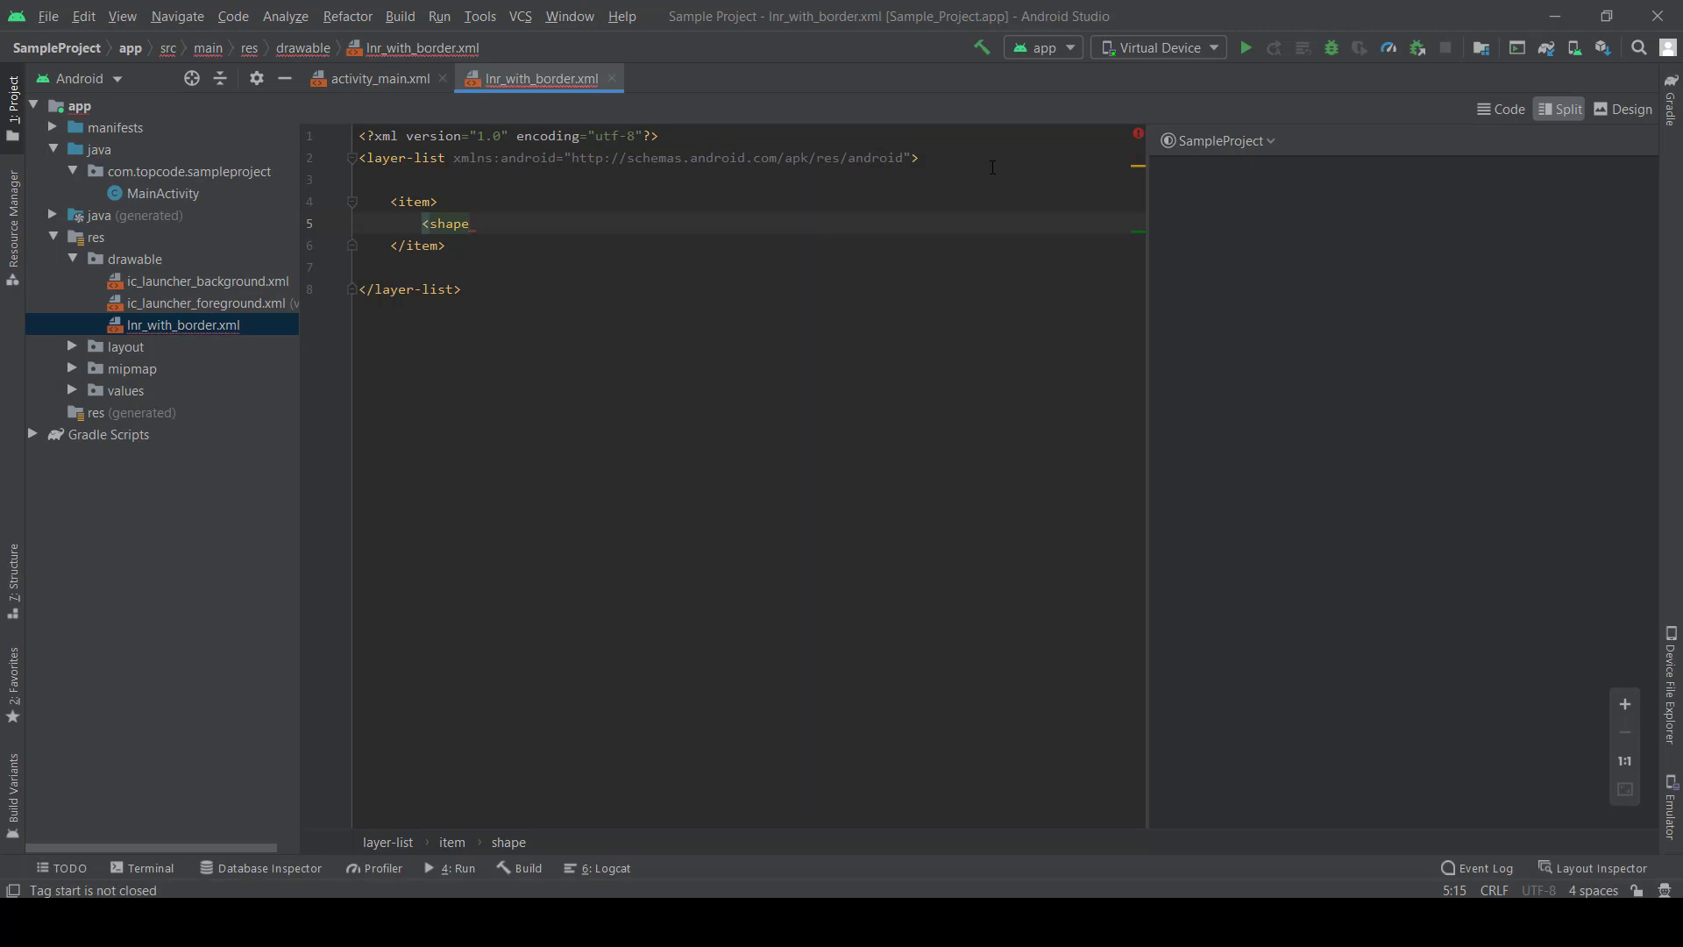
pyautogui.write('>')
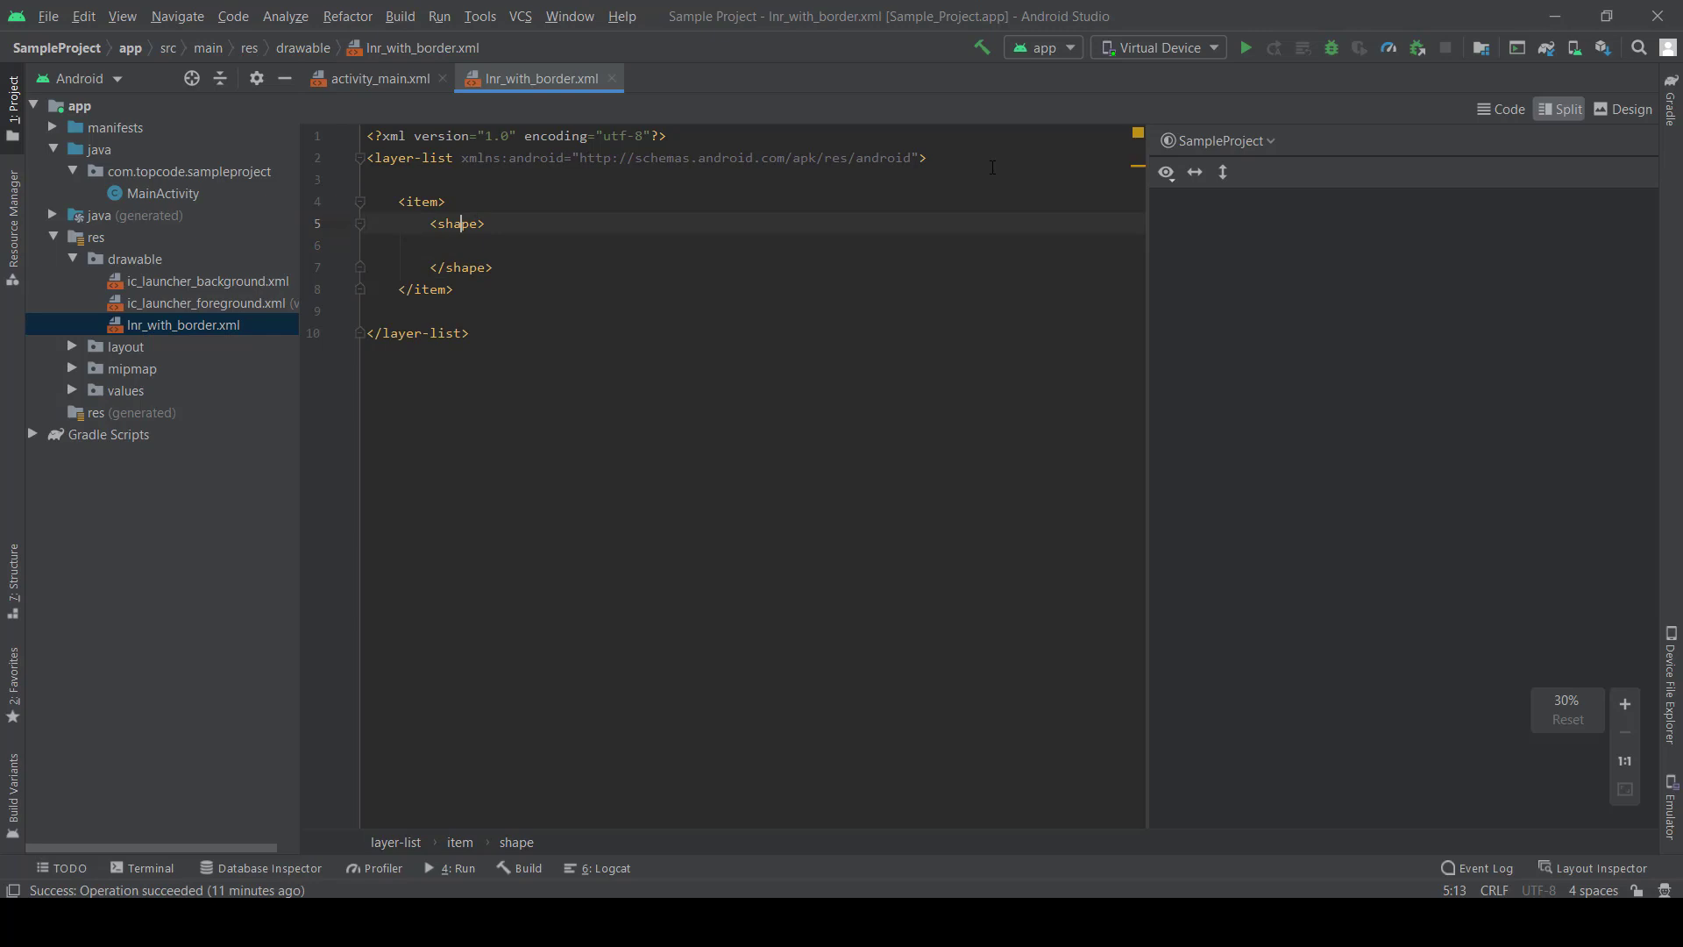
pyautogui.write('" "')
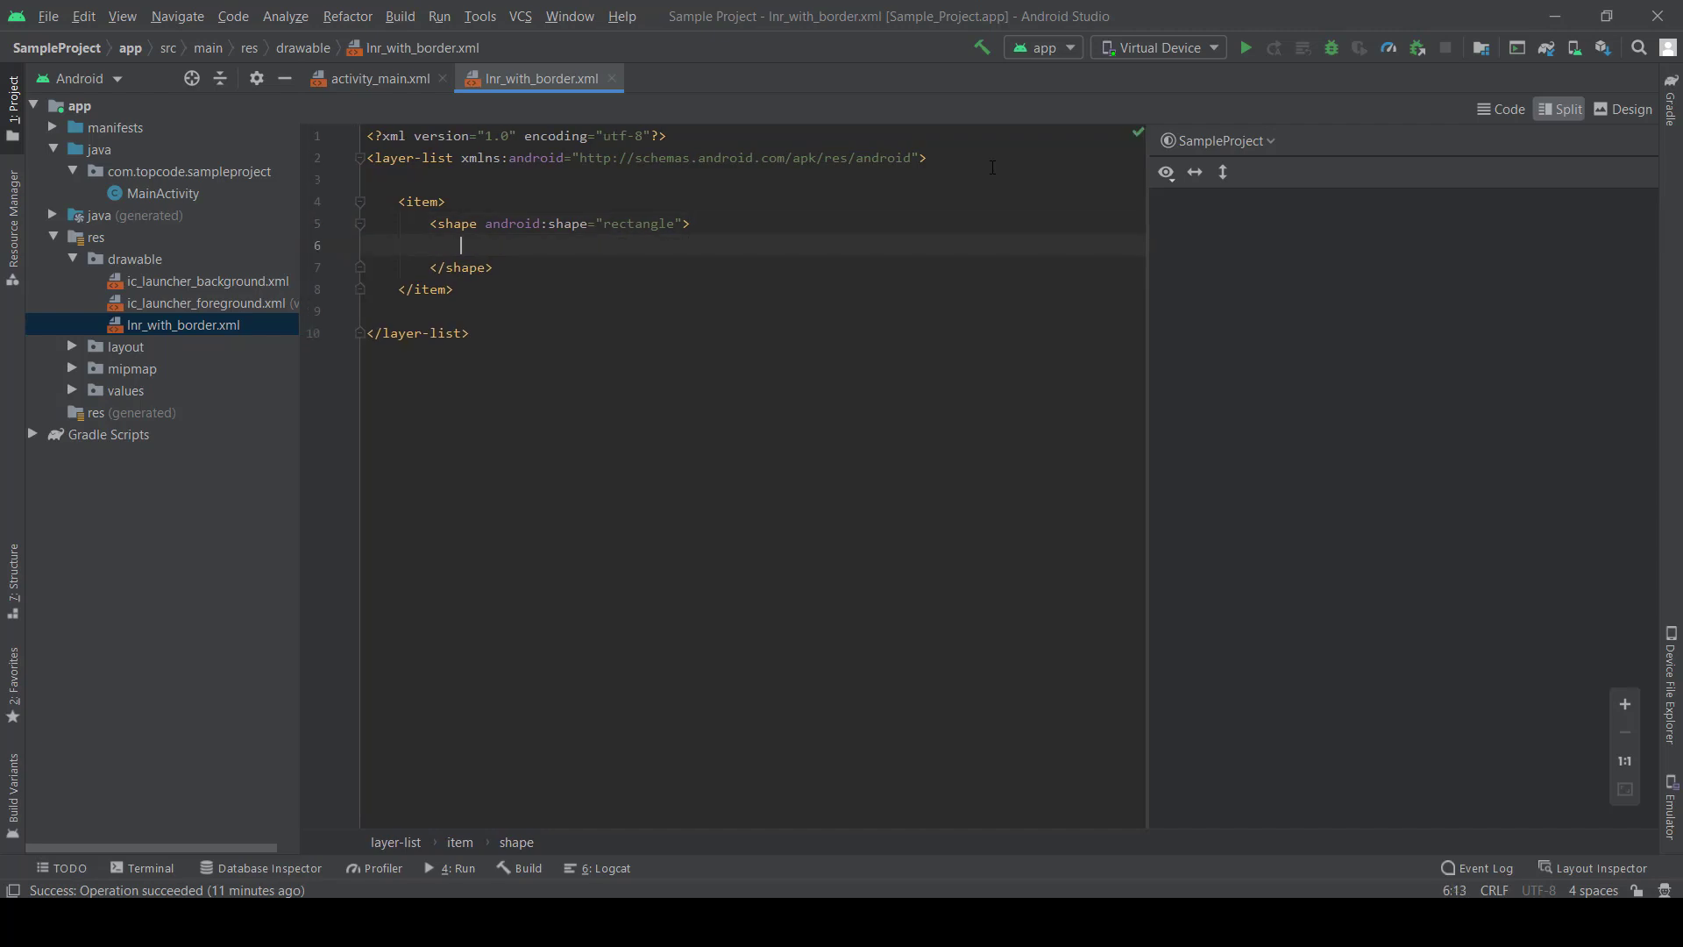
pyautogui.write('<s')
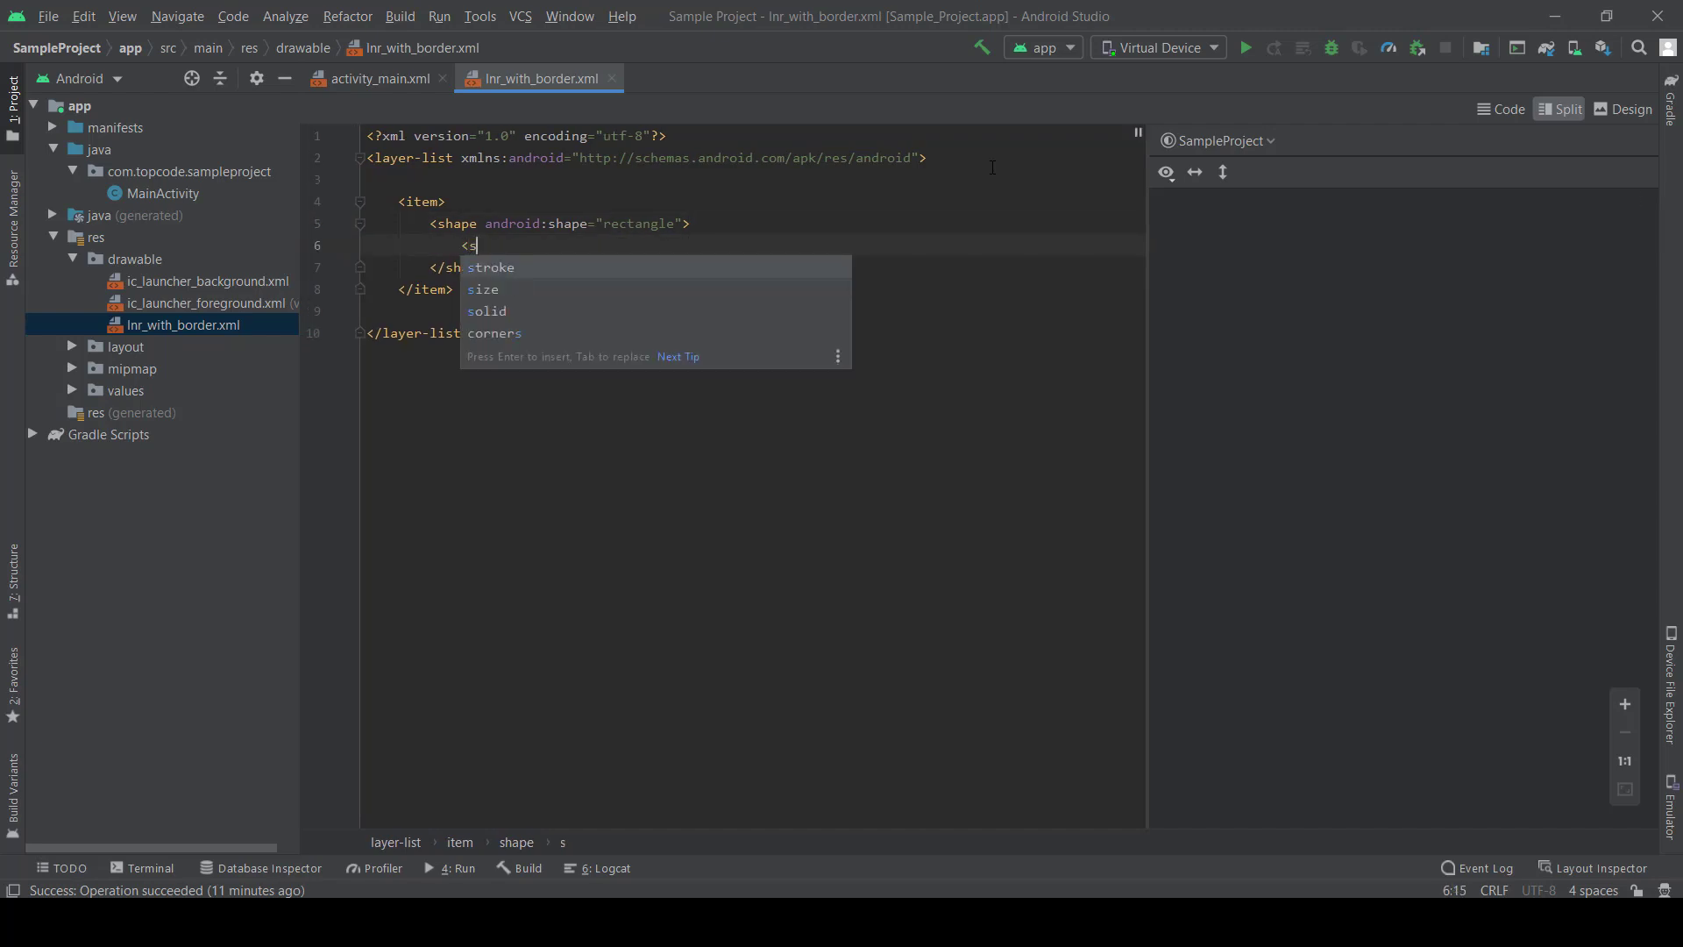
pyautogui.write('olid')
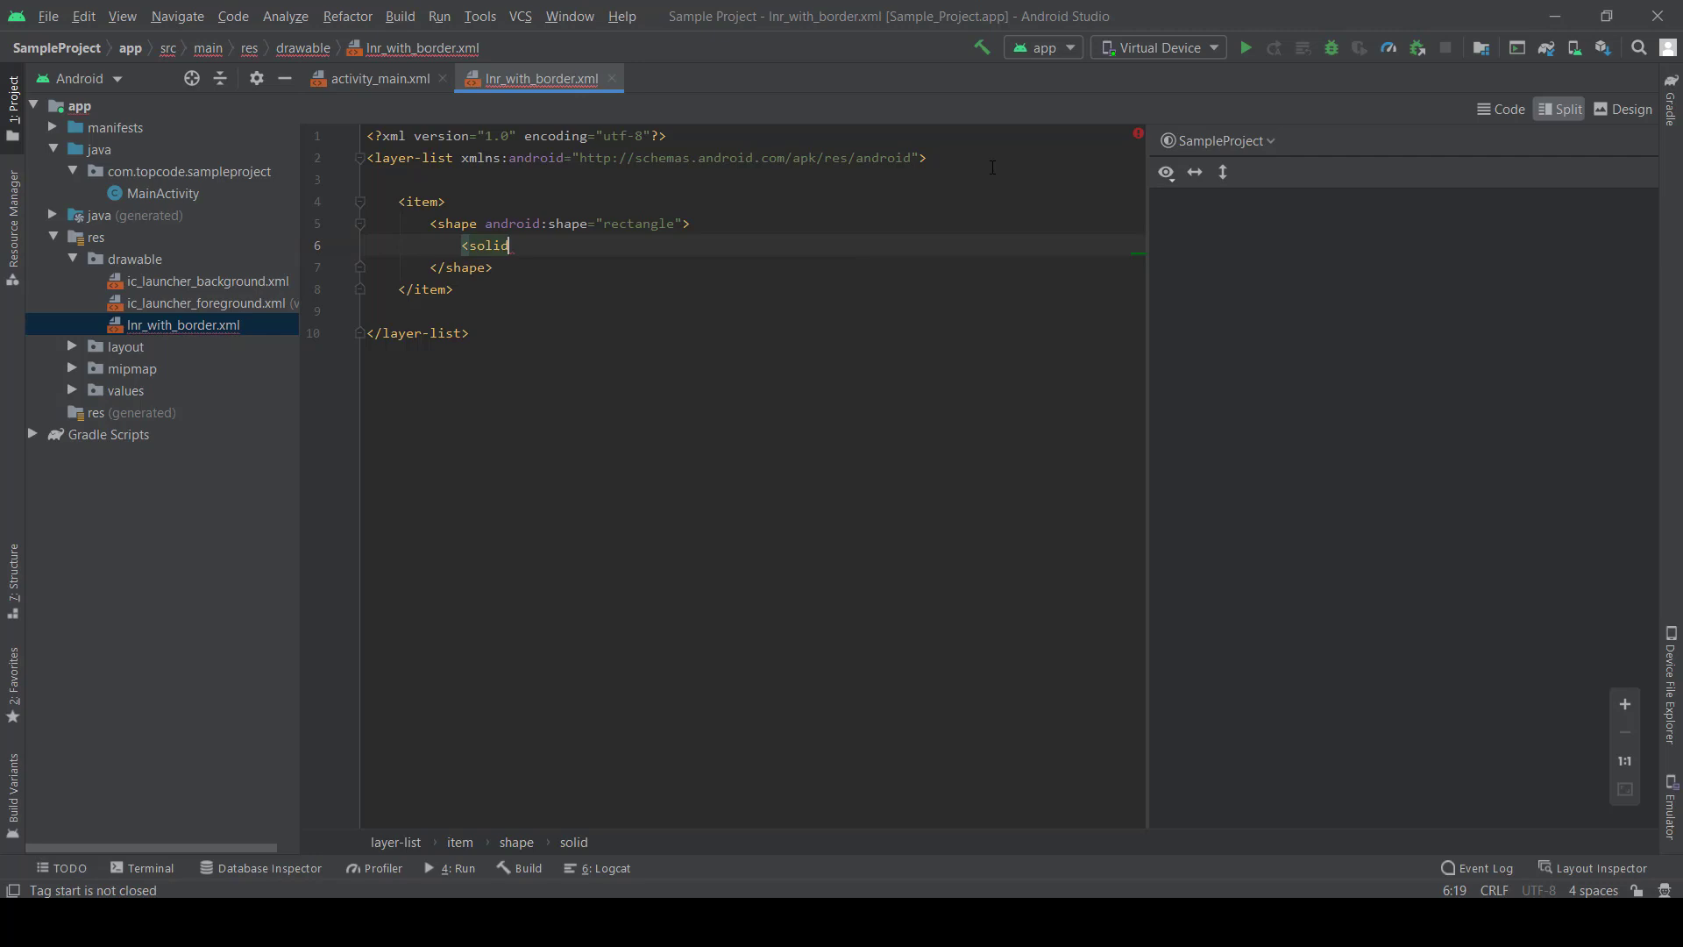
pyautogui.write('android:color="')
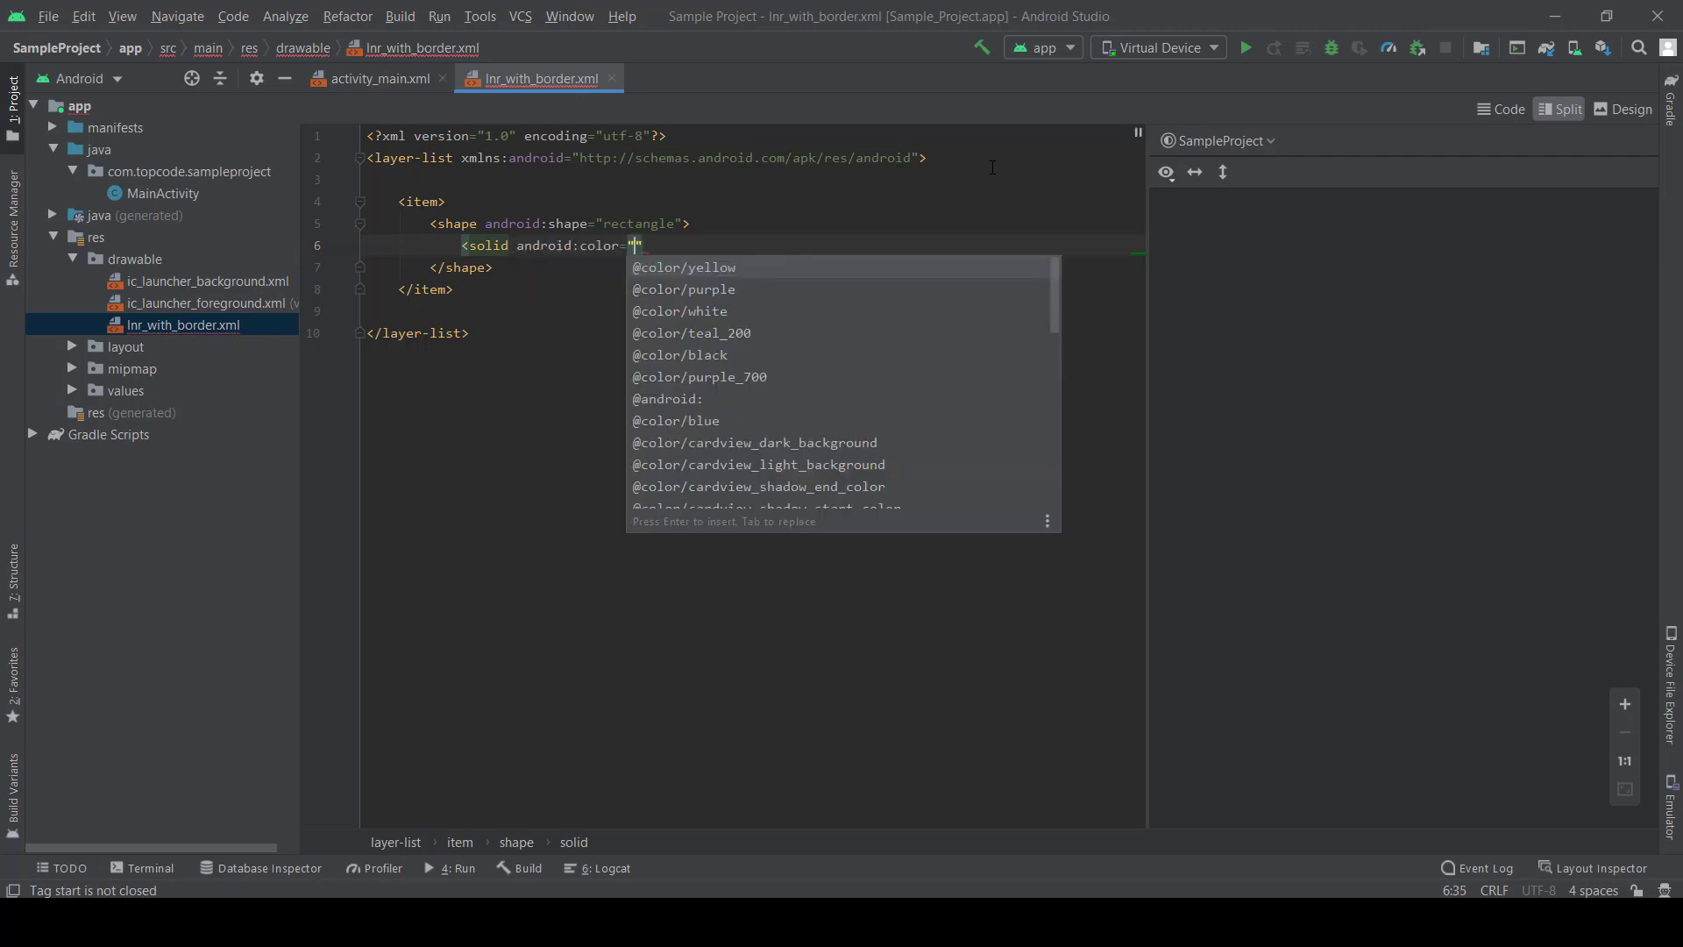
pyautogui.write('@color/red')
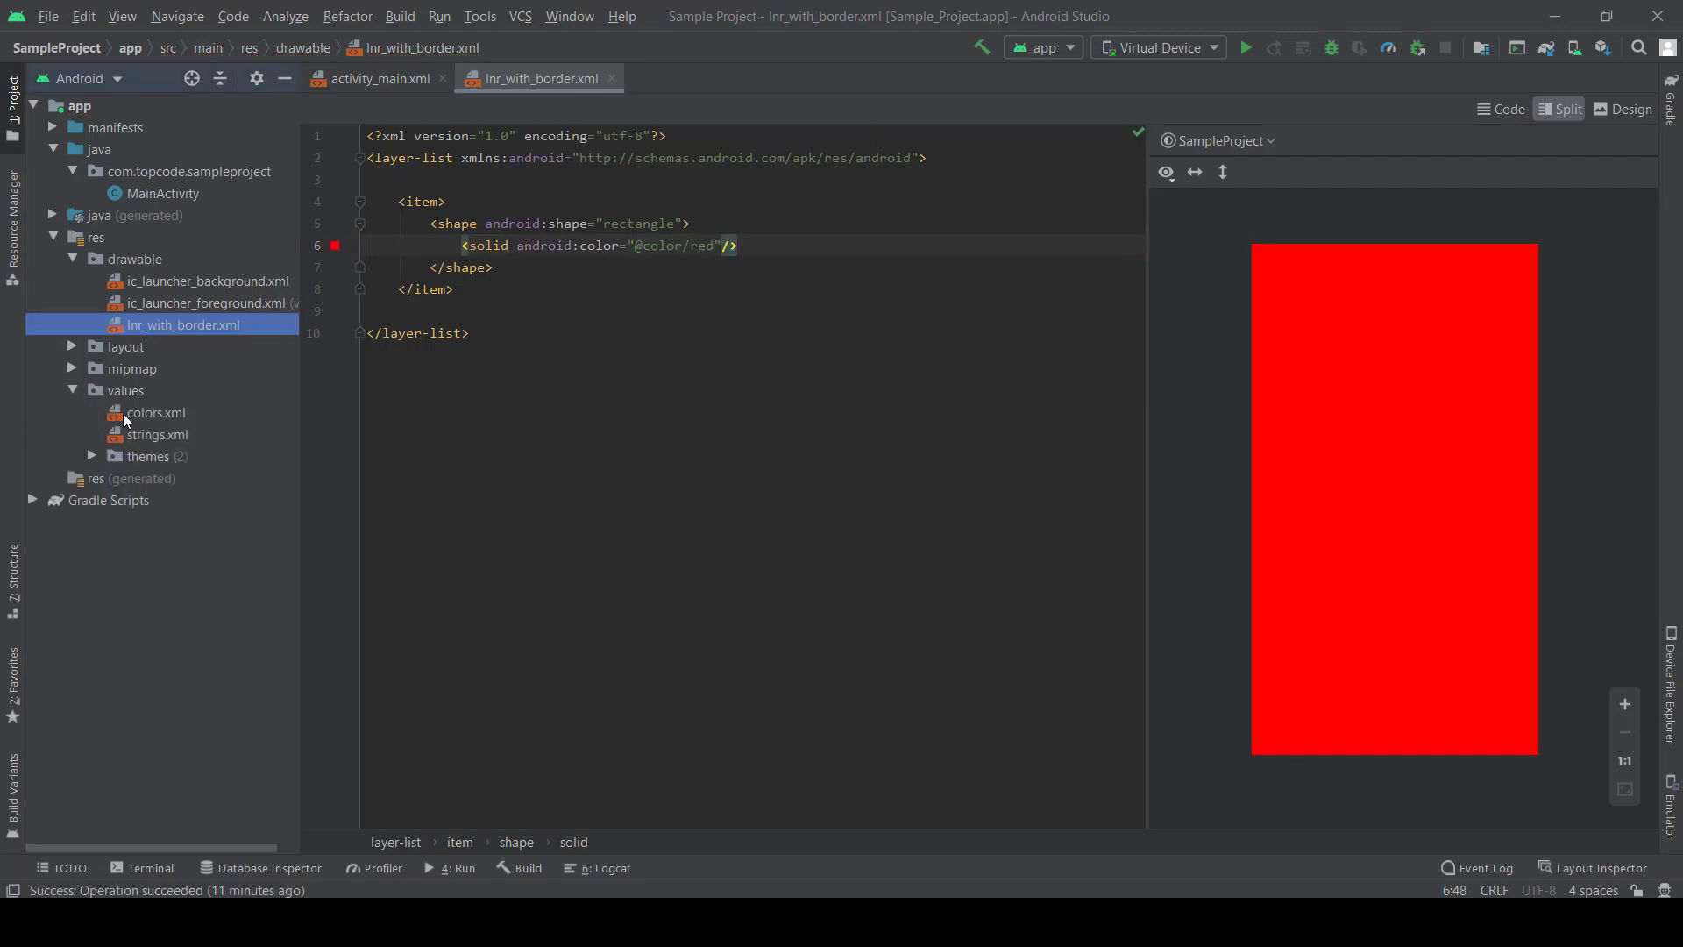
pyautogui.doubleClick(158, 412)
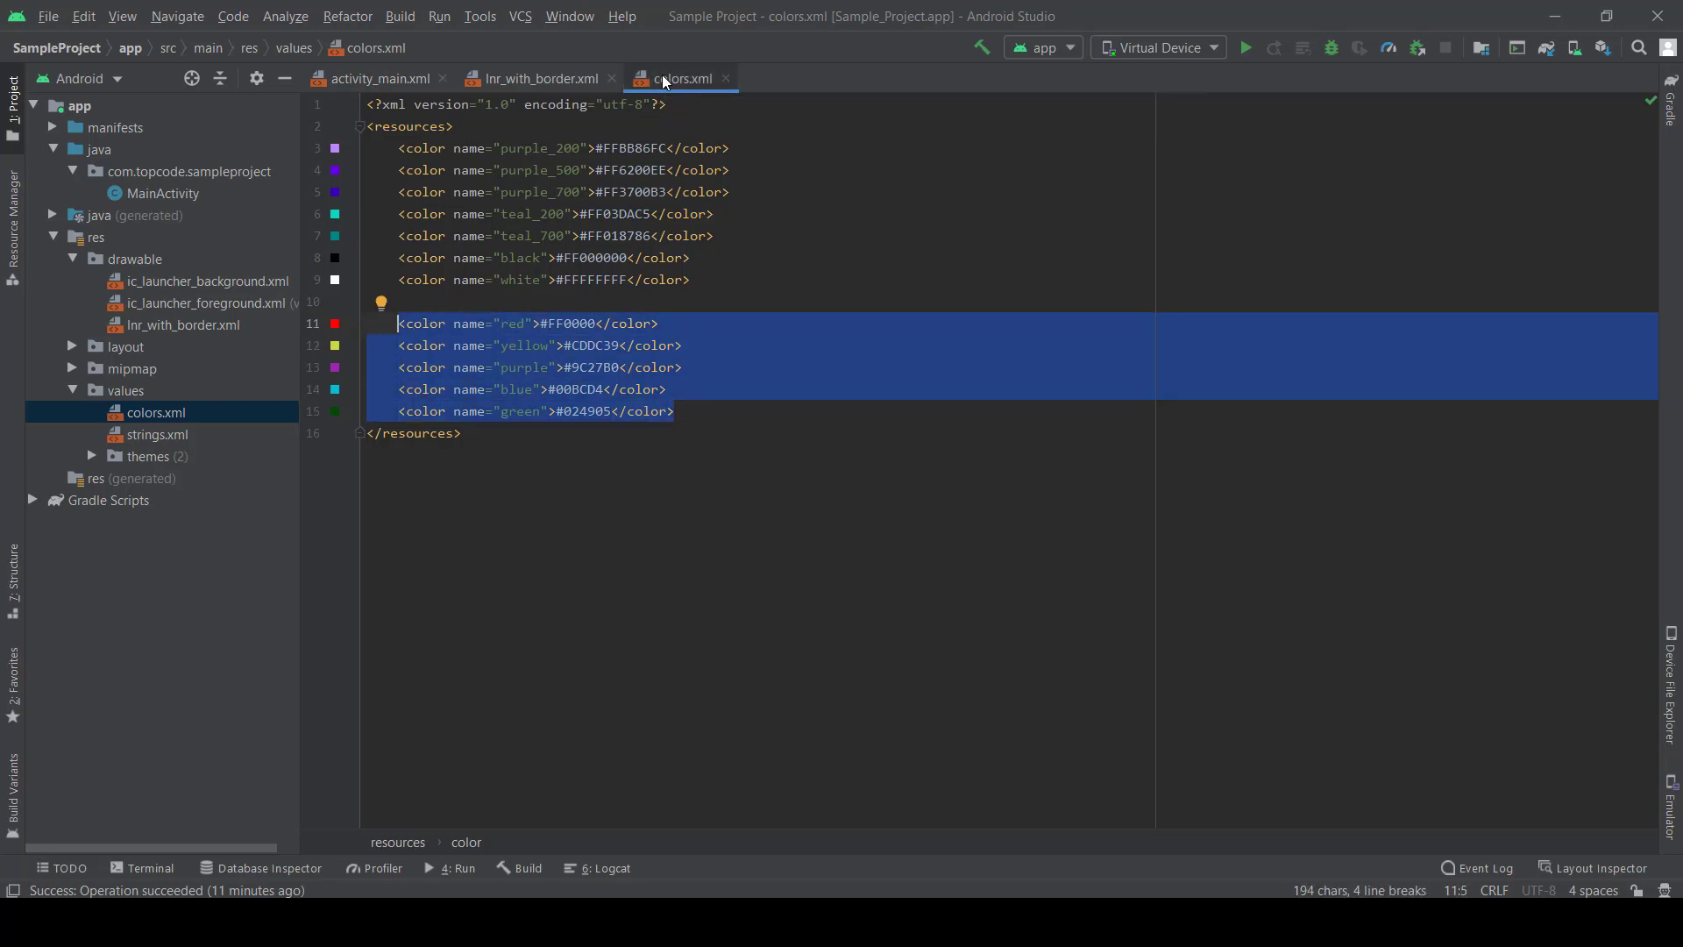
pyautogui.click(533, 77)
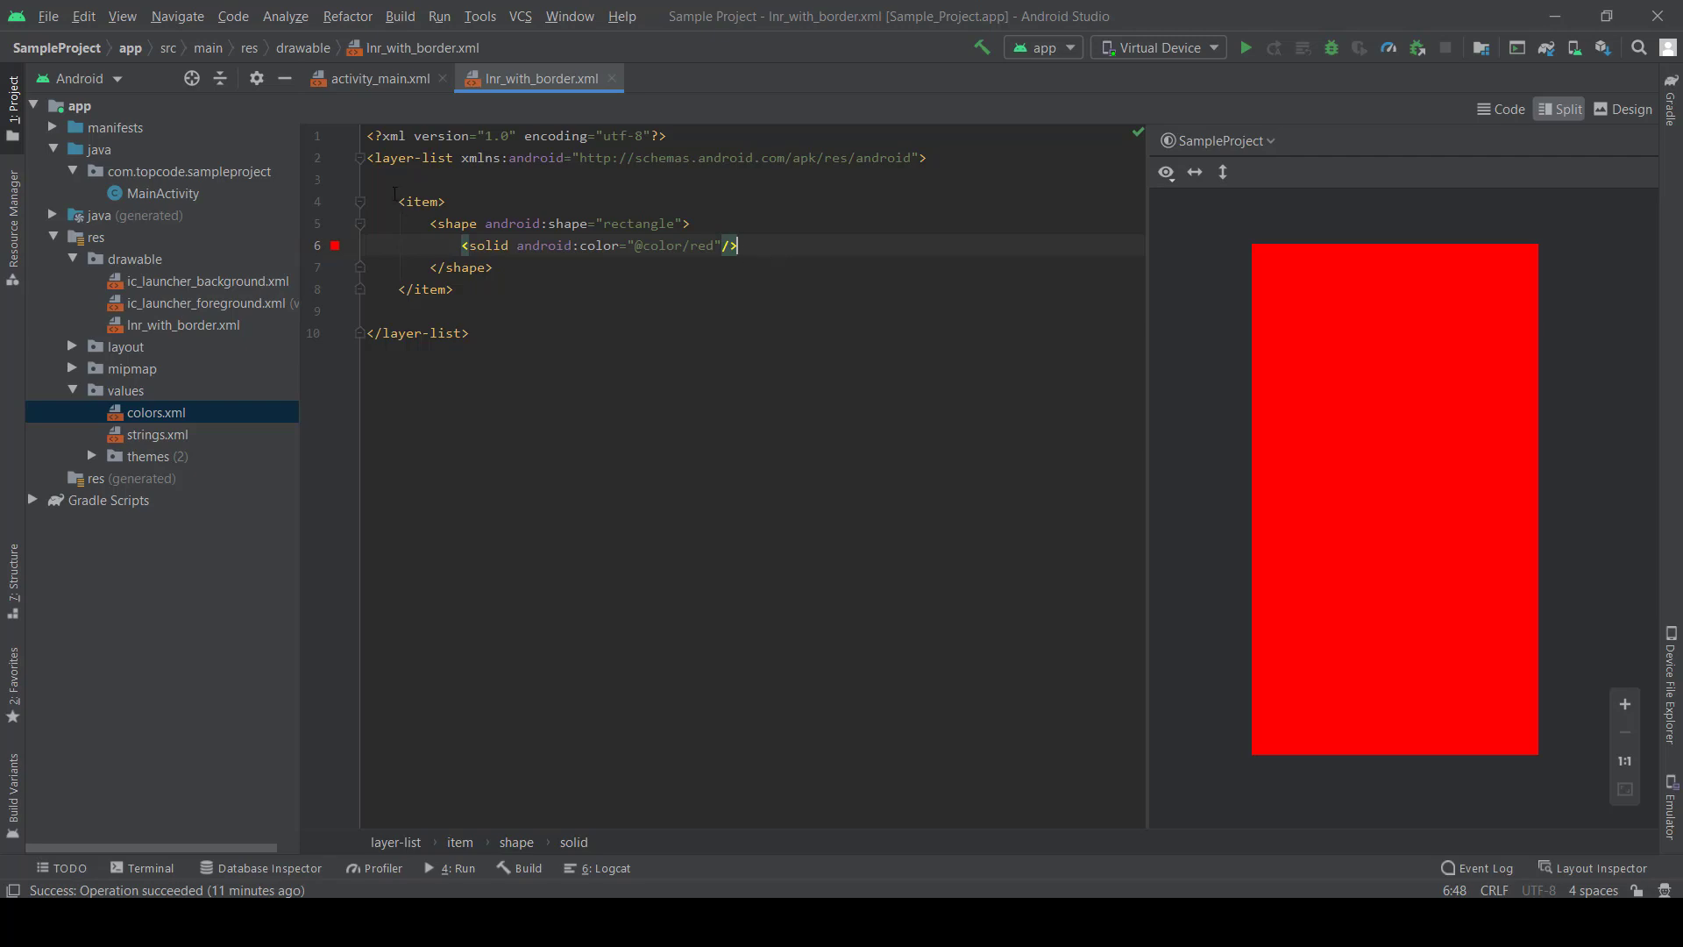
pyautogui.click(522, 289)
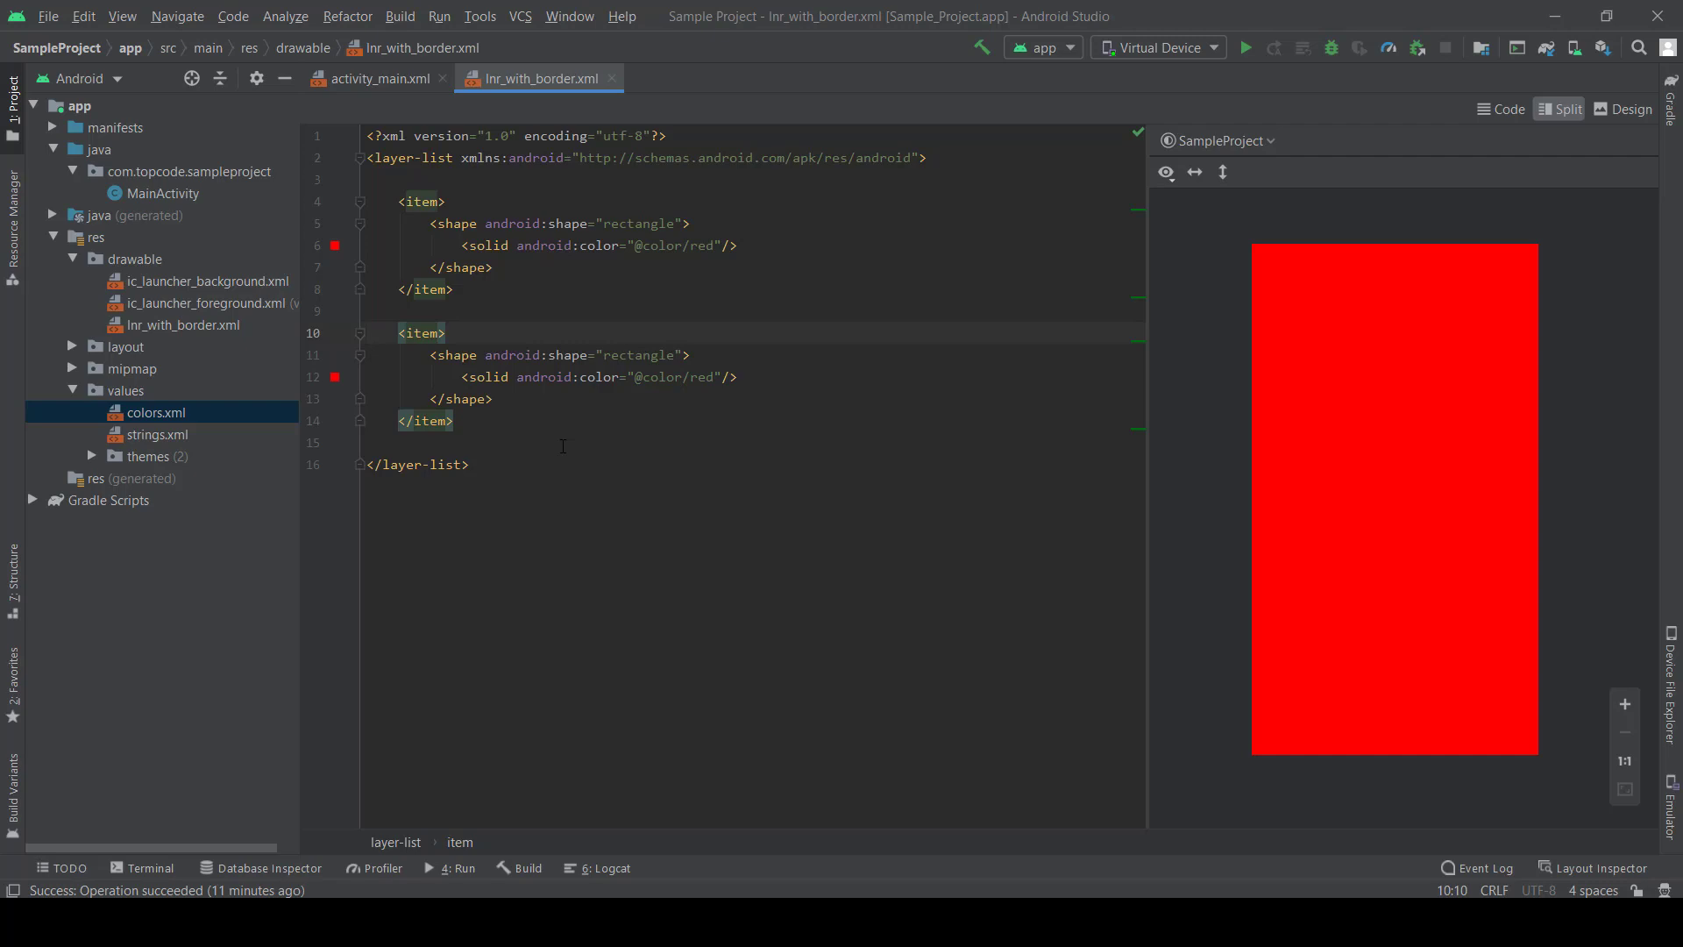
# Make item two yellow with left 8dp inset, then a purple copy with top 8dp inset
pyautogui.write('left="8dp')
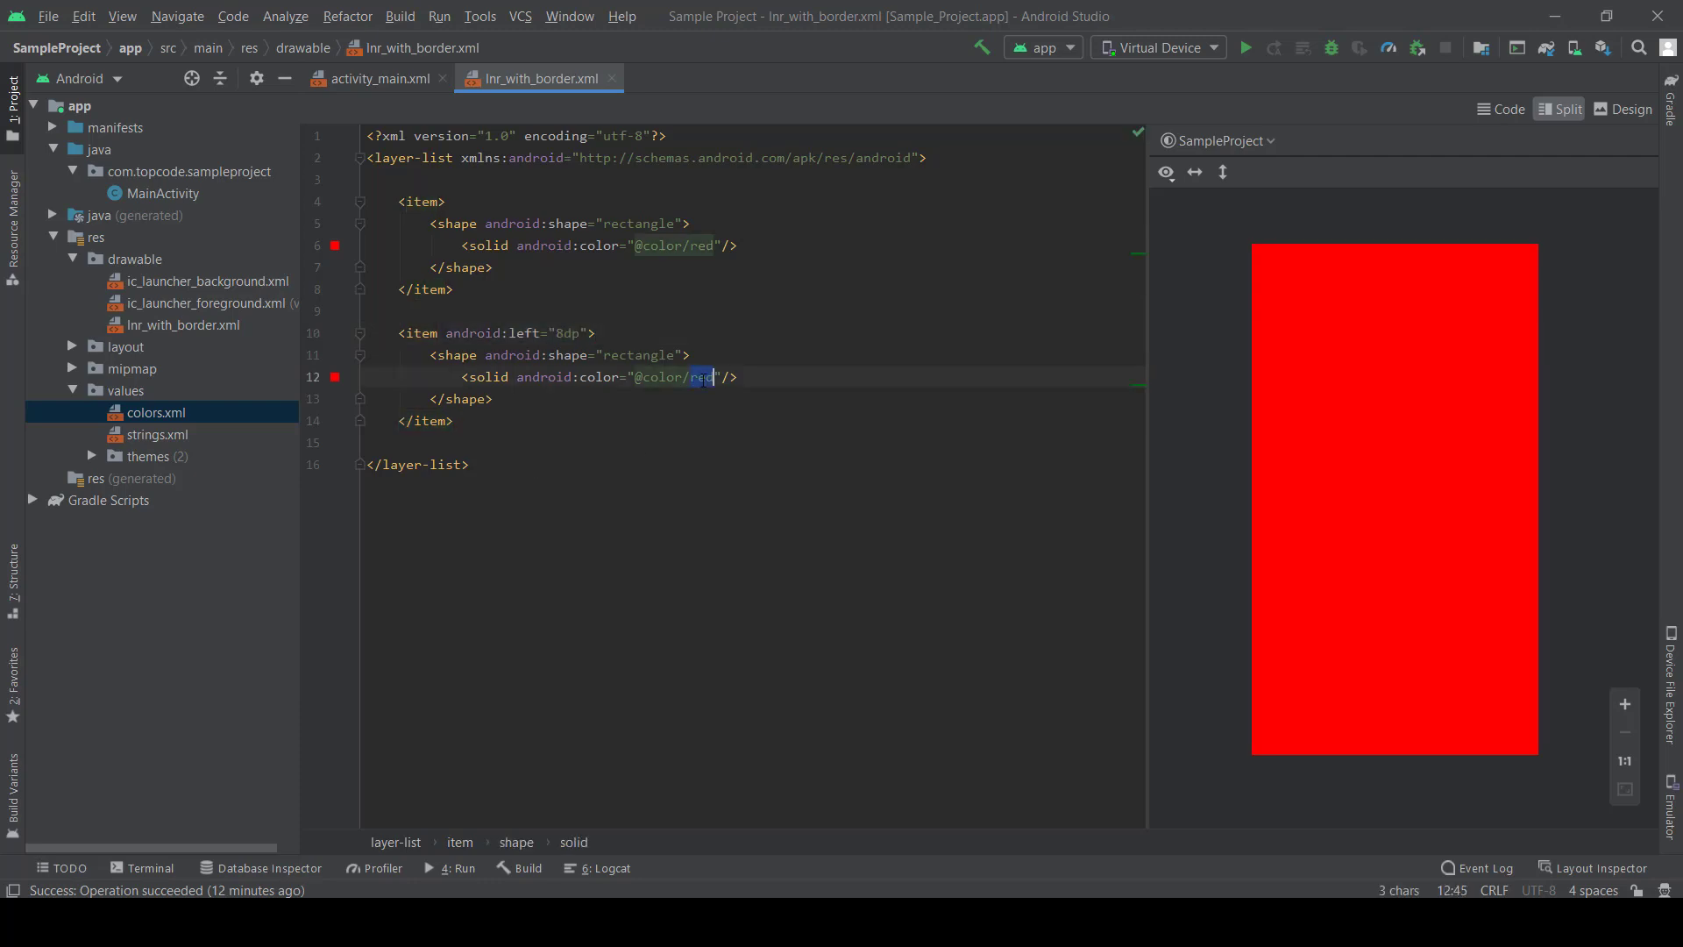
pyautogui.write('yellow')
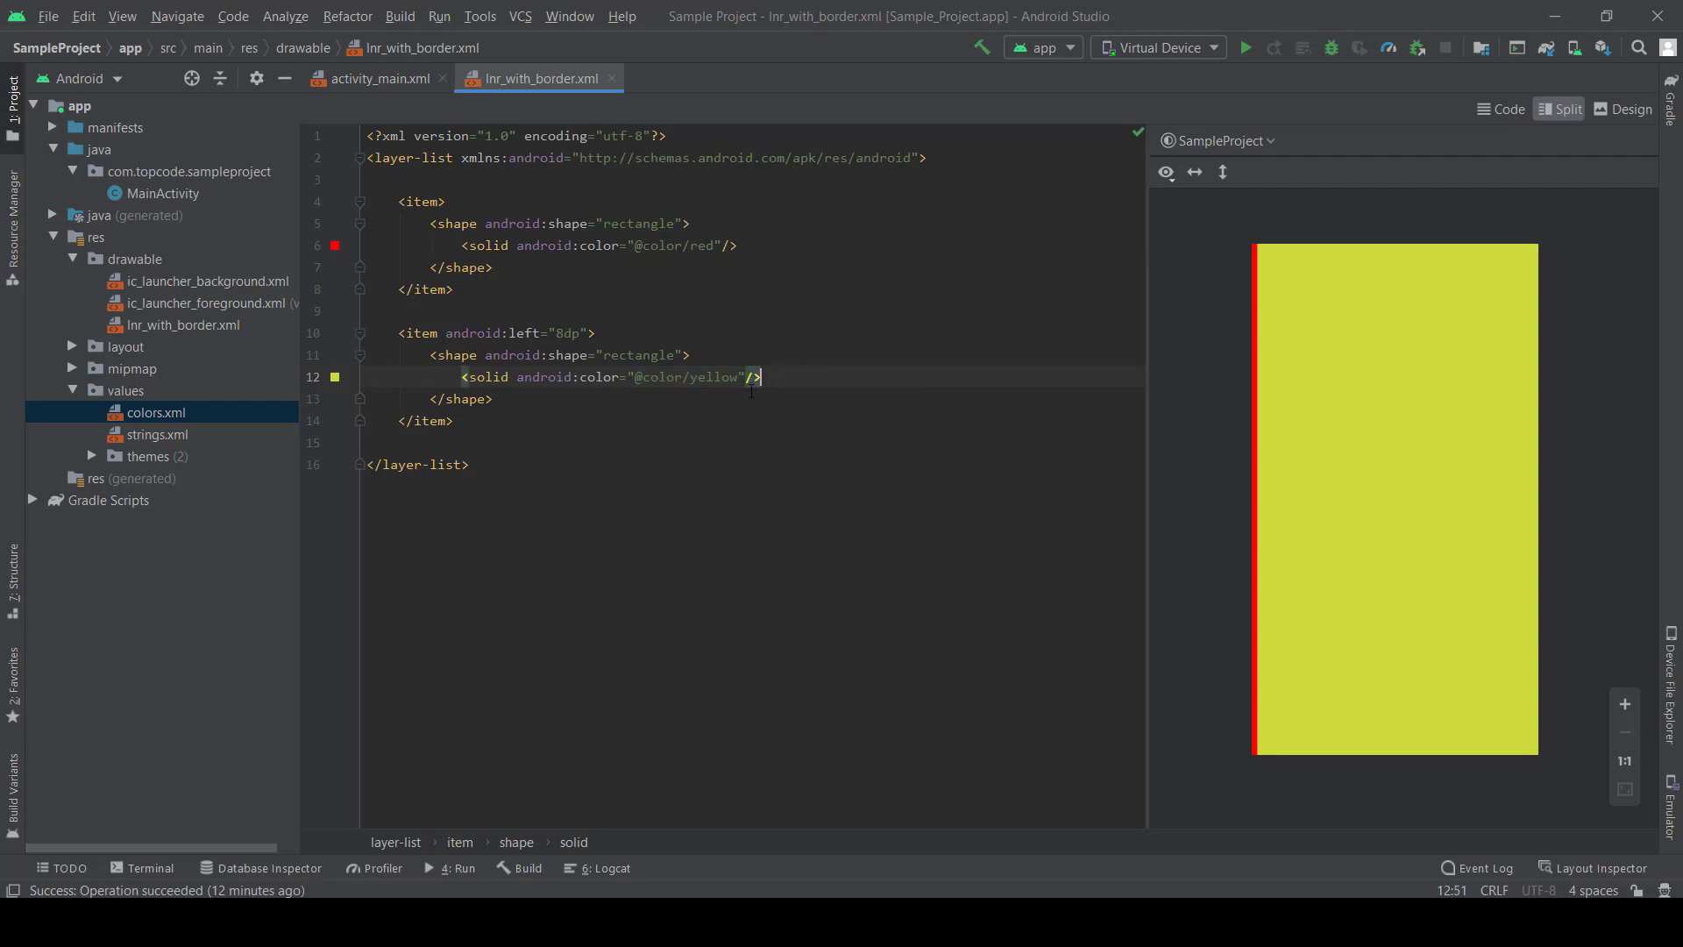
pyautogui.moveTo(1309, 450)
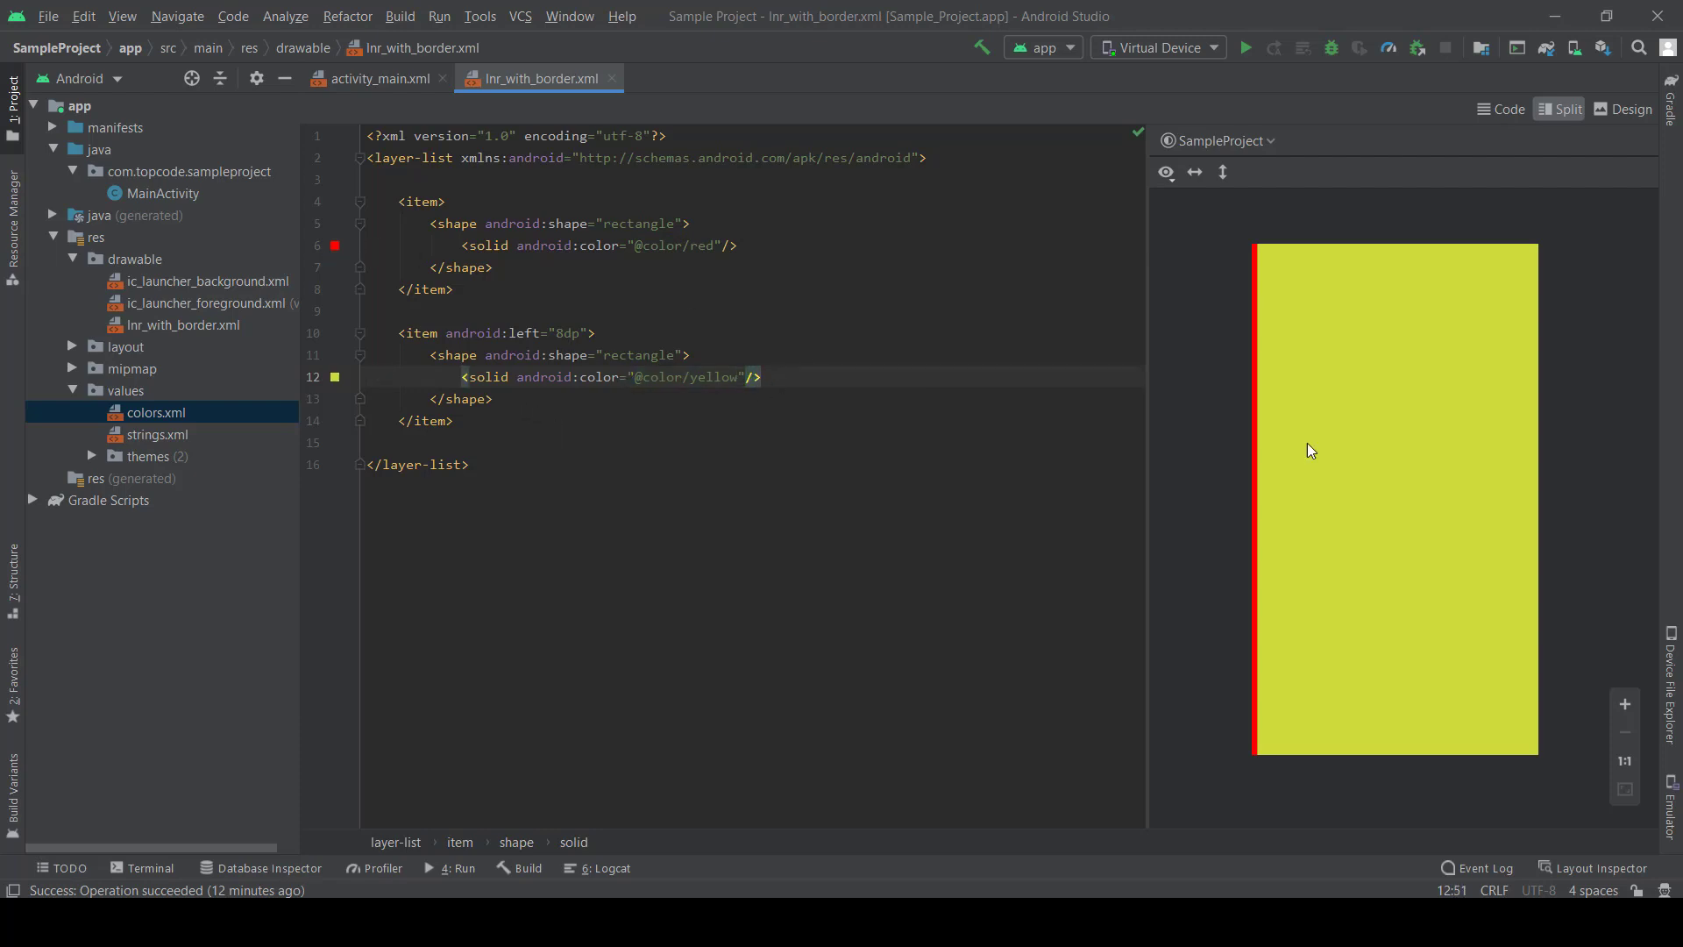
pyautogui.moveTo(1233, 265)
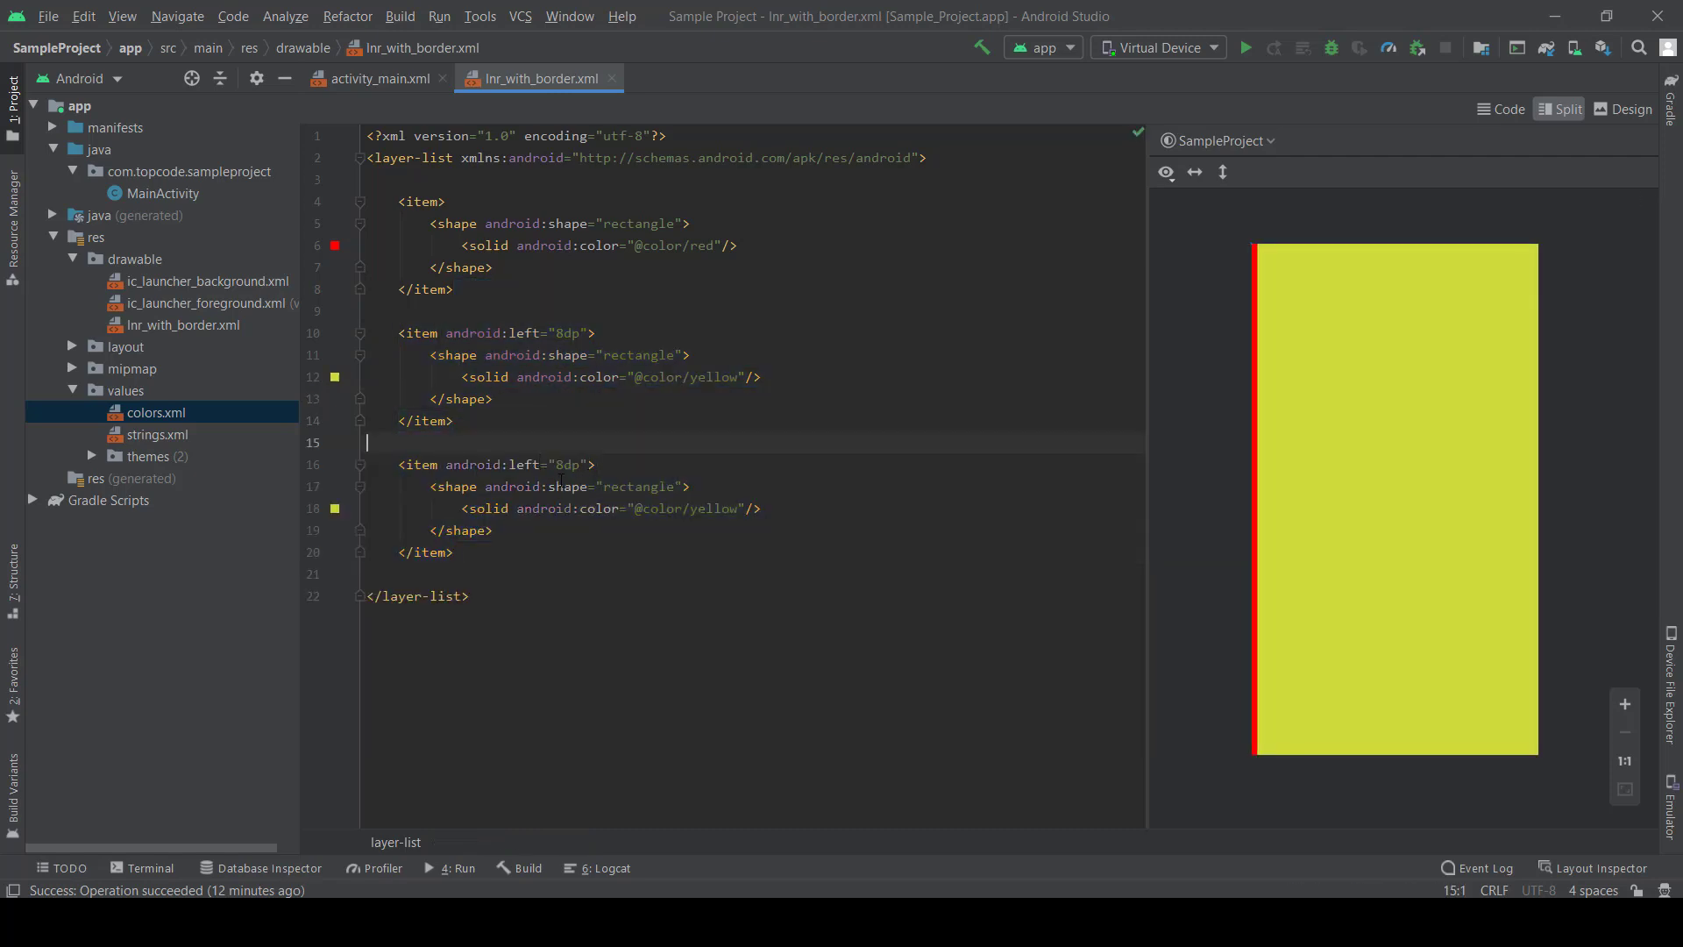
pyautogui.moveTo(694, 508)
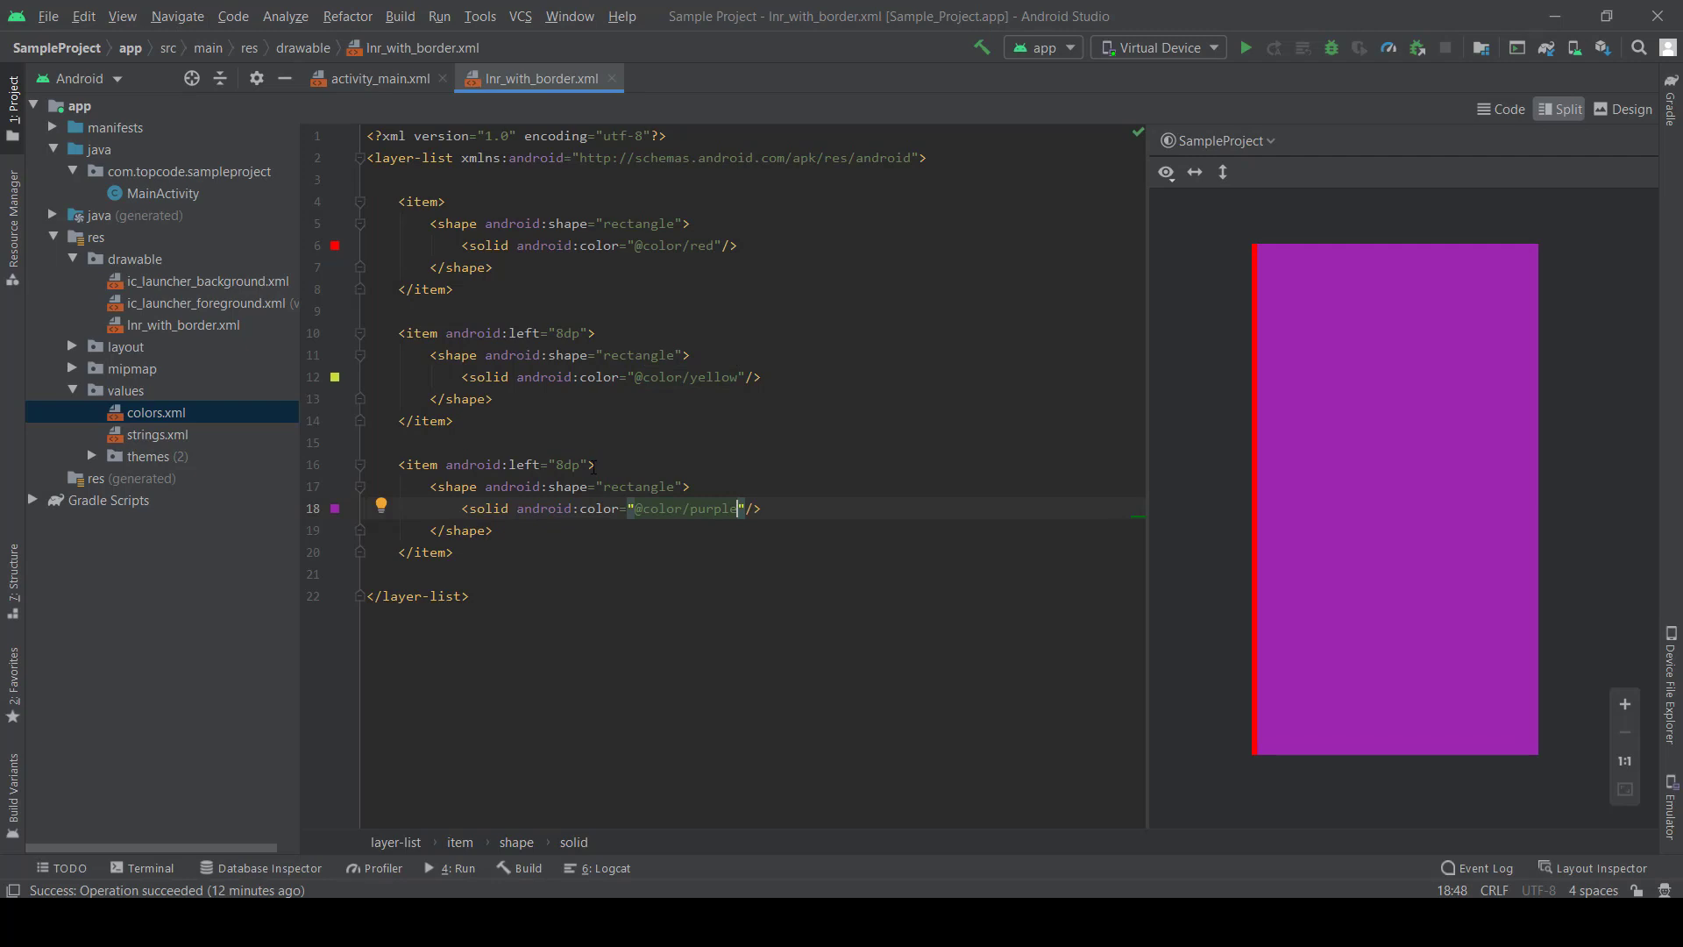
pyautogui.write('top="8dp')
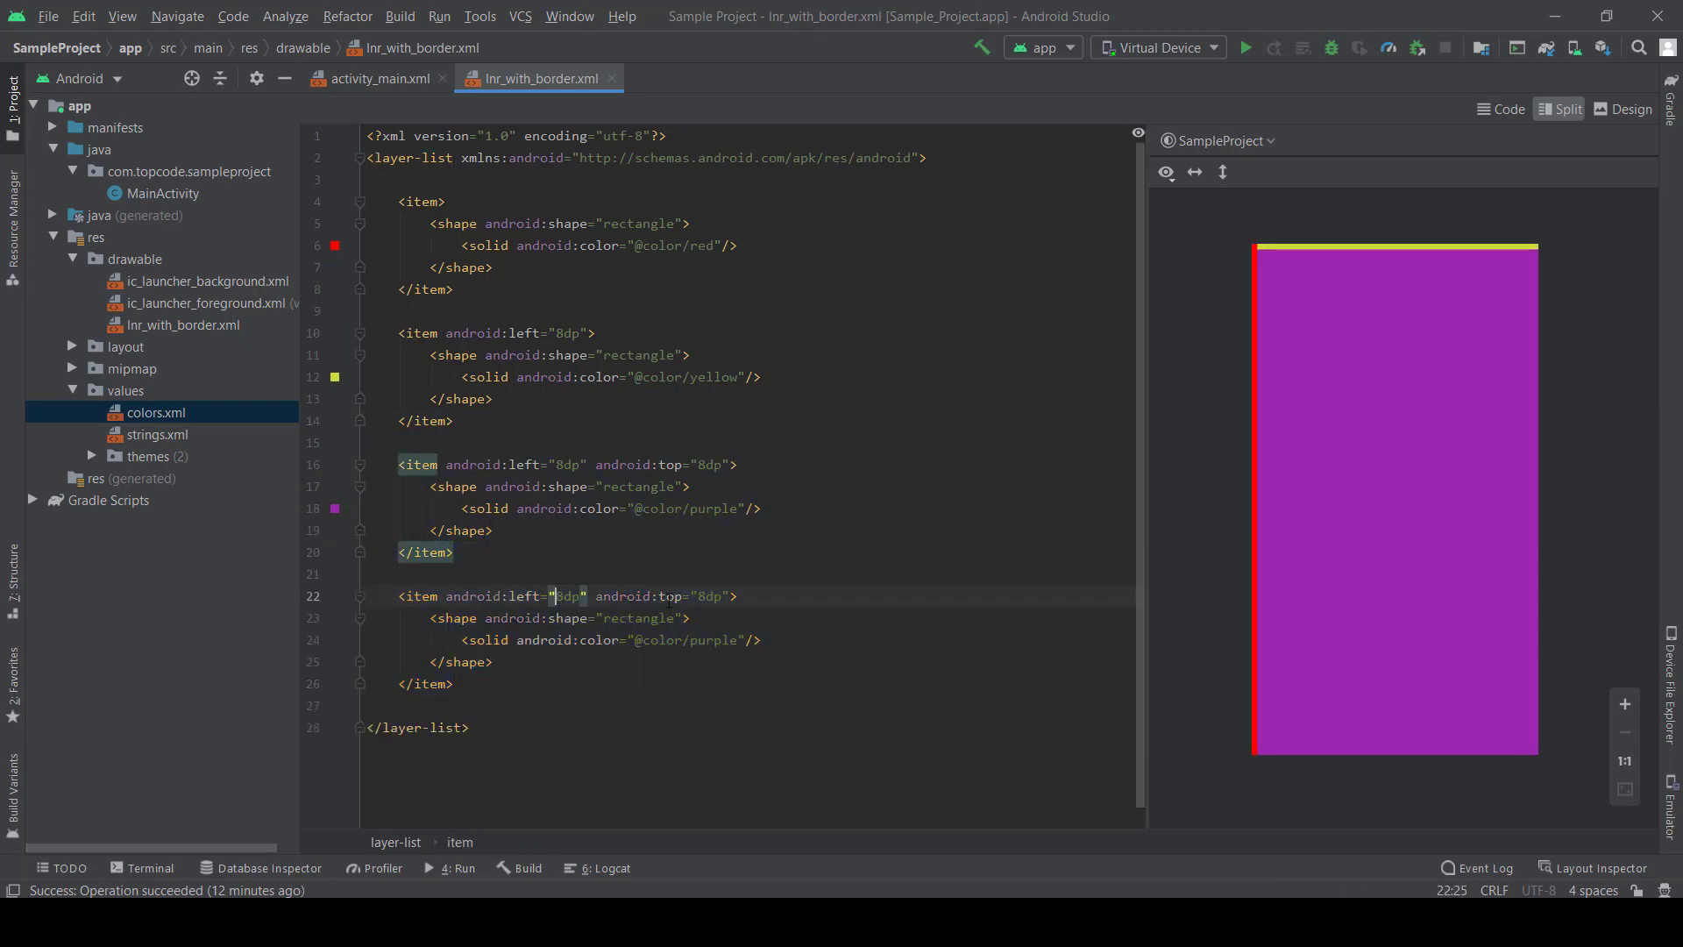
# Make the fourth item blue with an android:right 8dp inset
pyautogui.doubleClick(711, 640)
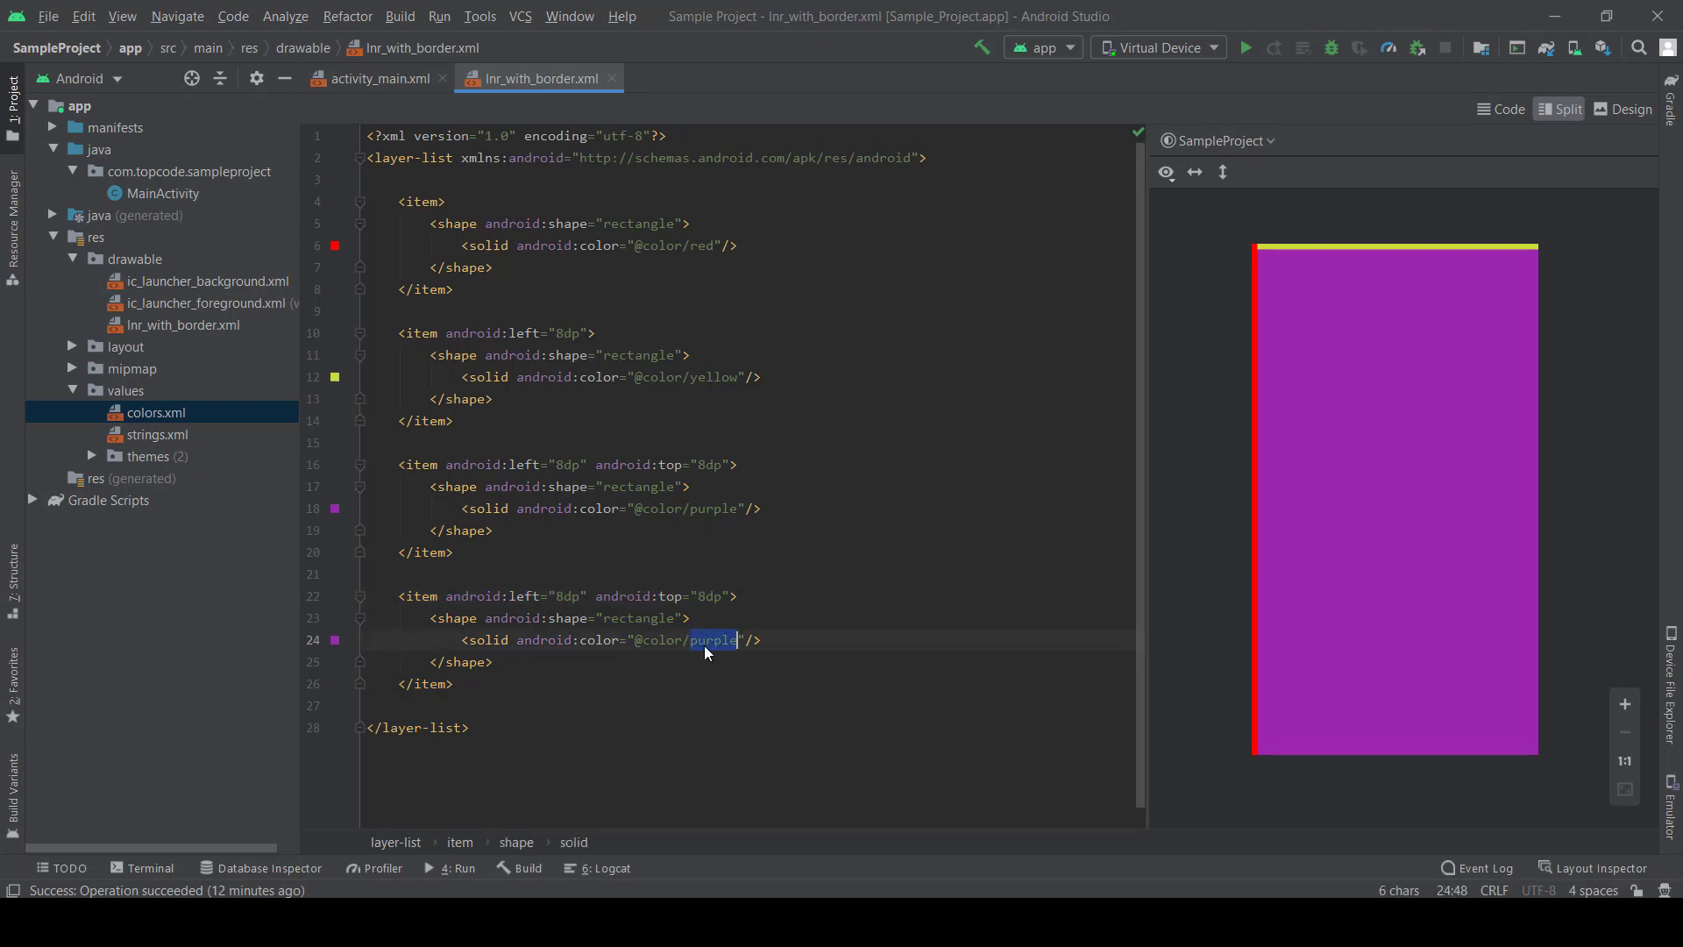
pyautogui.write('b')
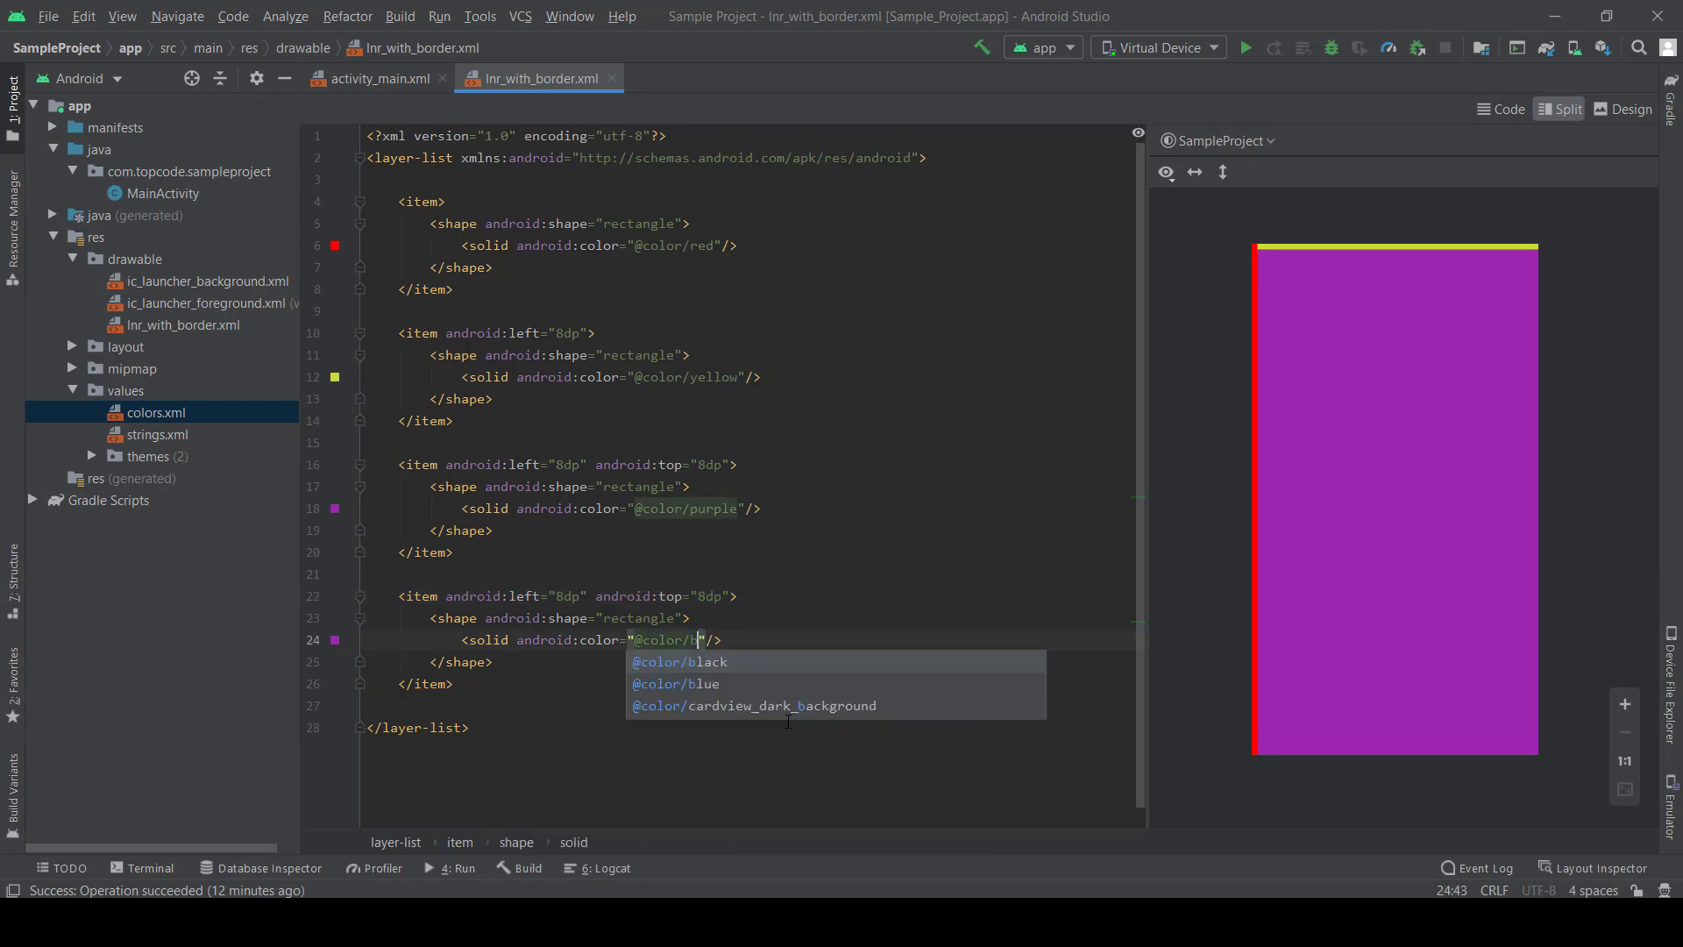
pyautogui.click(673, 683)
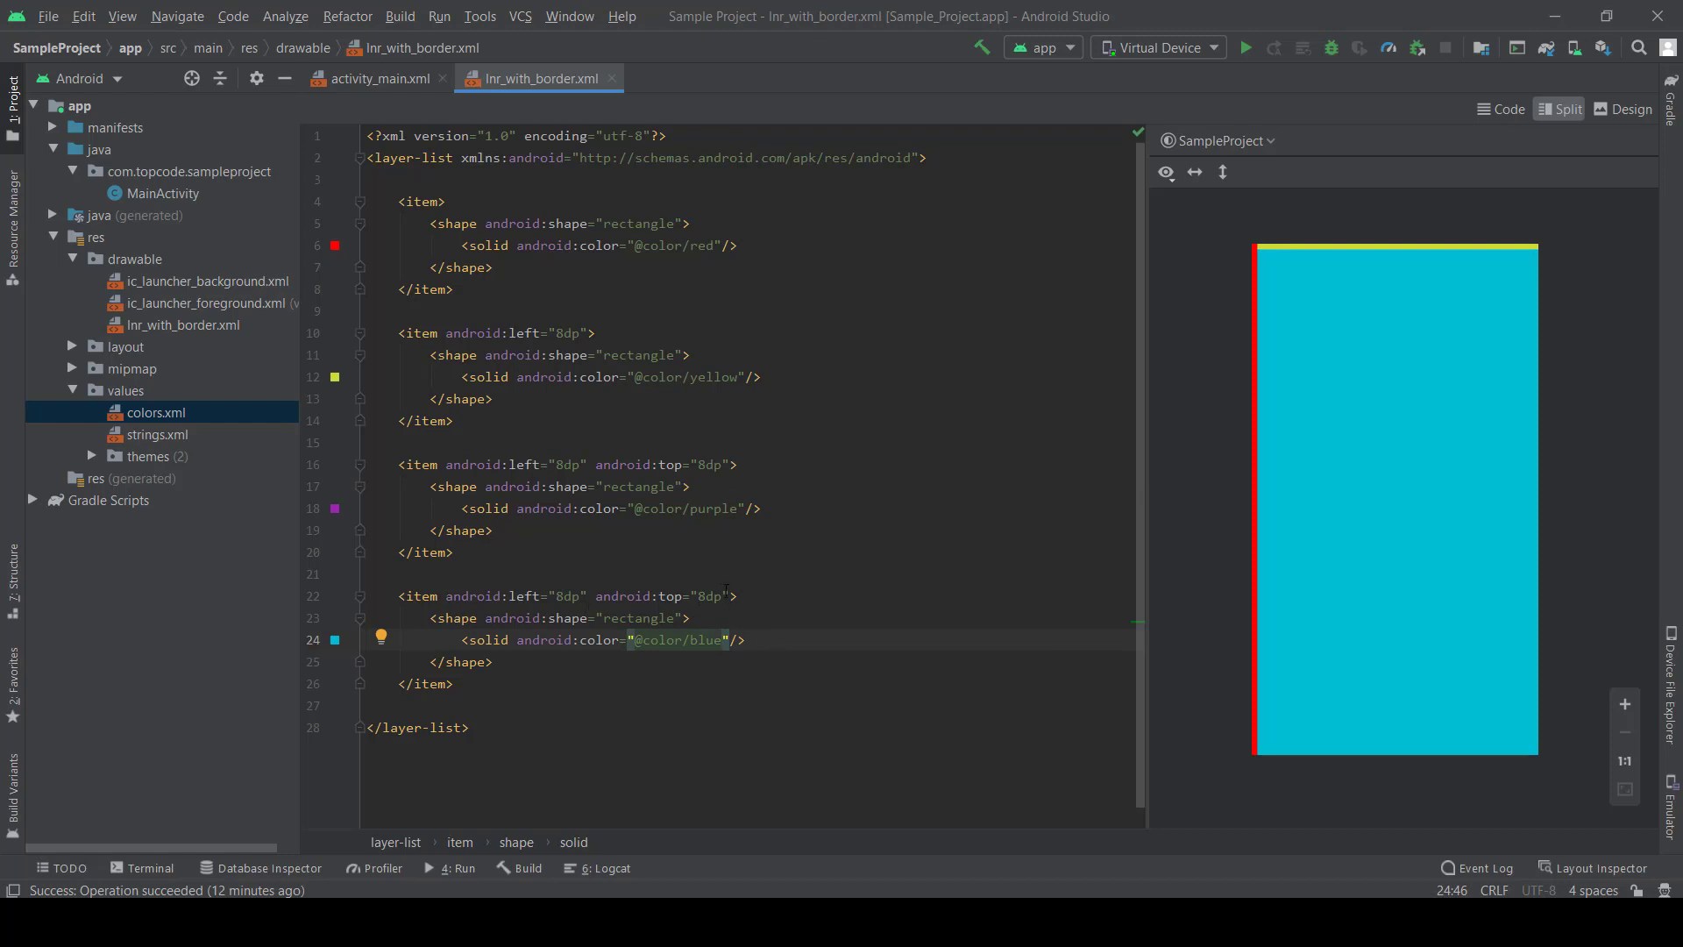
pyautogui.write('android:right="')
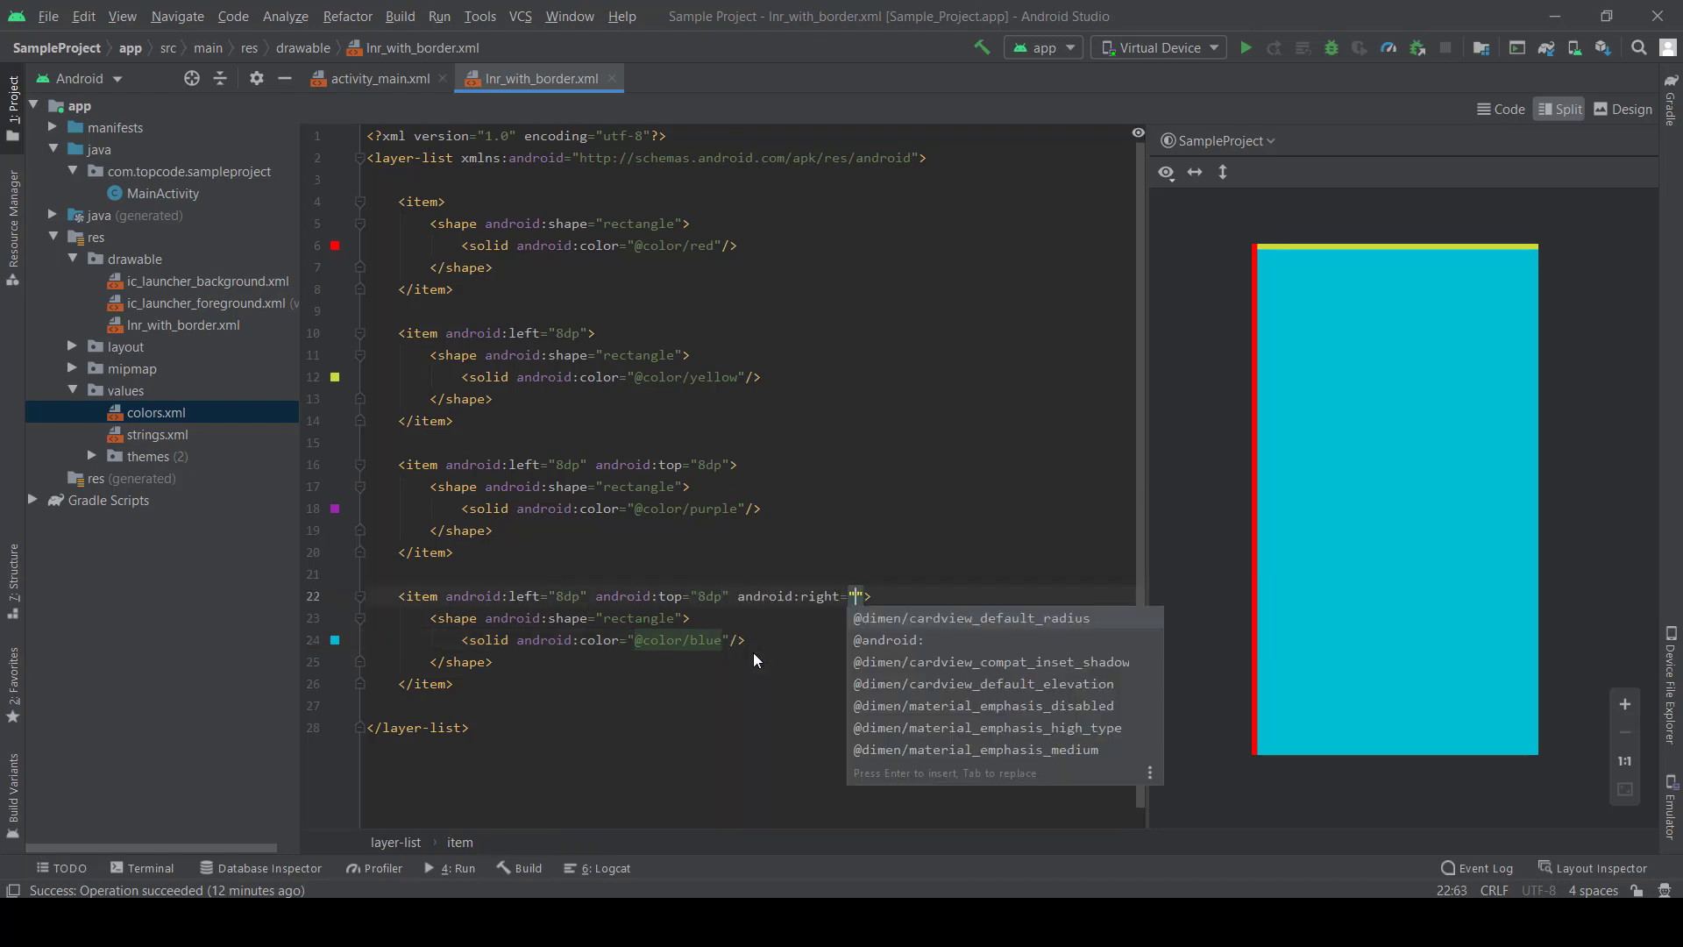
pyautogui.write('8dp')
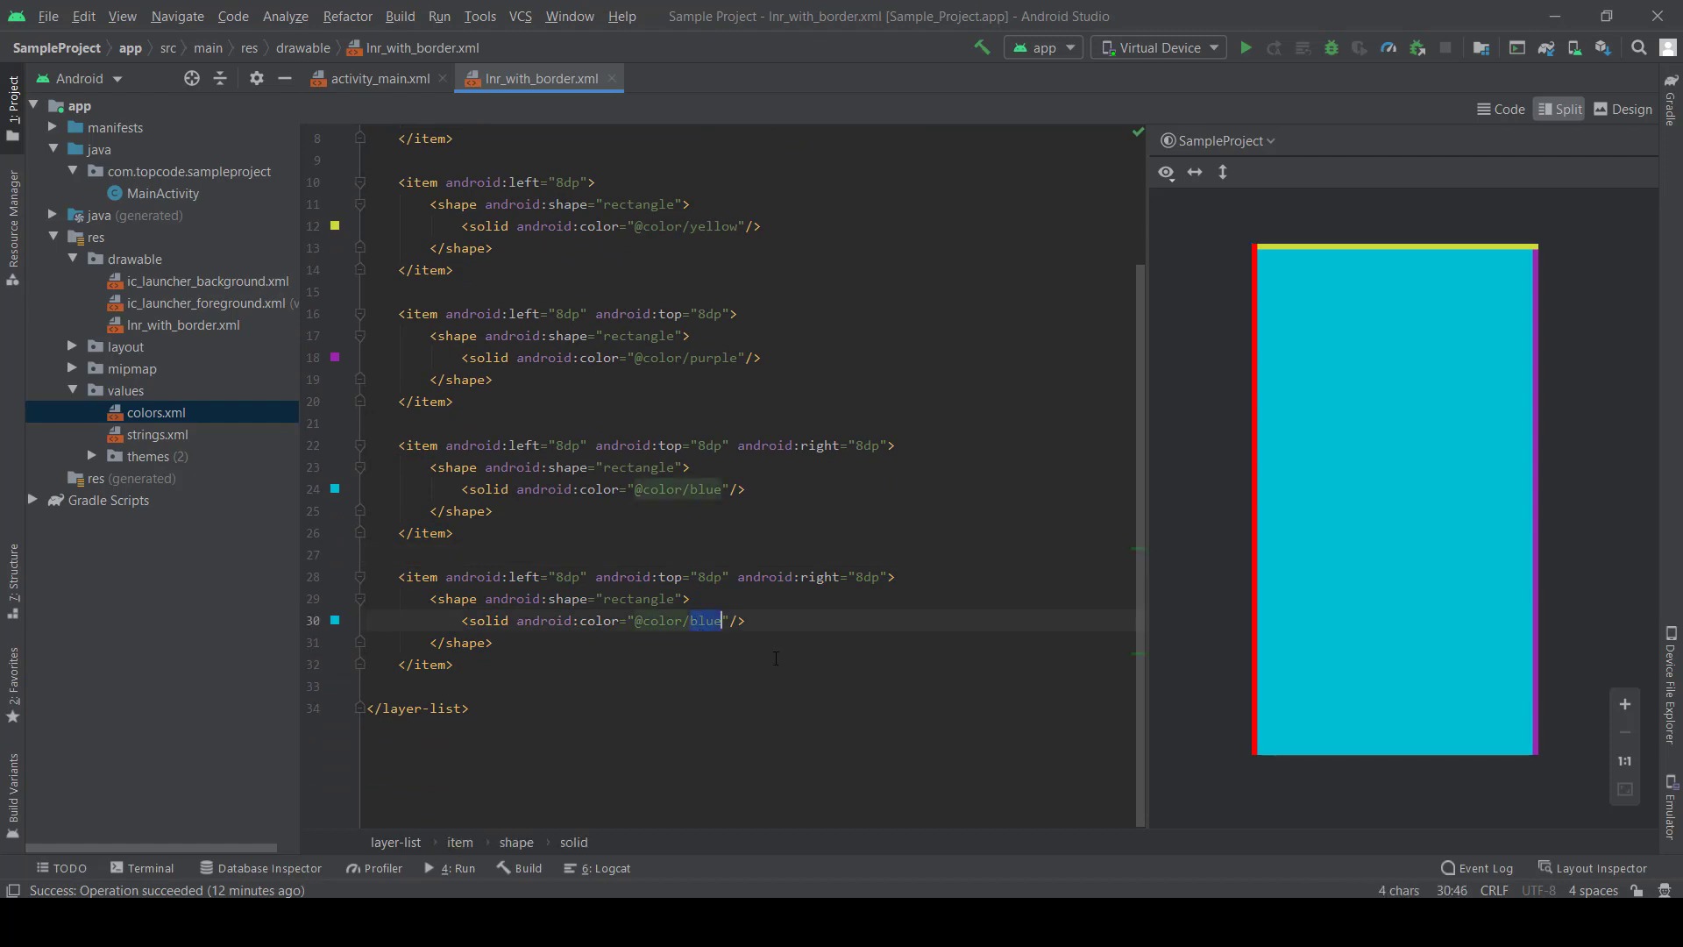
# Add a green fifth item with an android:bottom 8dp inset
pyautogui.write('green')
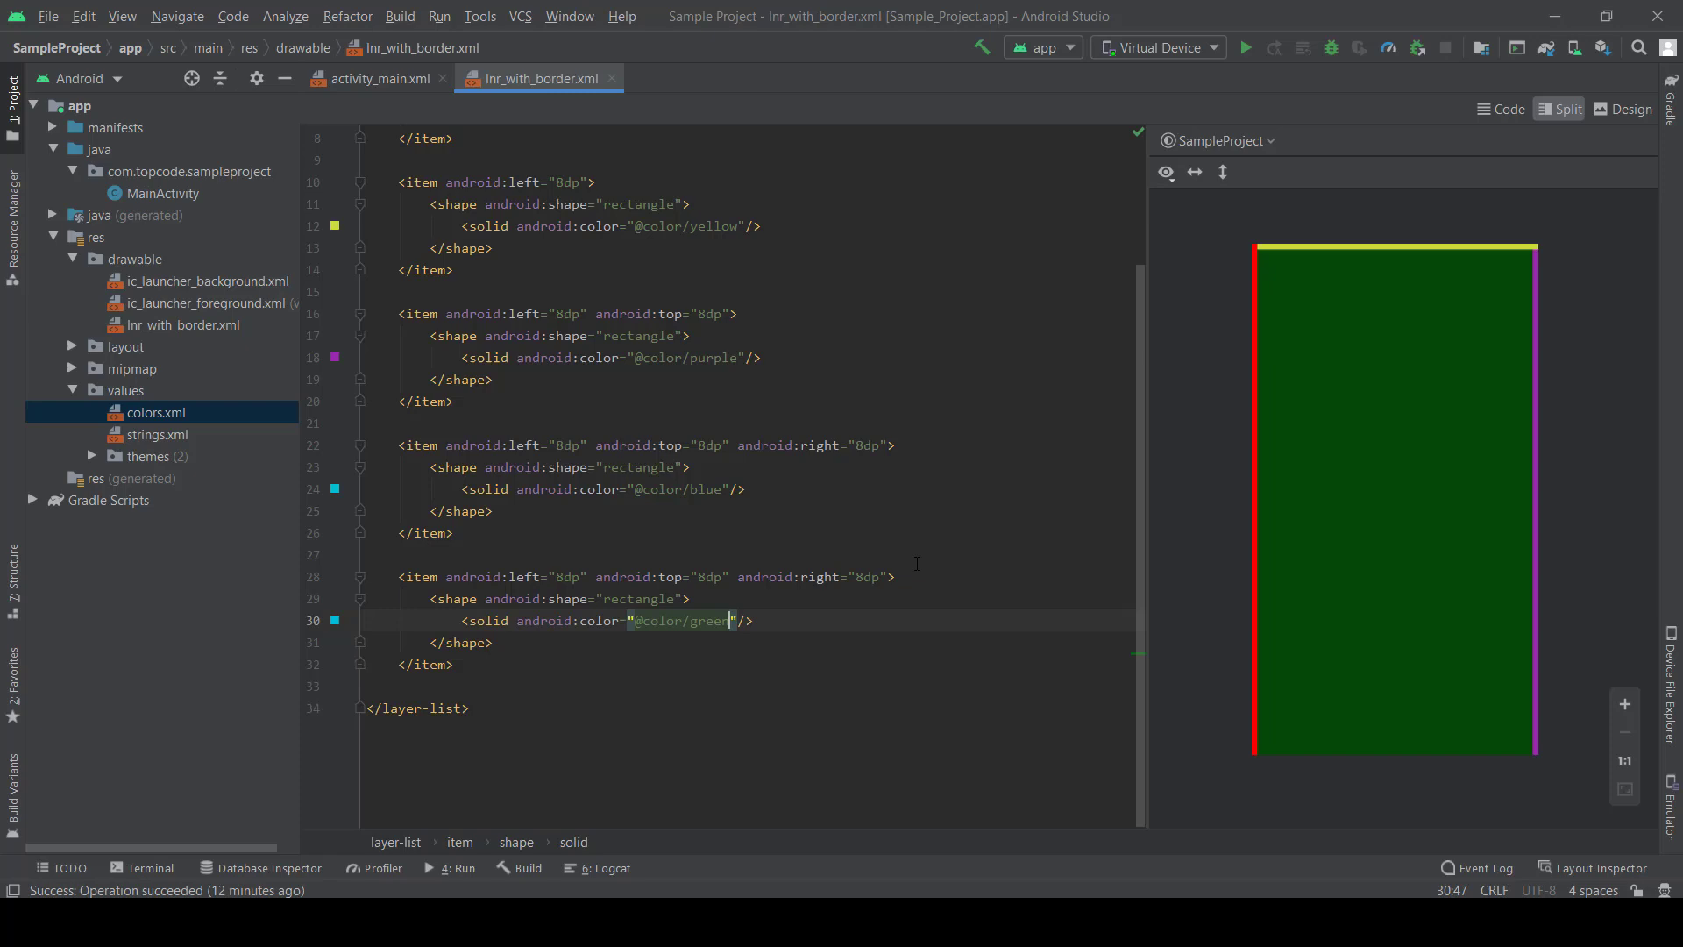
pyautogui.write('bottom=""')
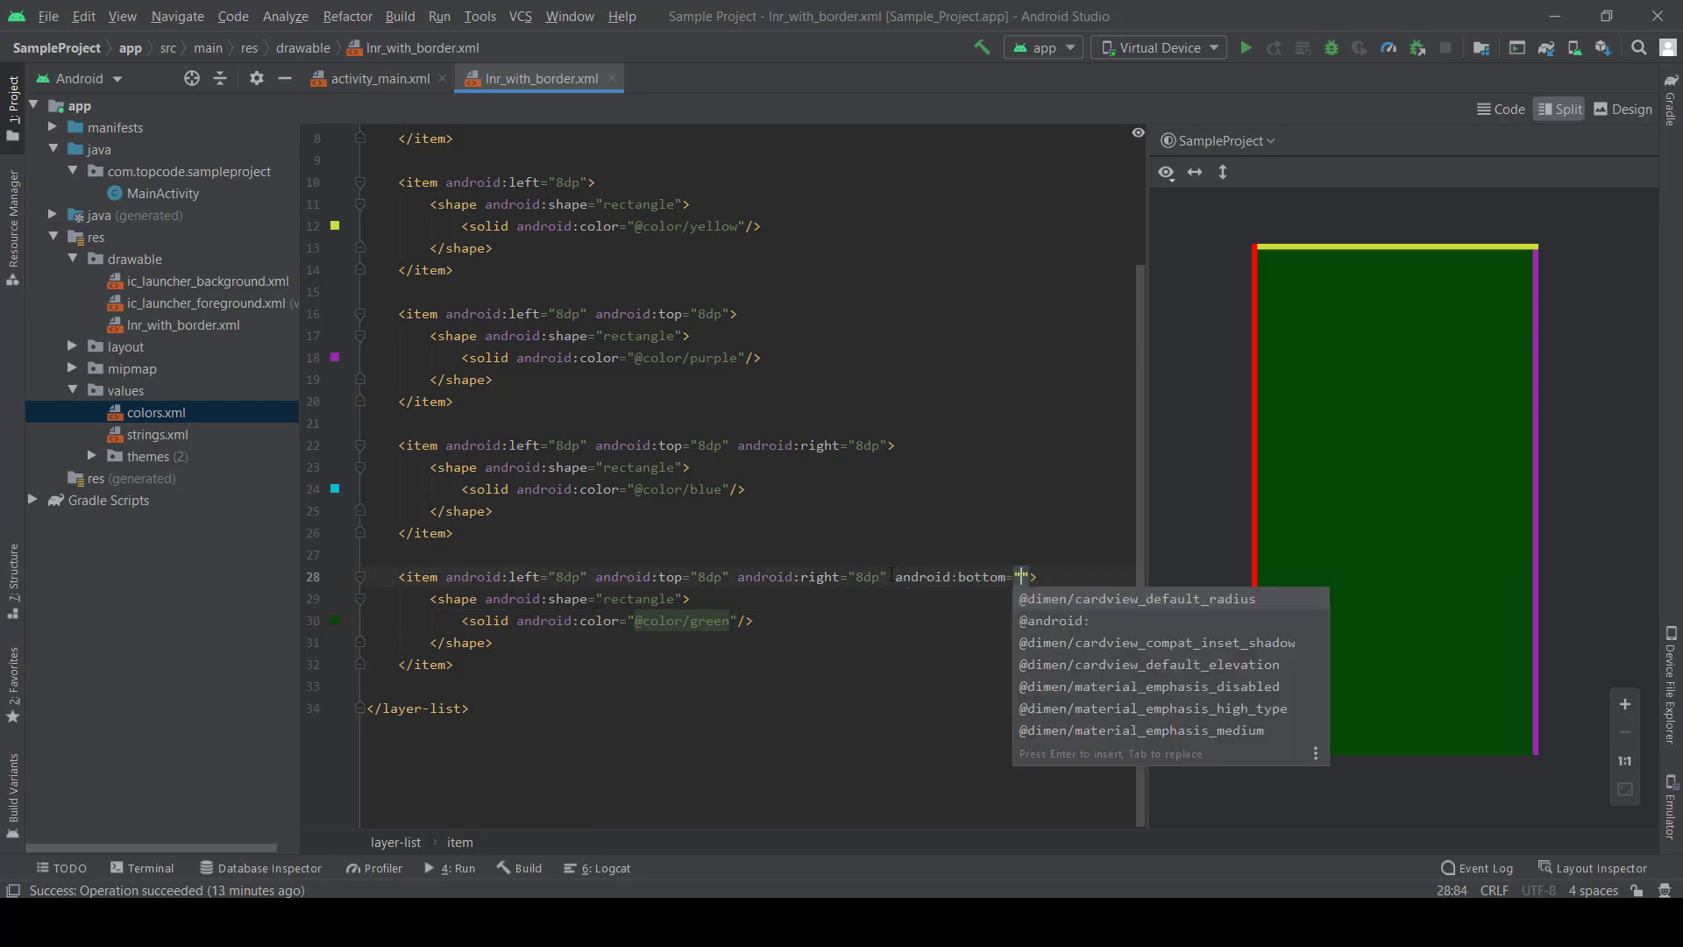
pyautogui.write('8dp')
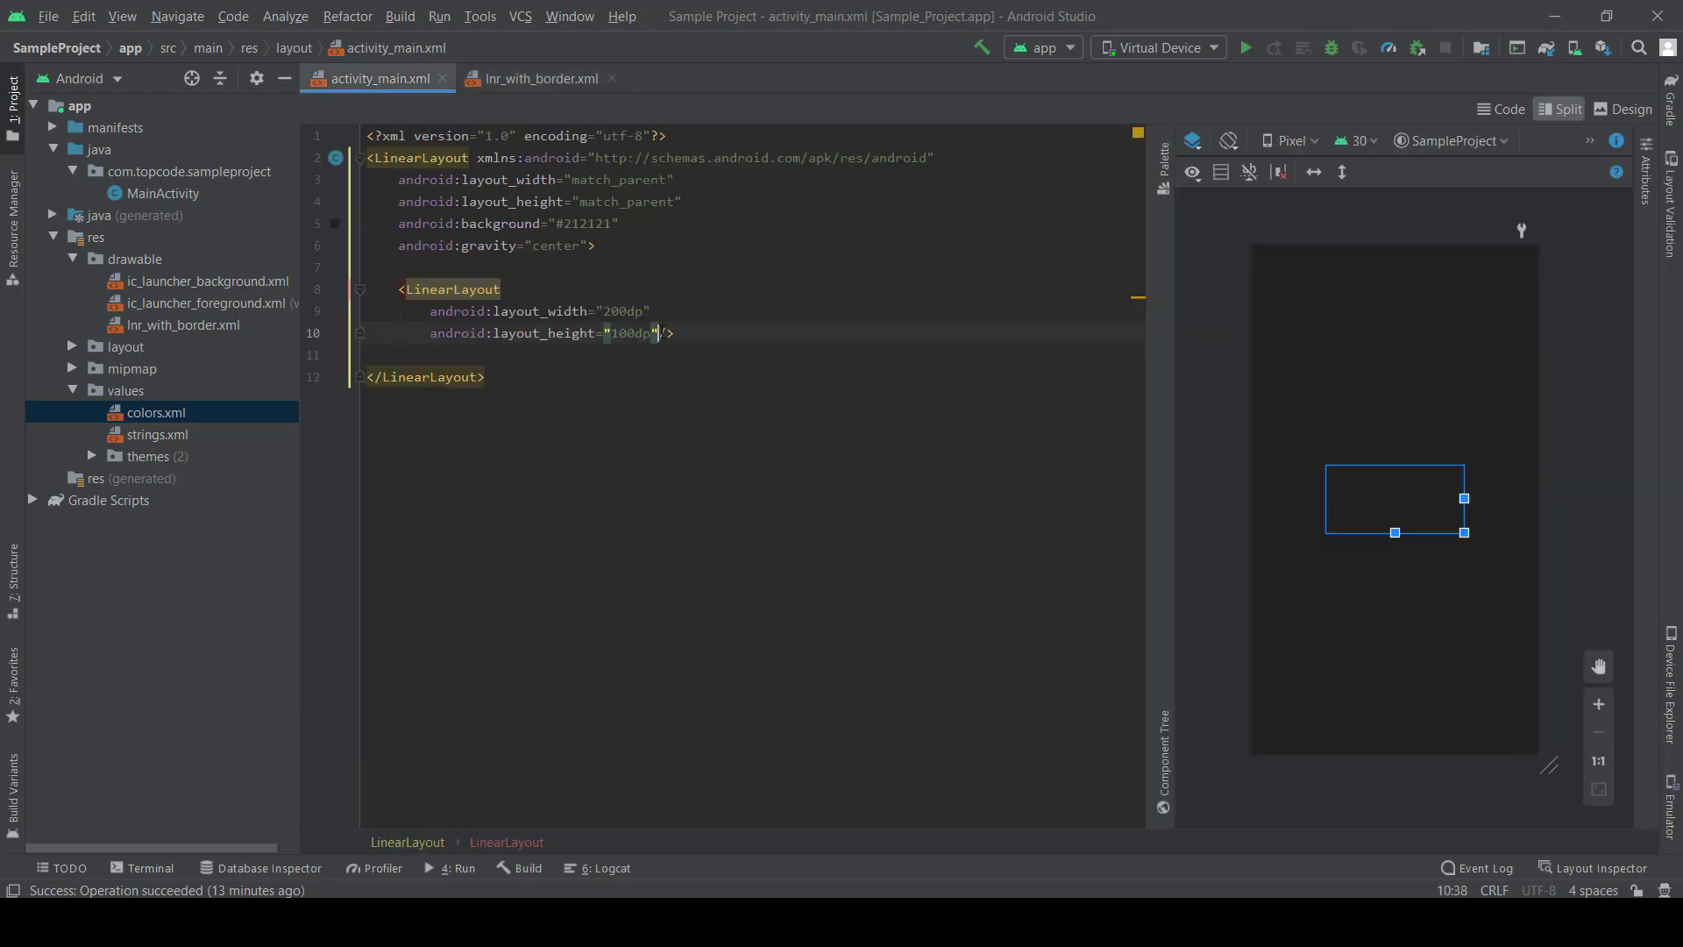
pyautogui.write('background=""/>')
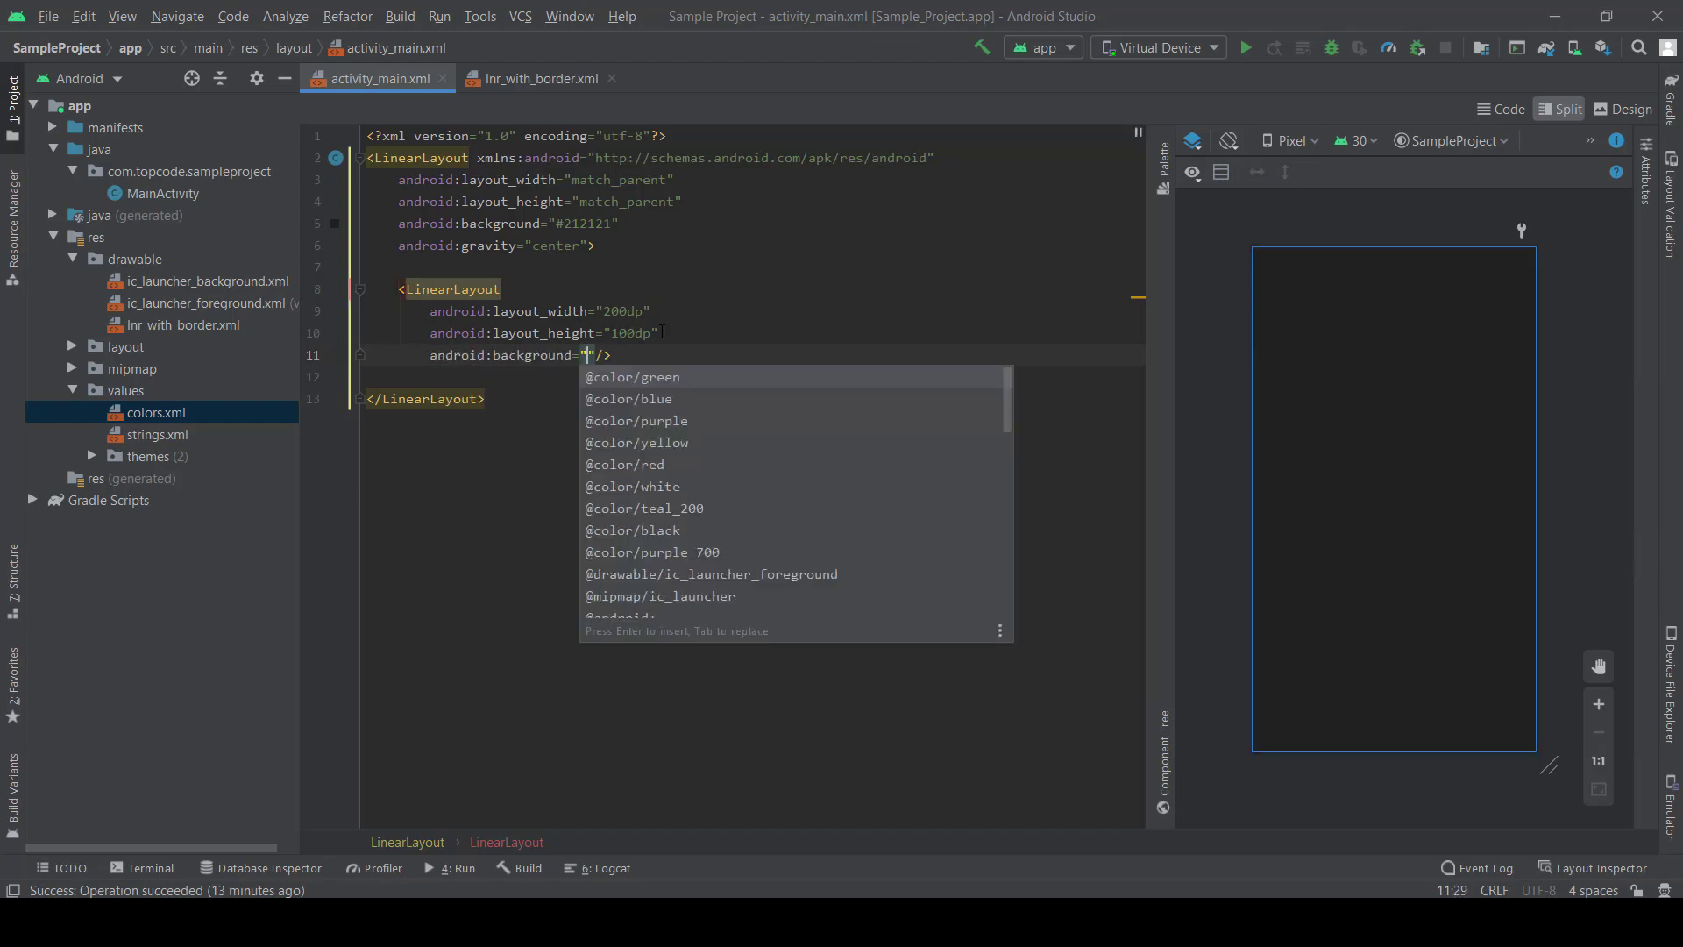
pyautogui.write('@drawable/lnr_with_border')
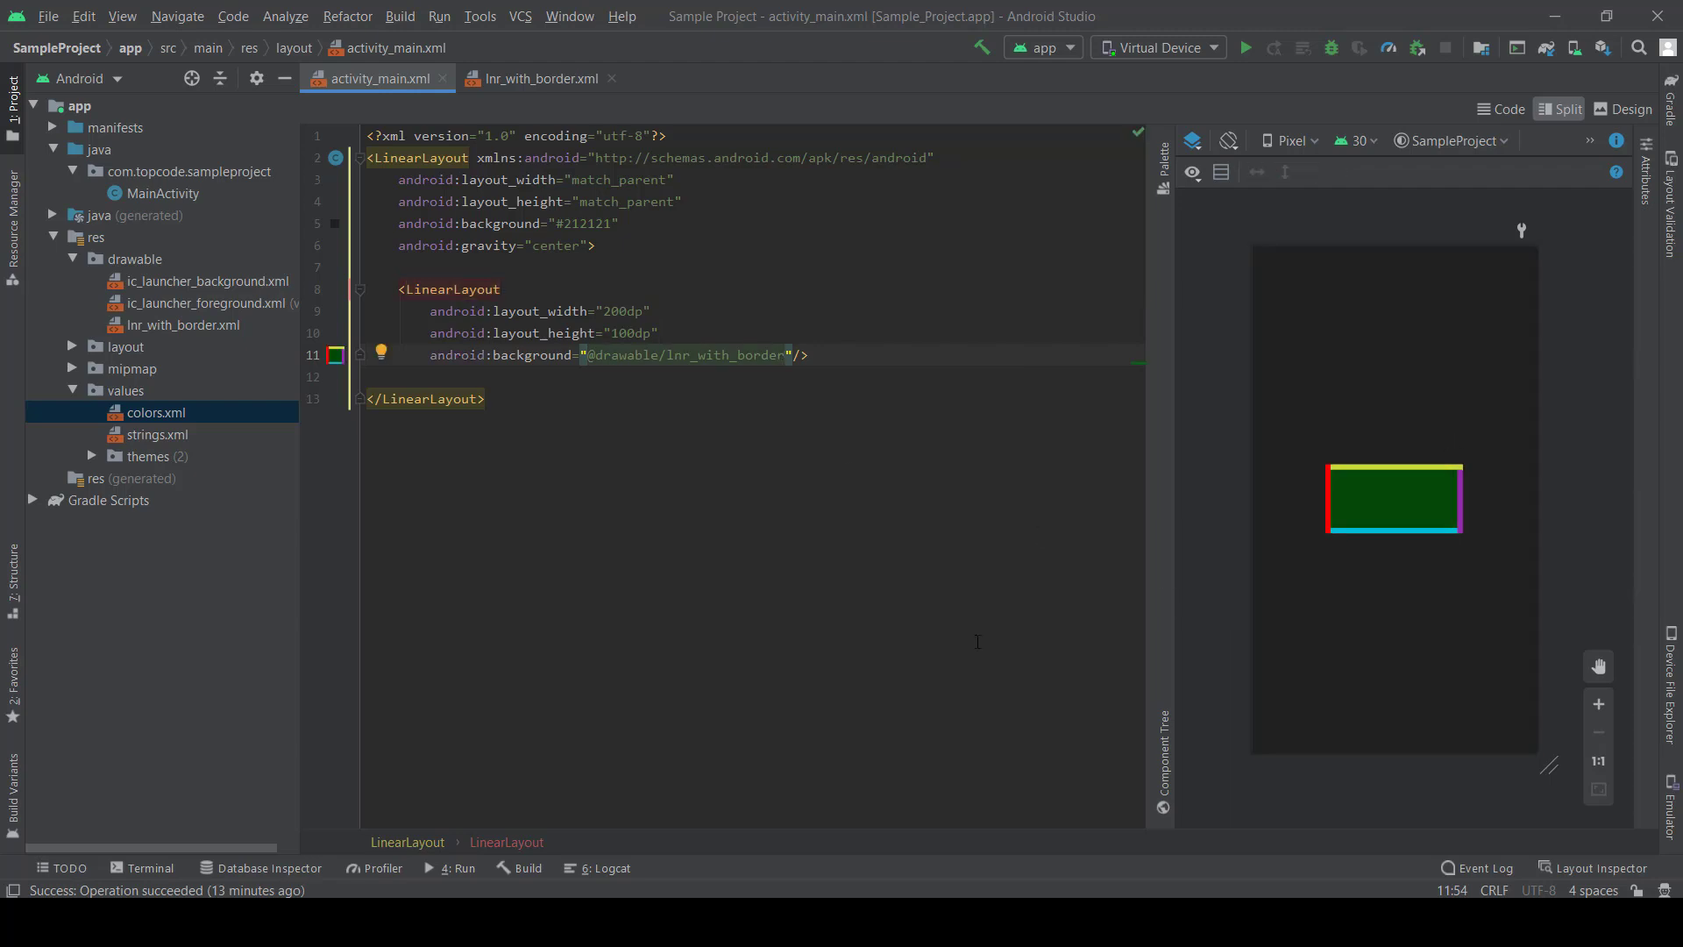
pyautogui.click(612, 79)
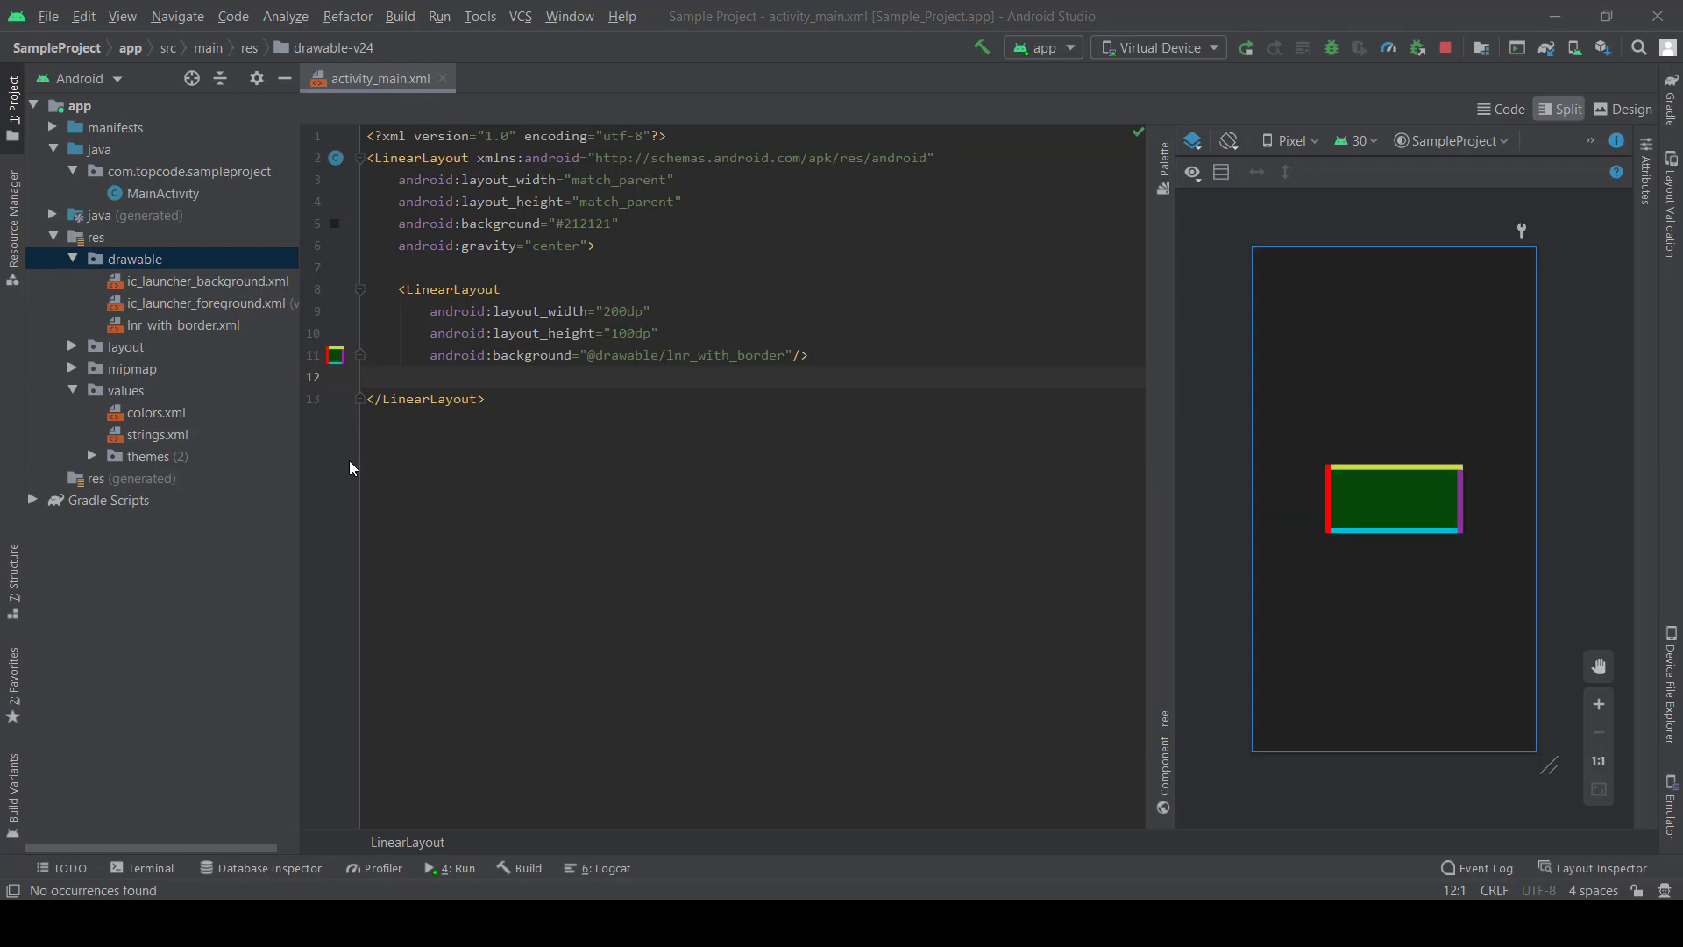
# Copy lnr_with_border.xml in the drawable folder as lnr_with_border_radius.xml
pyautogui.click(186, 324)
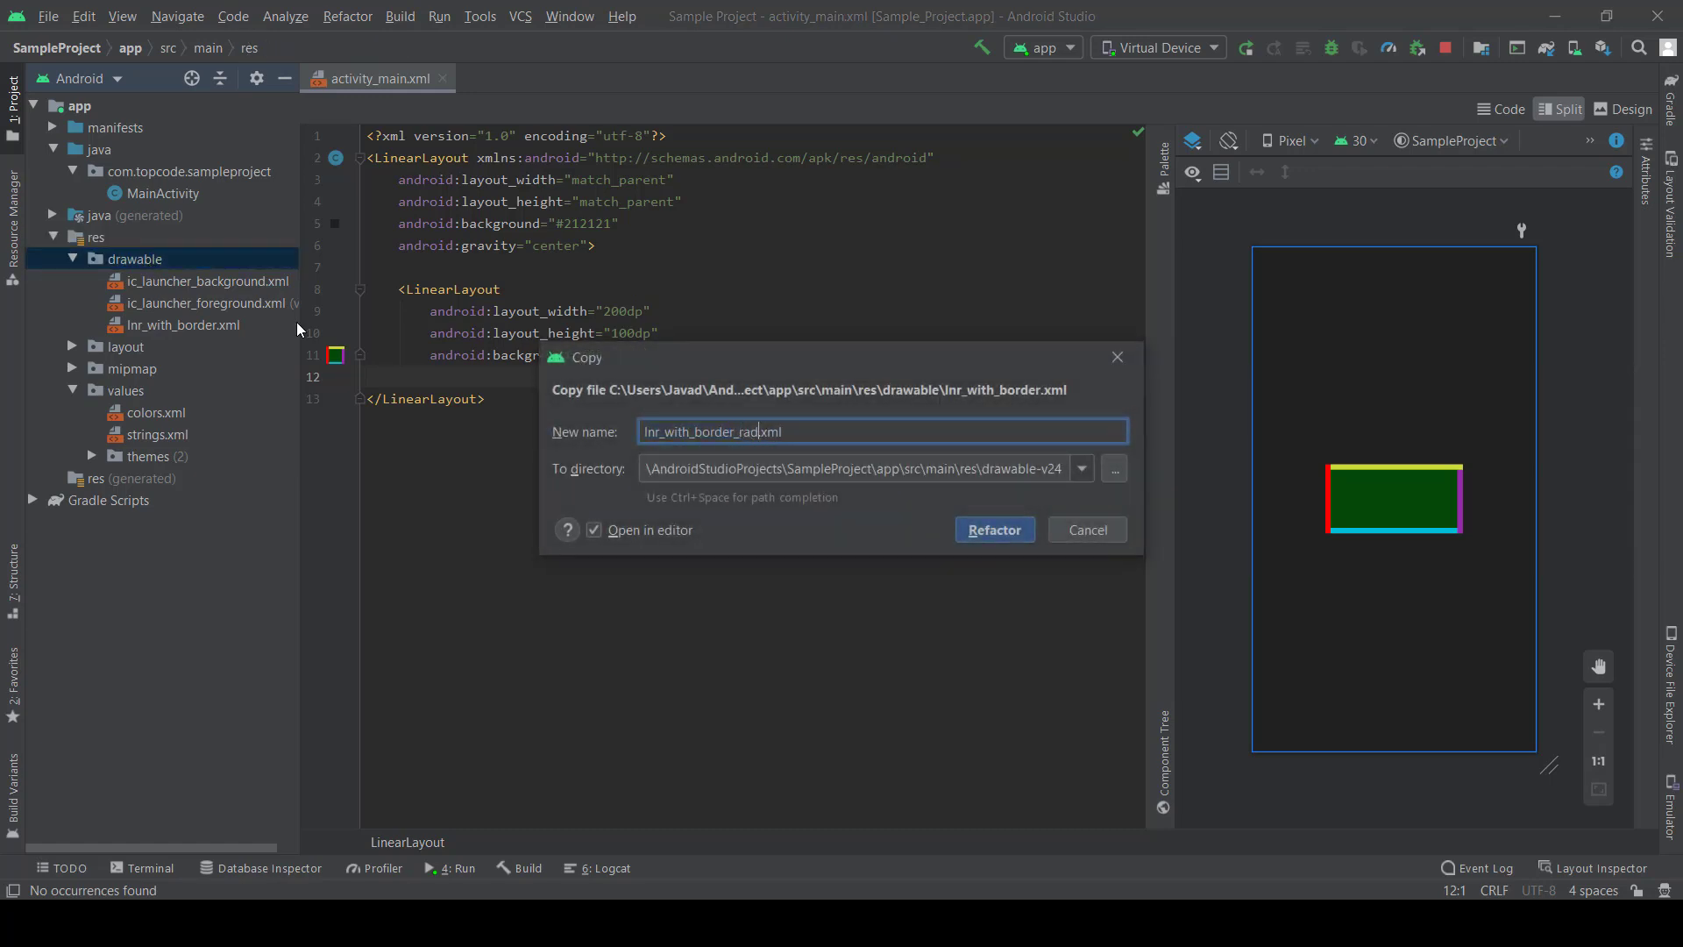
pyautogui.write('ius')
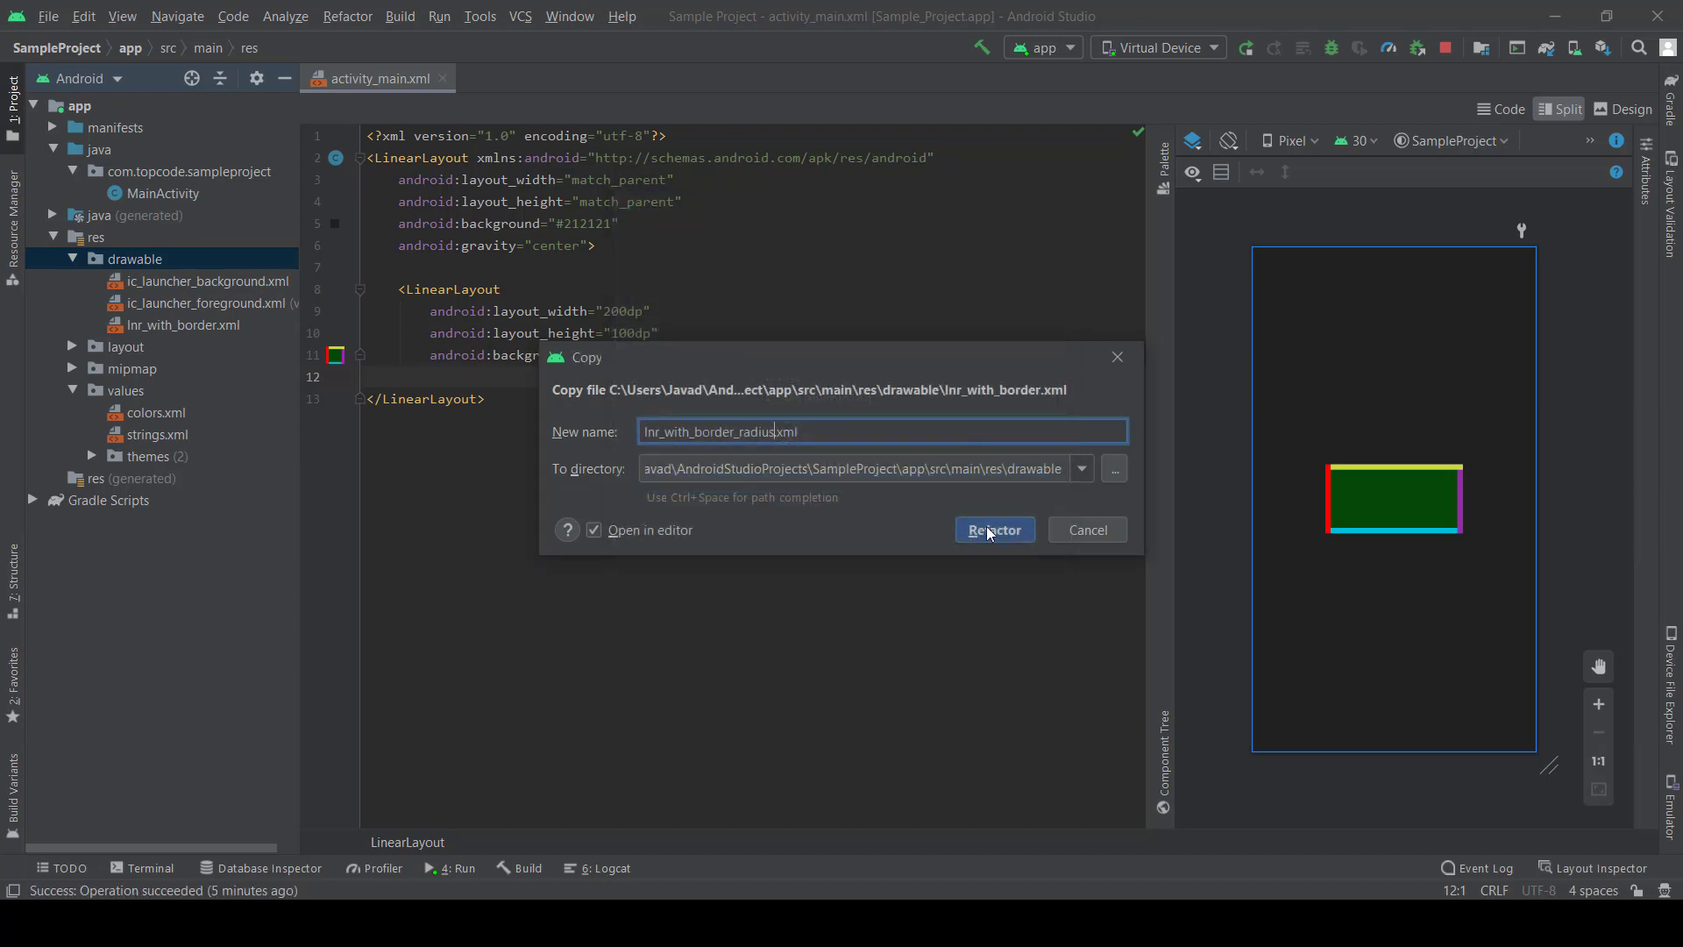
pyautogui.click(992, 529)
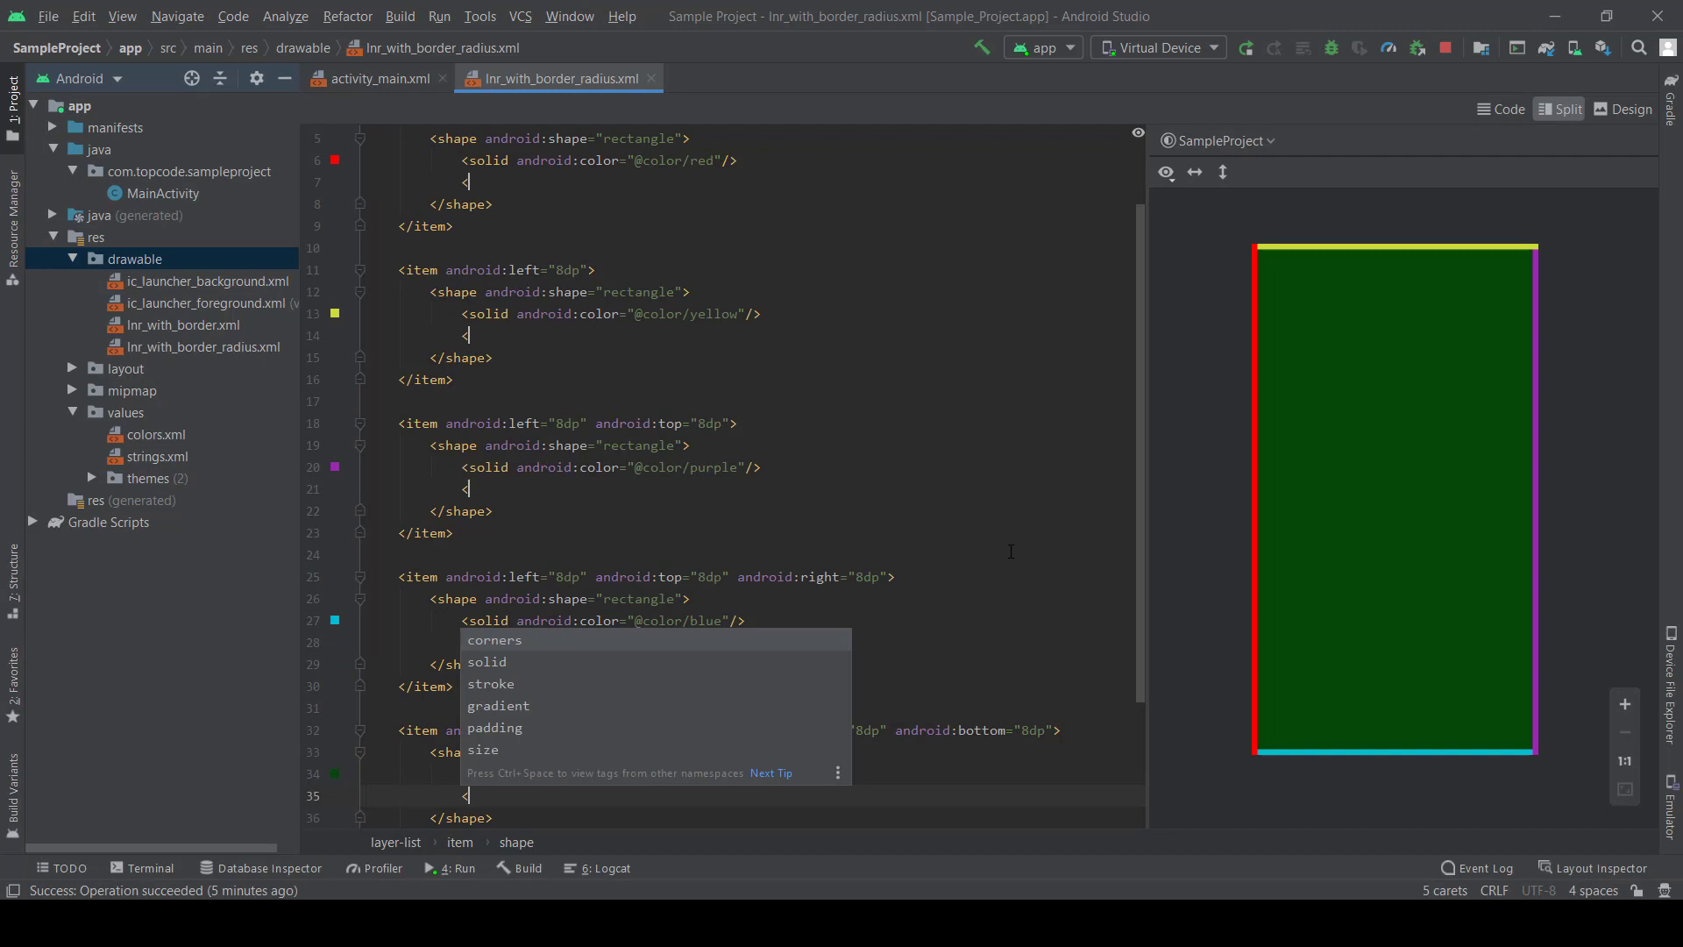
# Add <corners android:radius="8dp"/> inside every shape using multiple carets
pyautogui.write('corners')
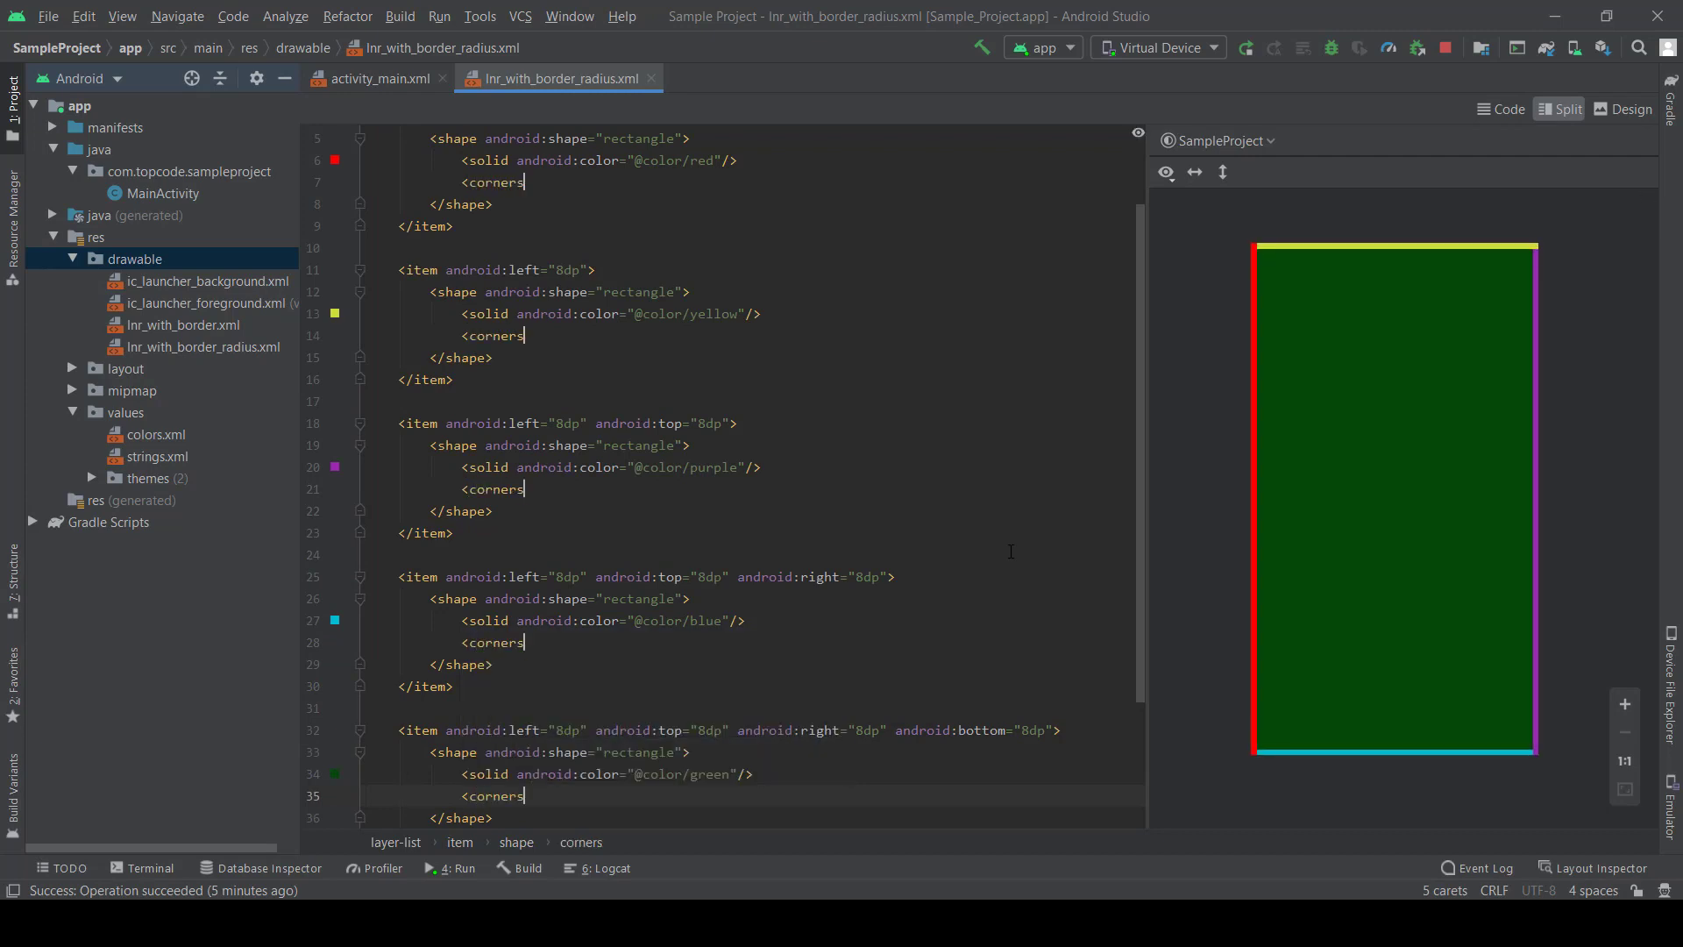
pyautogui.write('android:radius="')
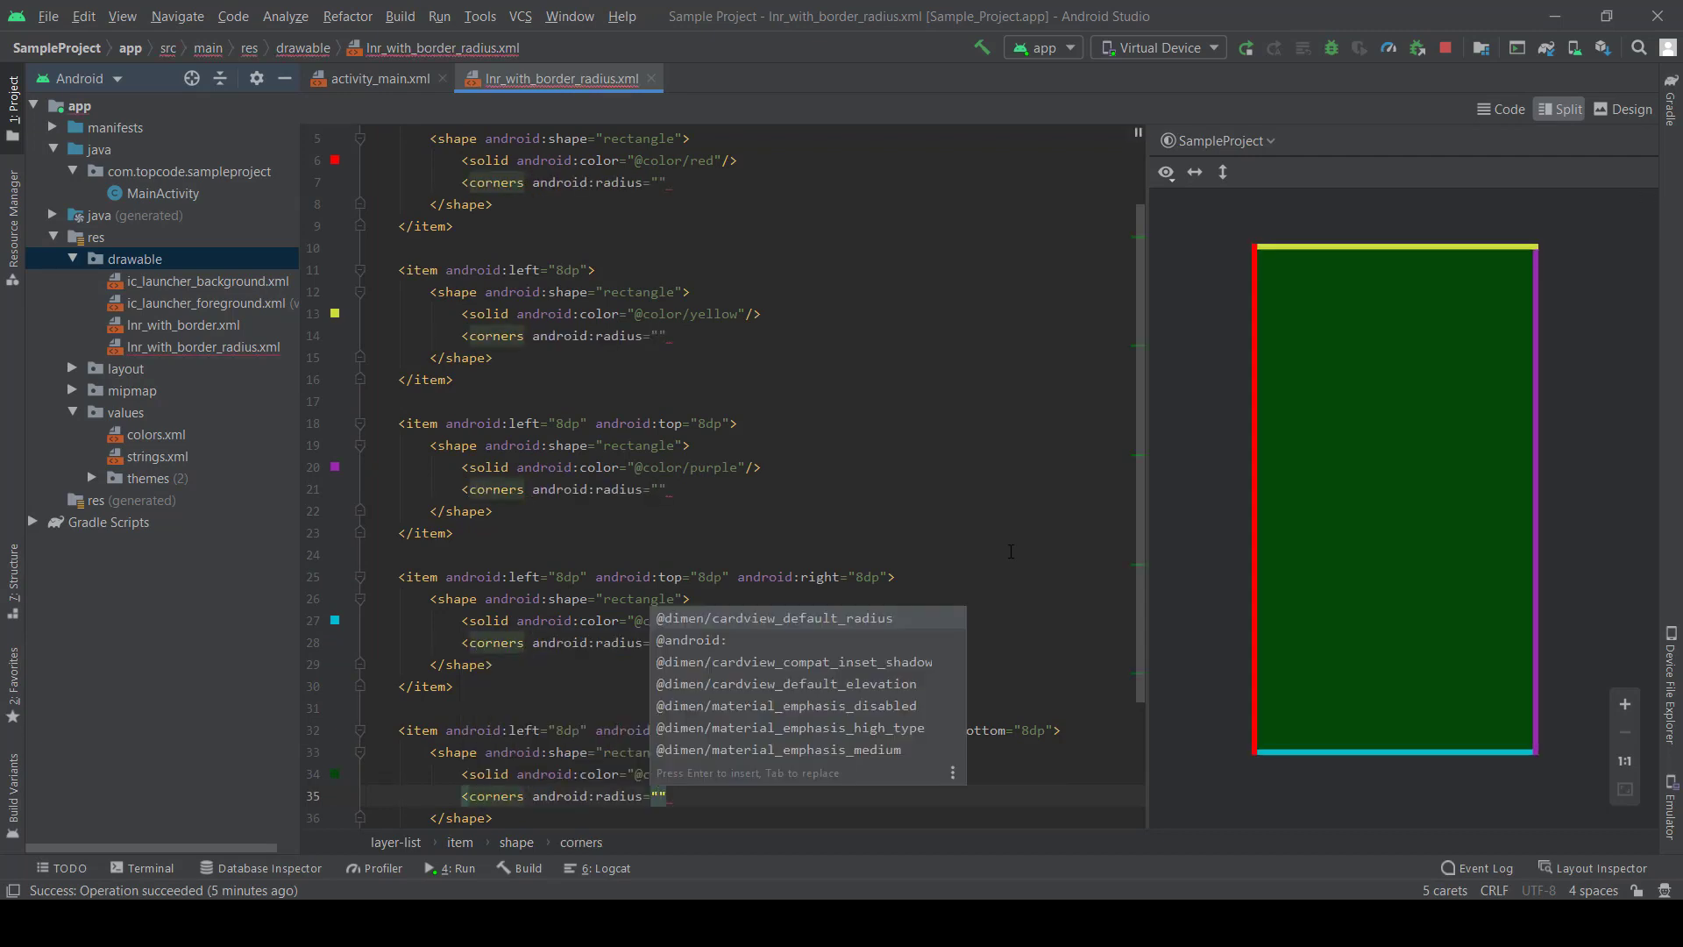
pyautogui.write('8dp')
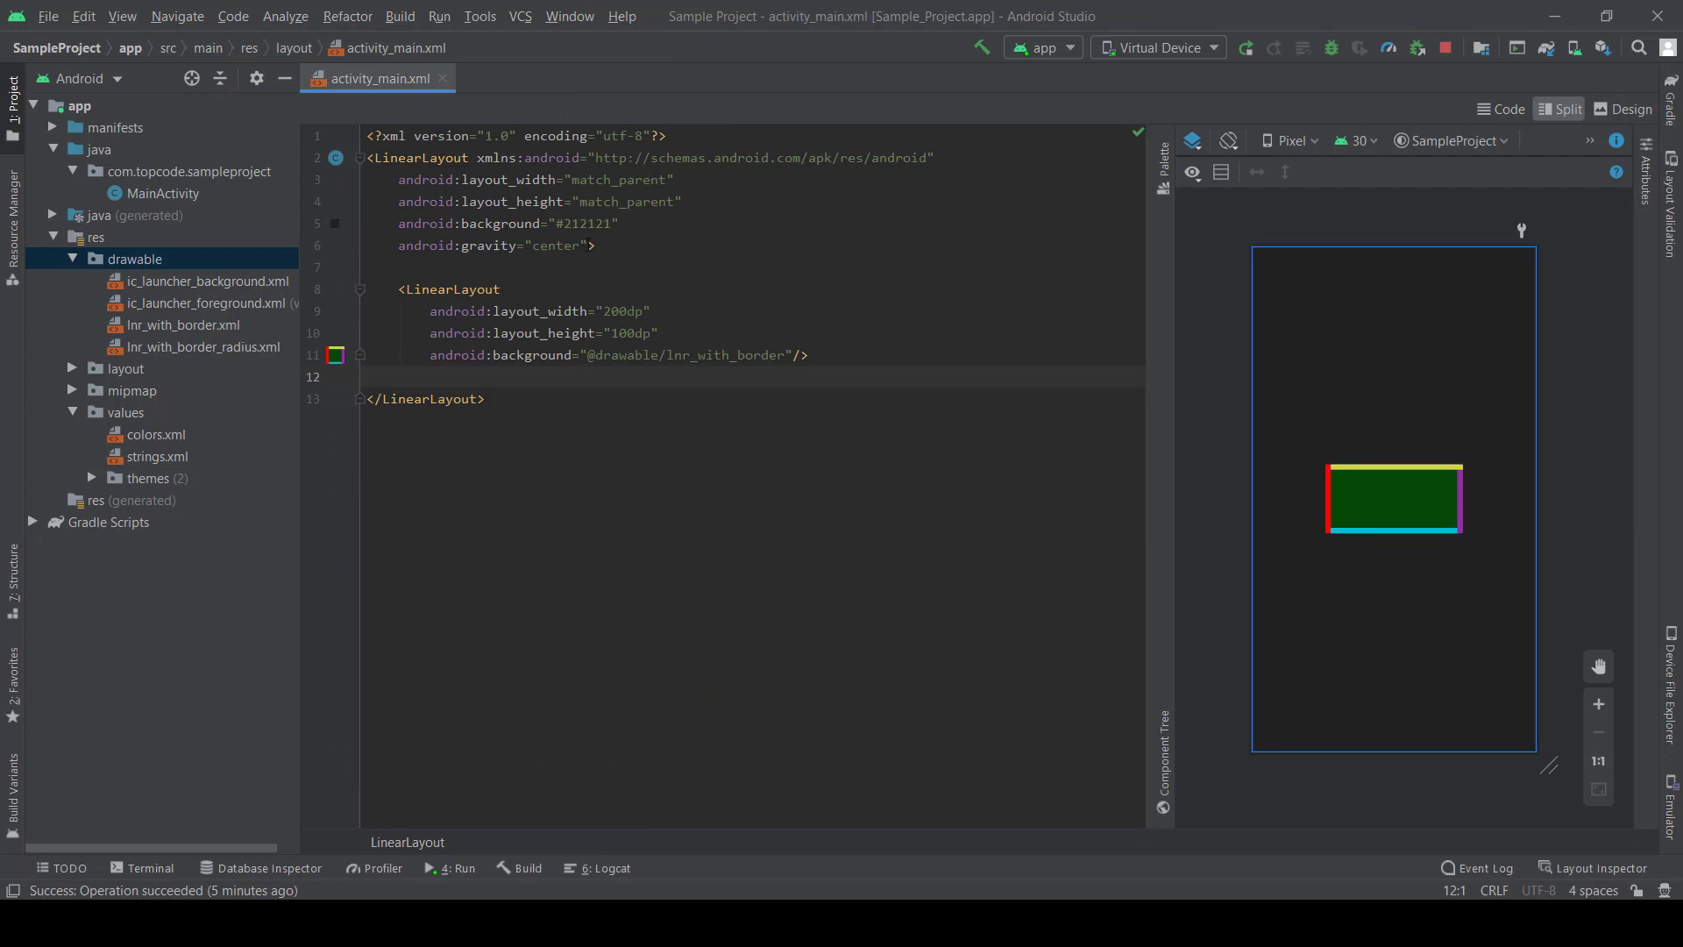
# Make the root orientation vertical and duplicate the inner LinearLayout block
pyautogui.write('android:orientation="vertical">')
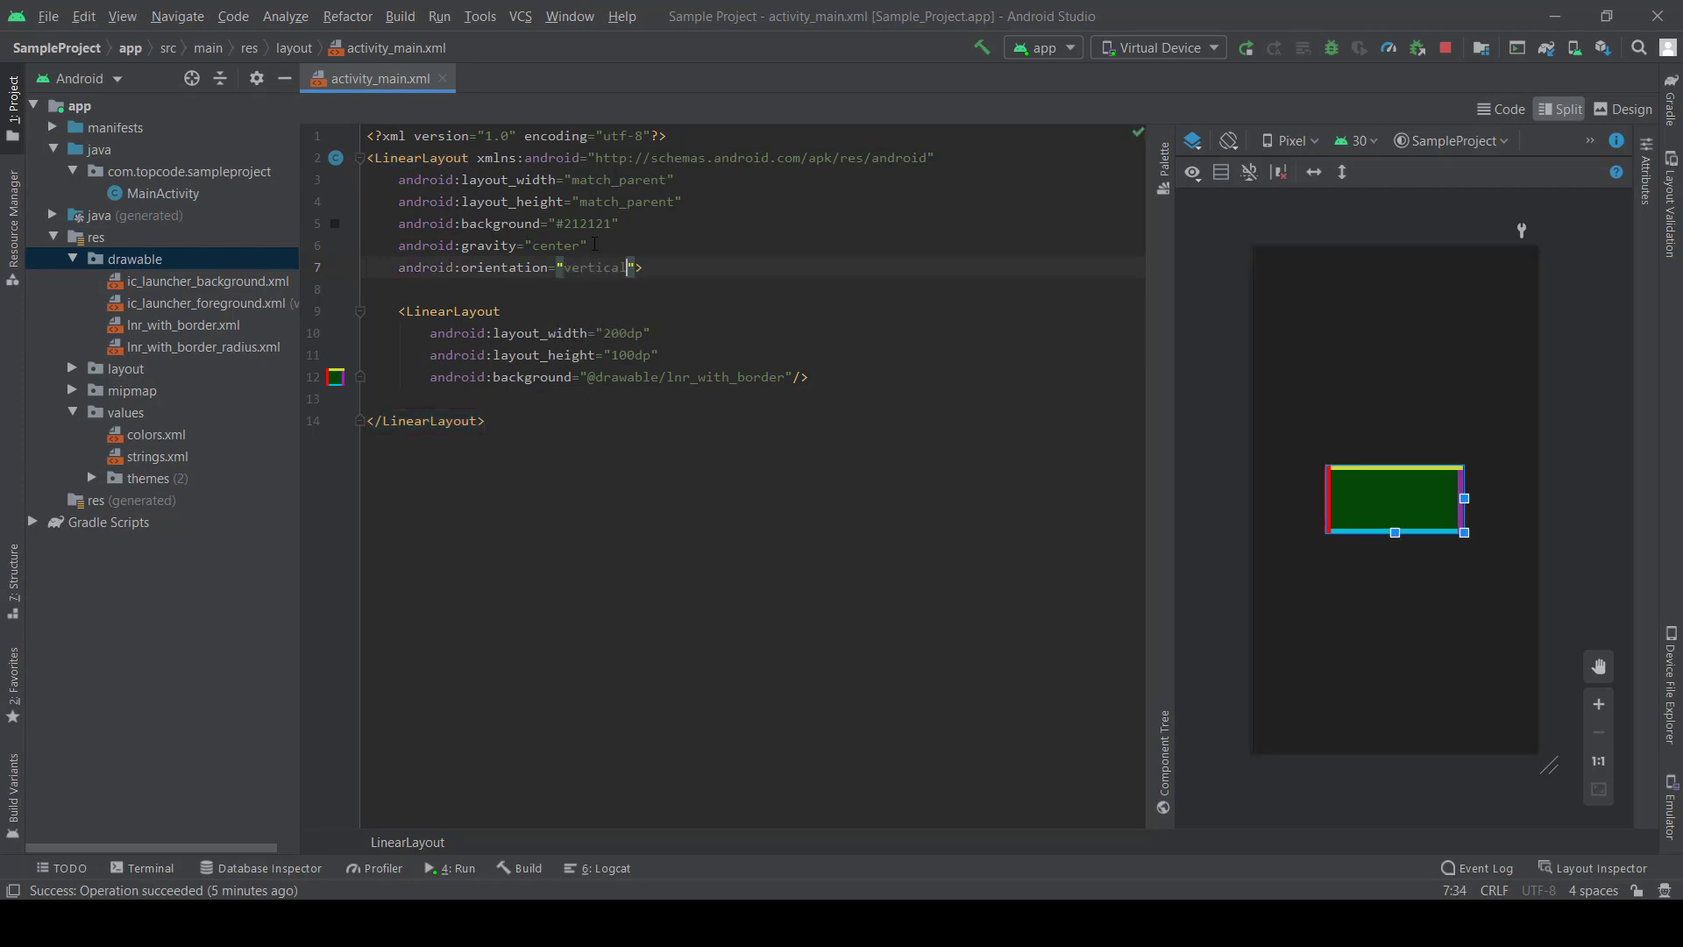
pyautogui.moveTo(641, 267); pyautogui.dragTo(808, 377)
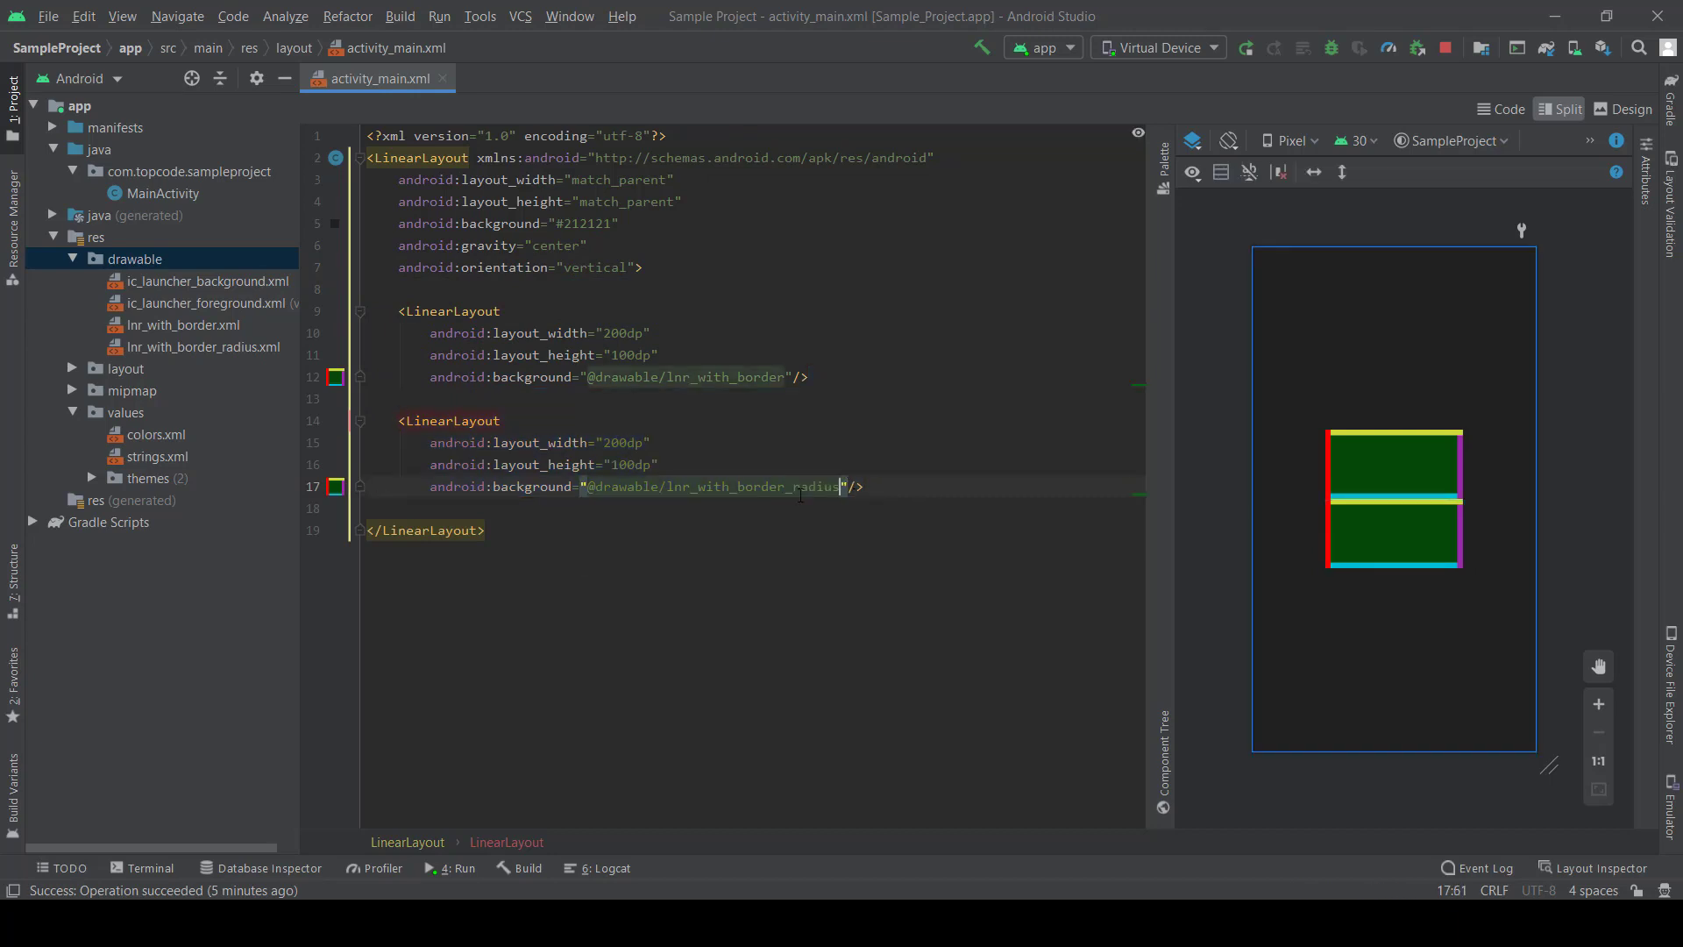
# Give the second layout the lnr_with_border_radius background and a 40dp layout_marginTop
pyautogui.press('enter')
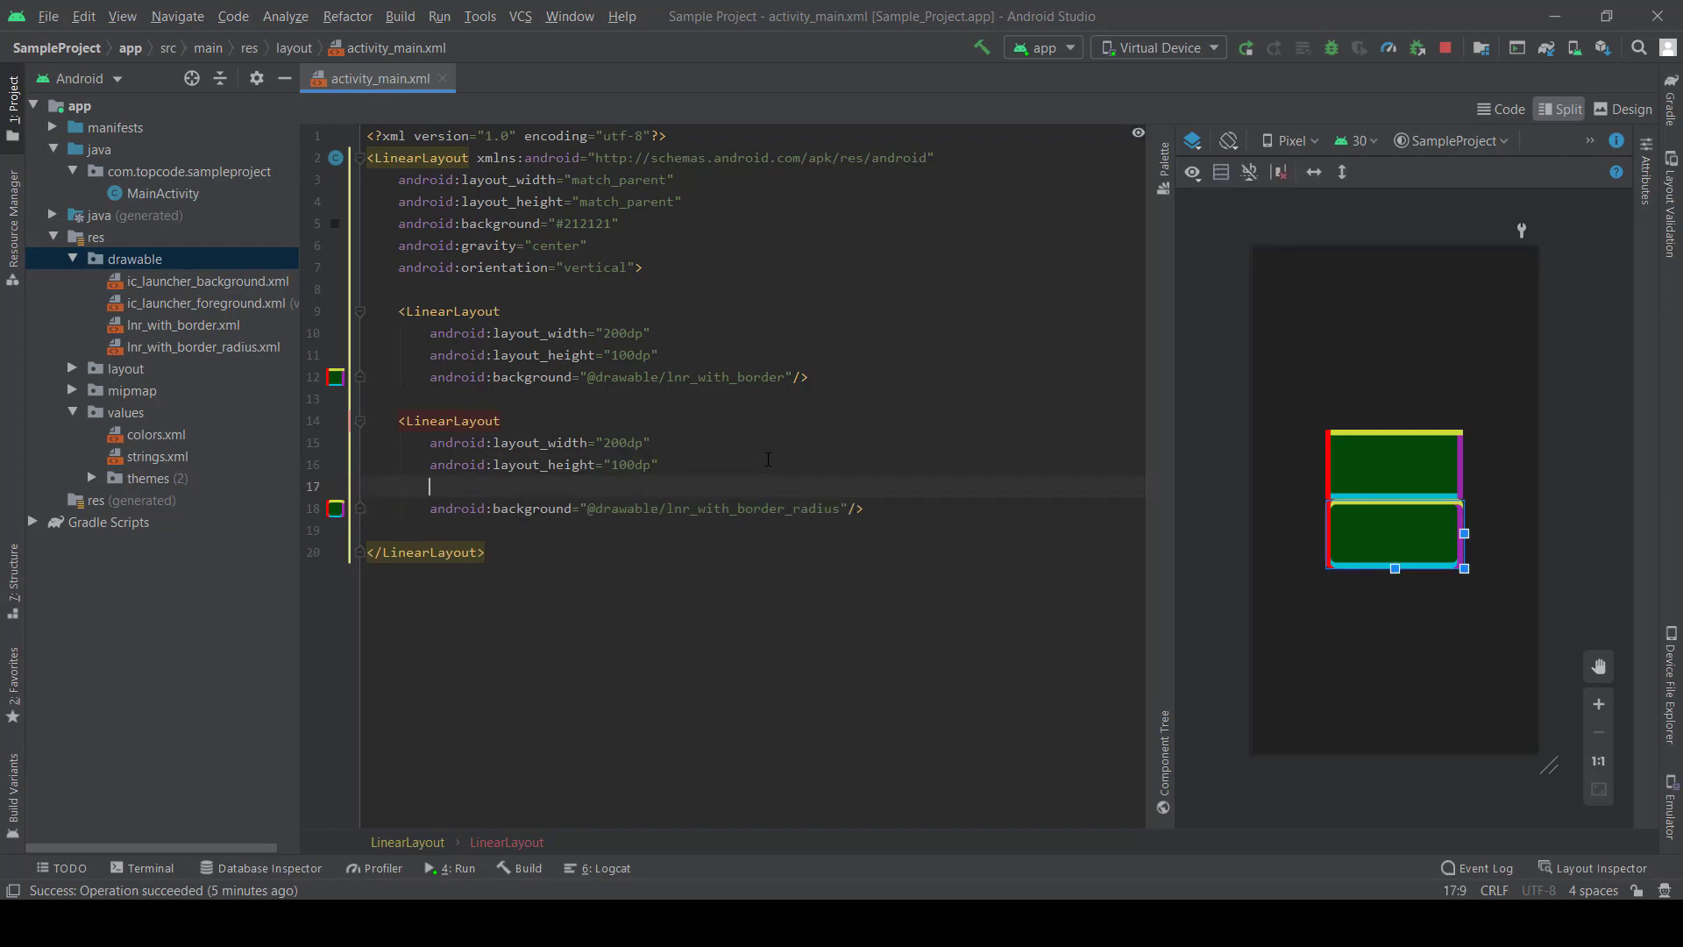
pyautogui.write('android:layout_marginTop="')
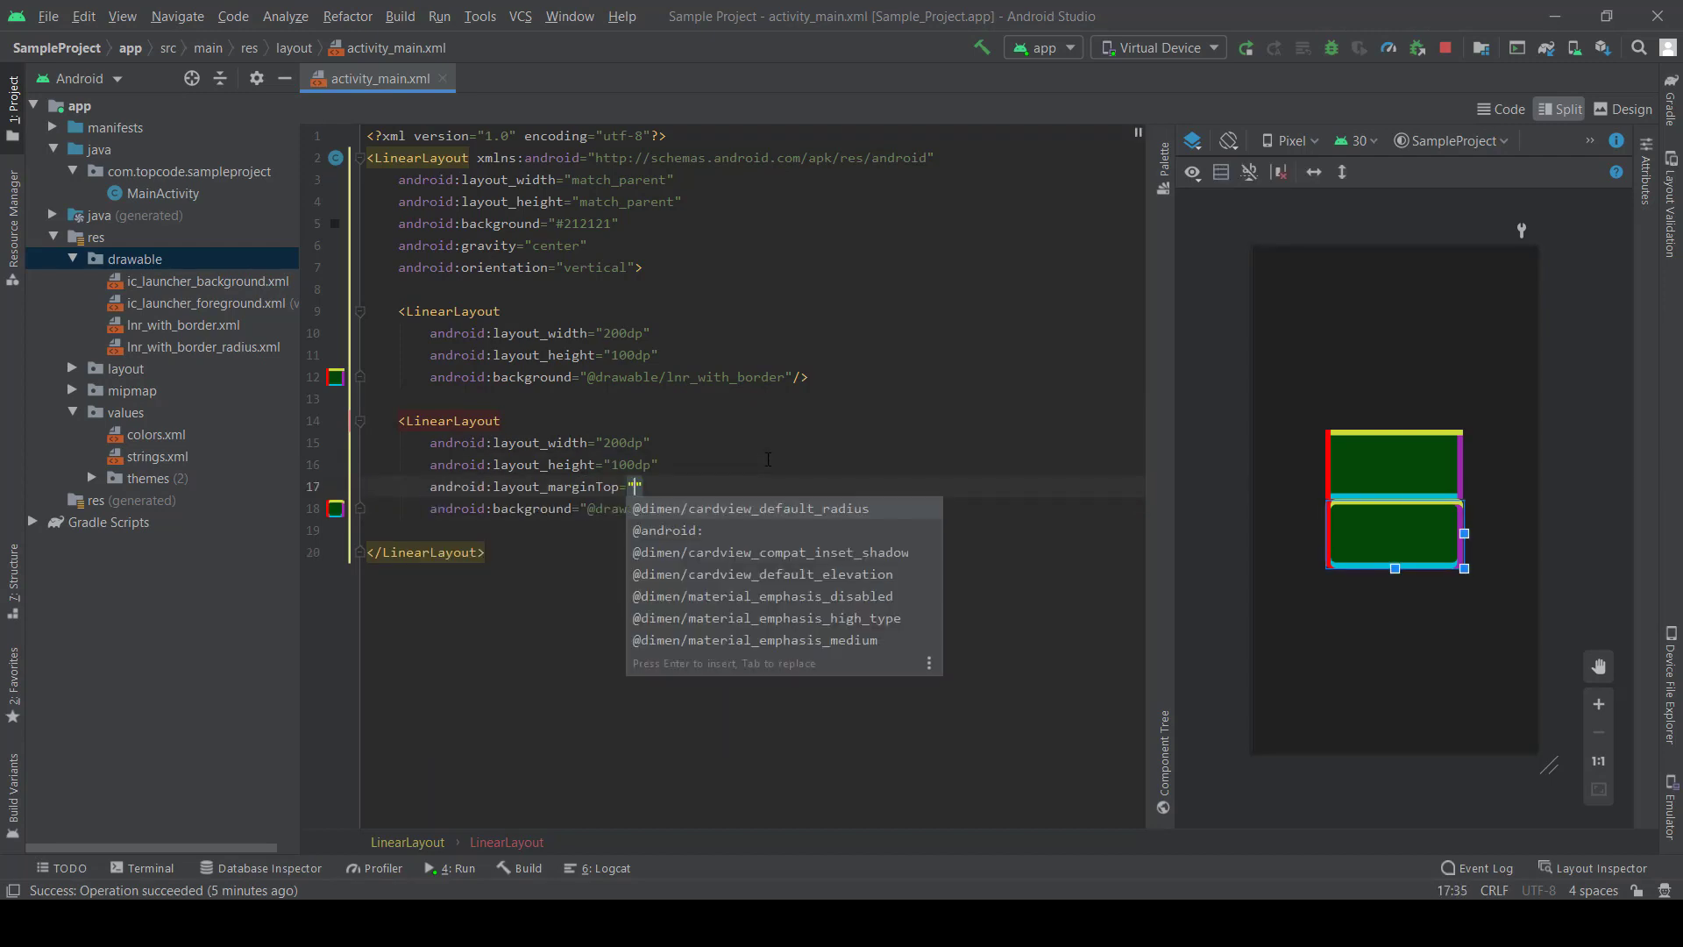
pyautogui.write('40dp')
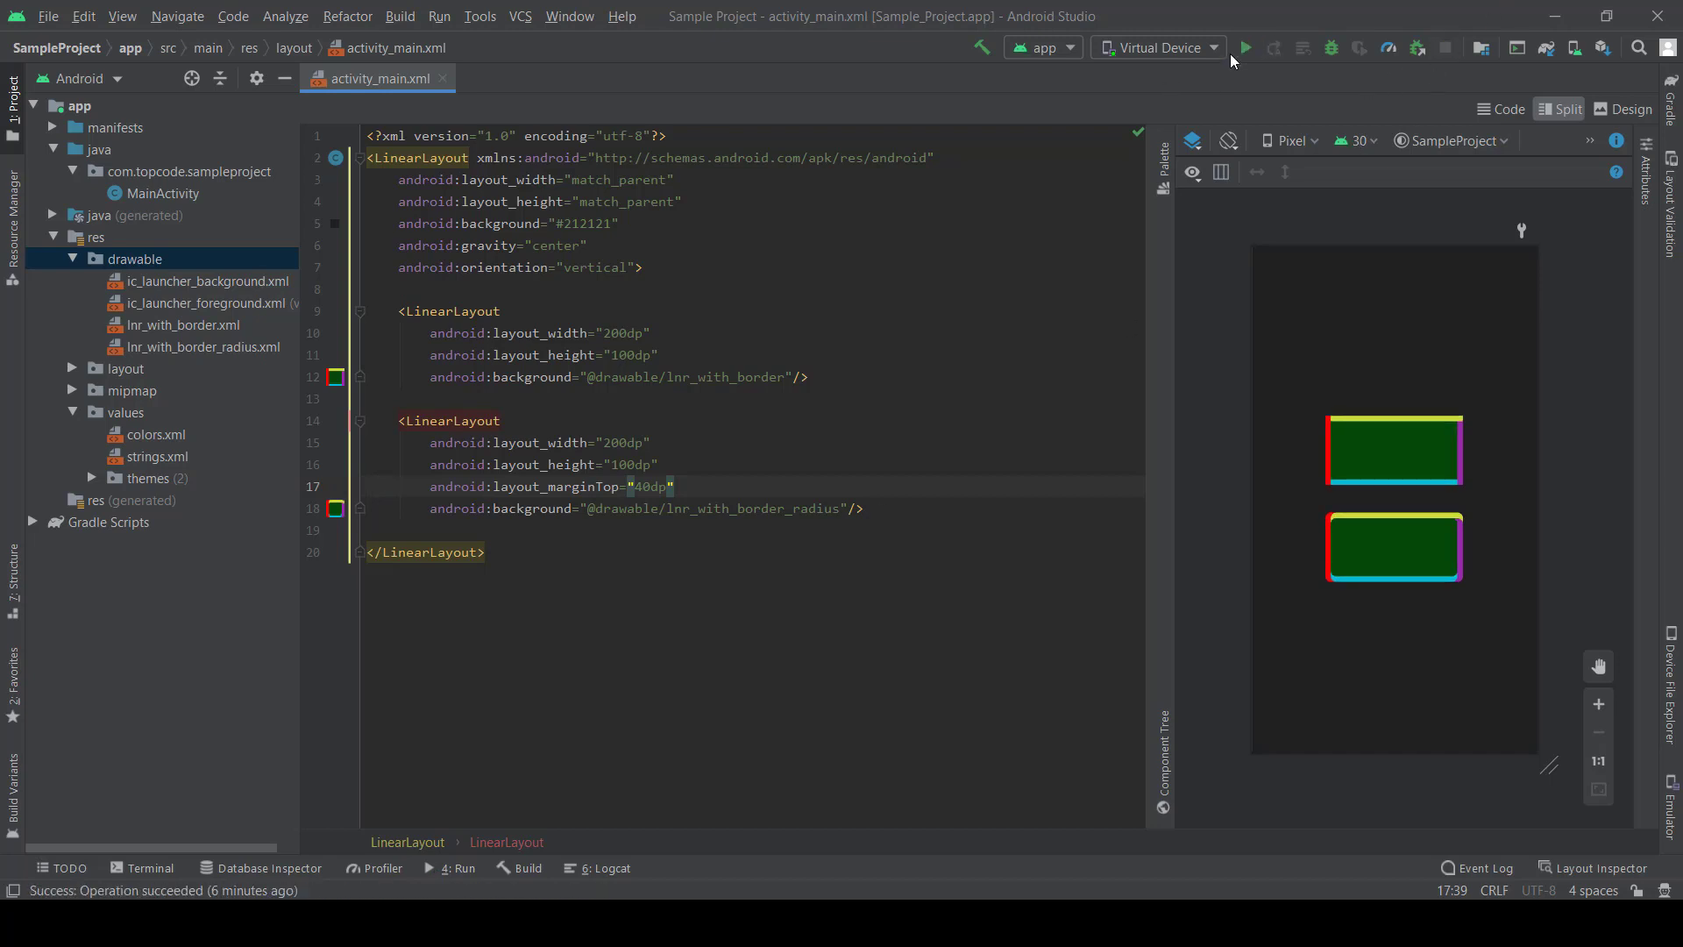
# Build and run the app on the virtual device via Run 'app'
pyautogui.click(1245, 48)
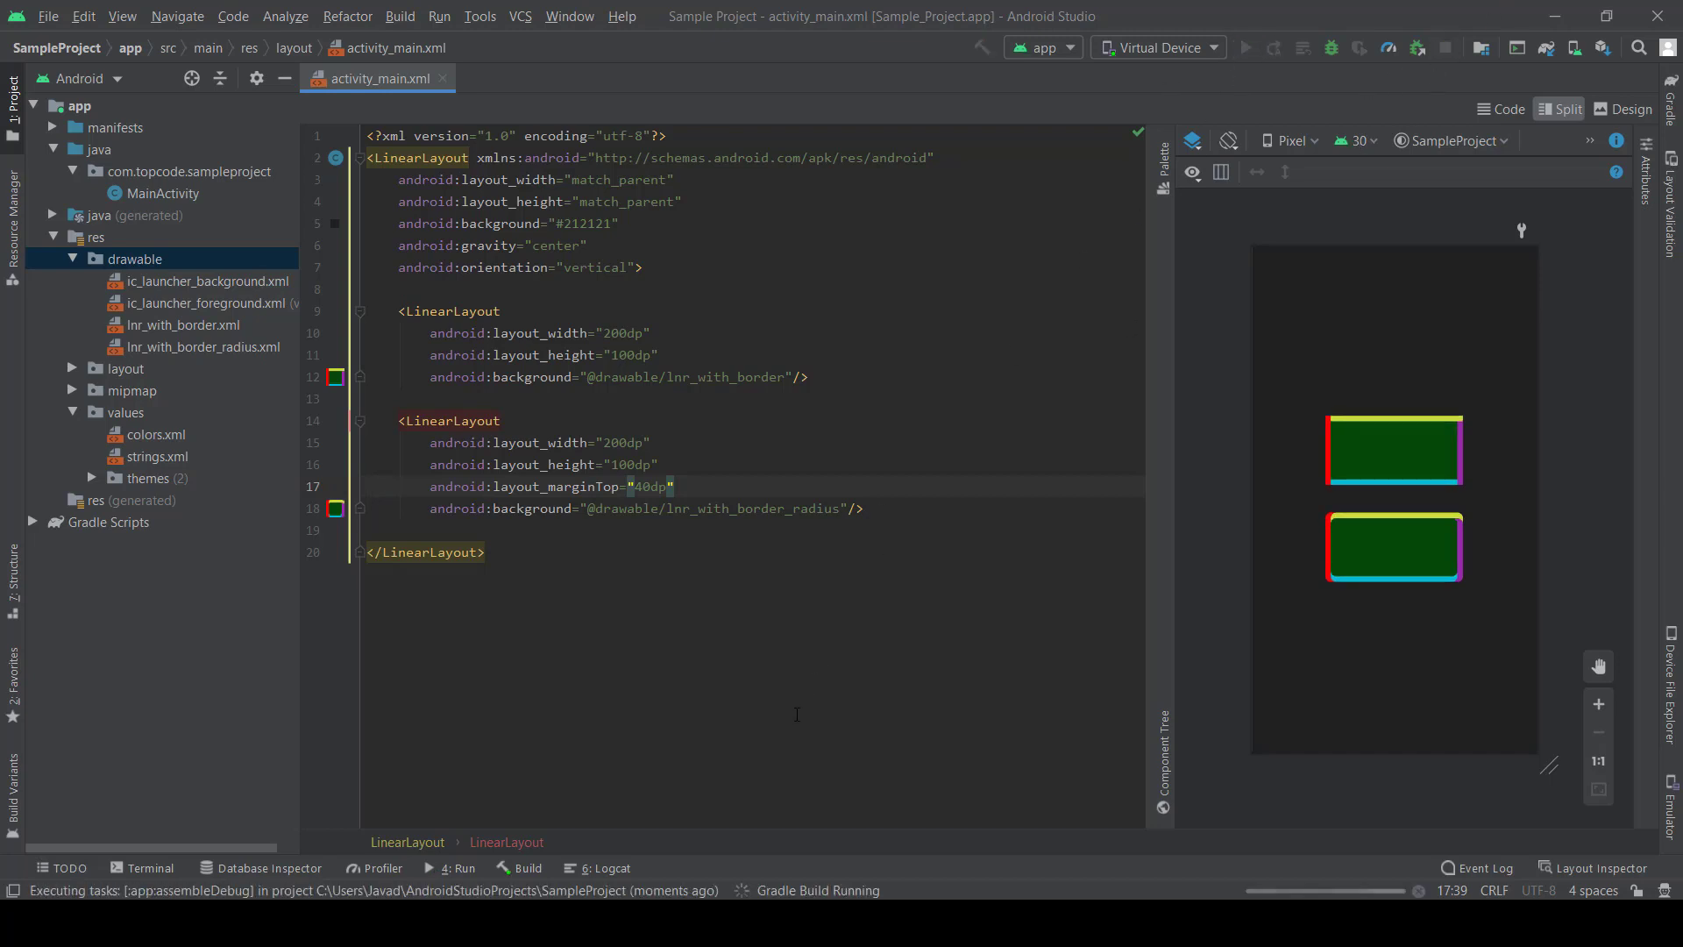